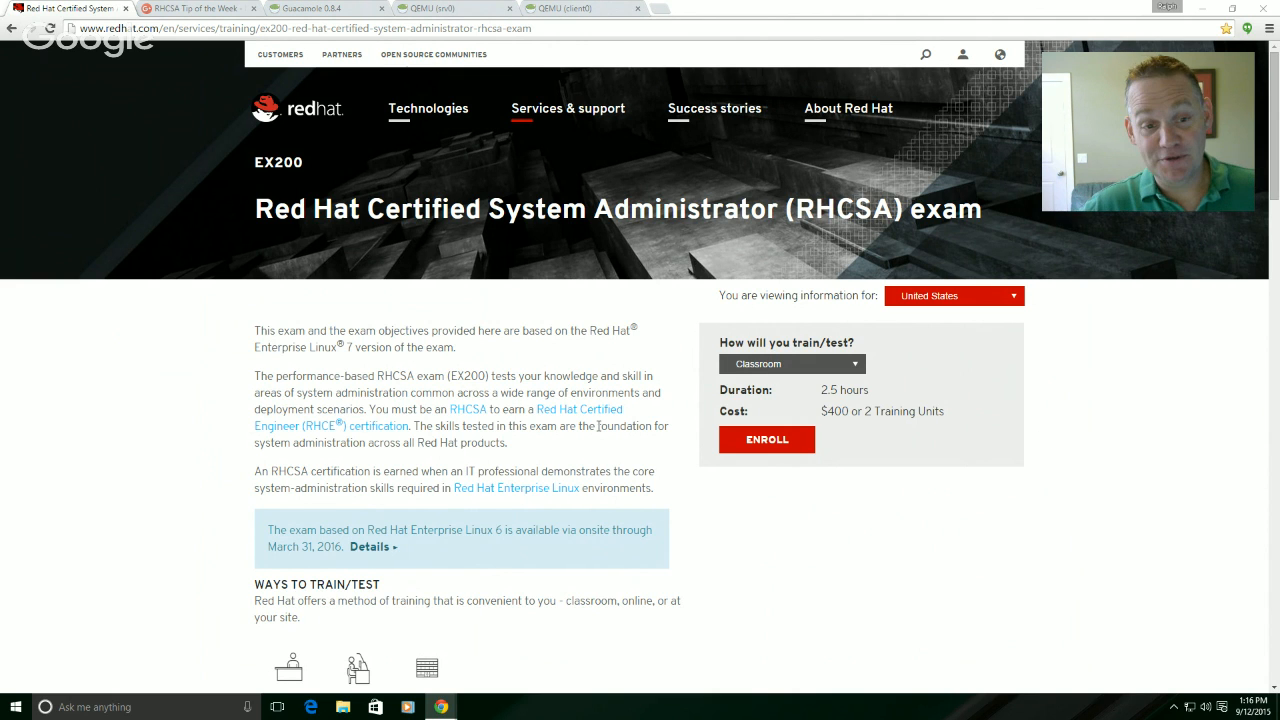
mouse_move(170, 435)
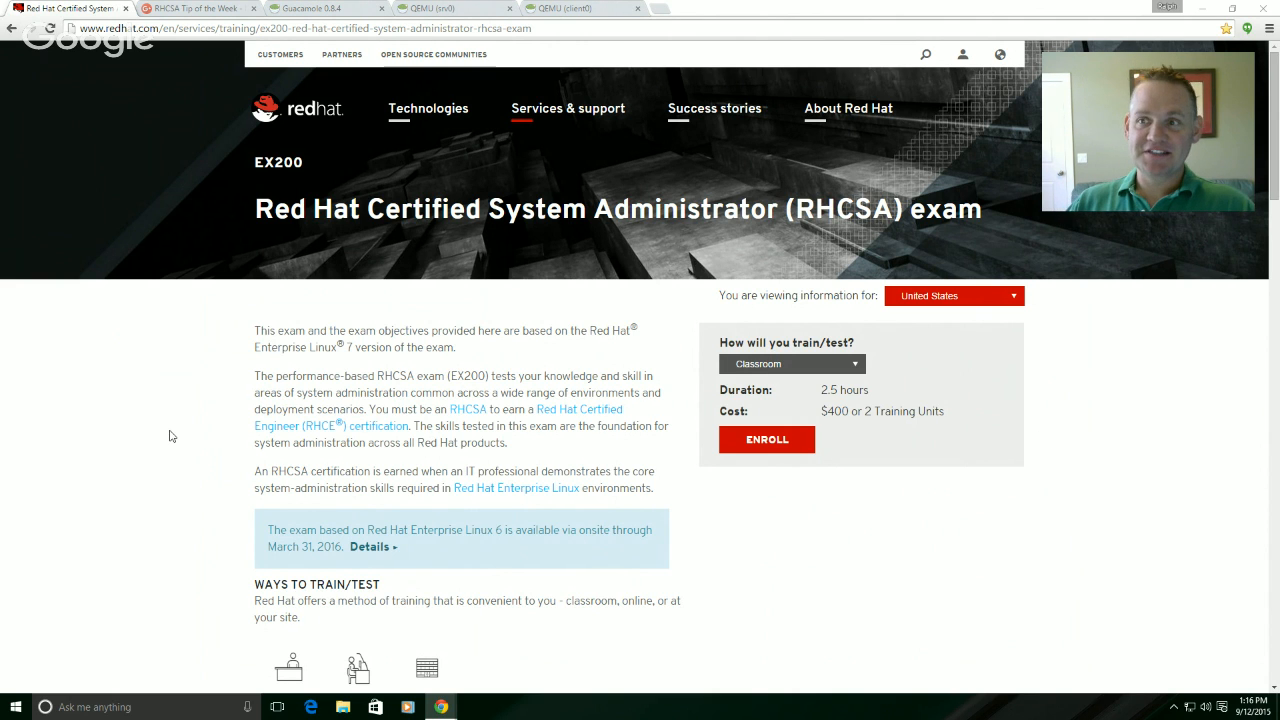
- Scroll the EX200 exam page down to the Objectives list of study points
scroll(down, 3)
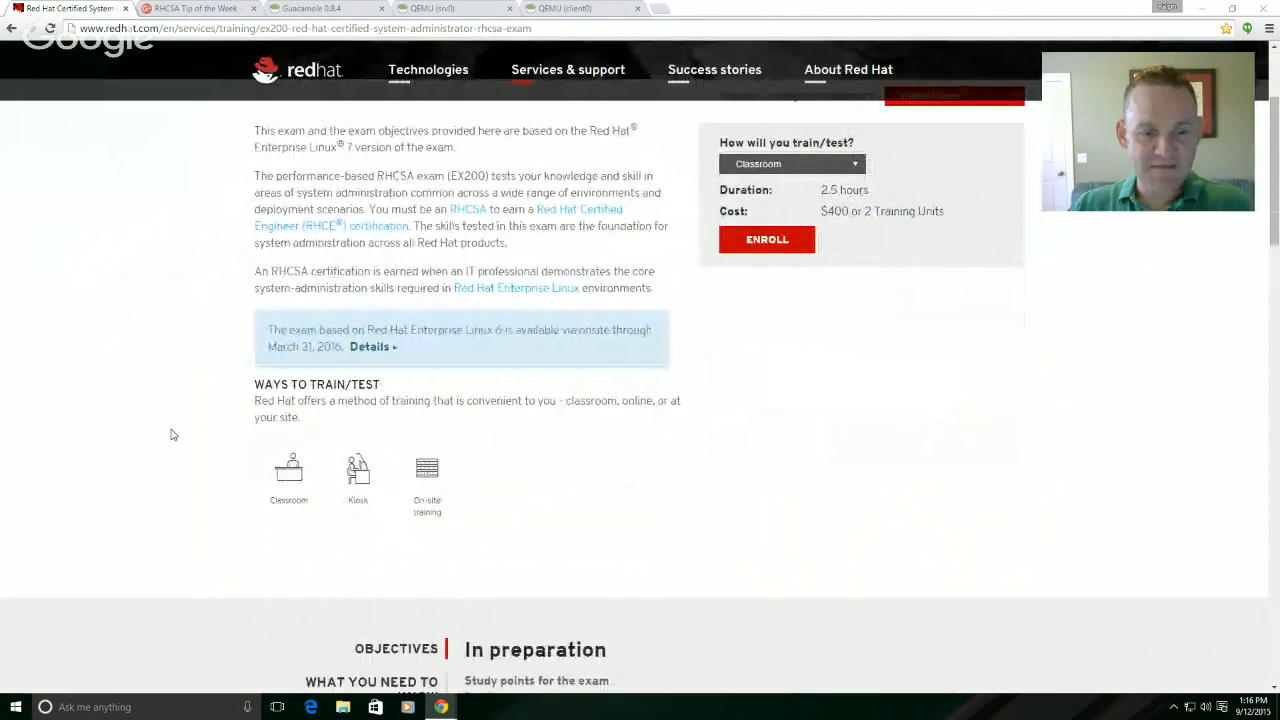
scroll(down, 3)
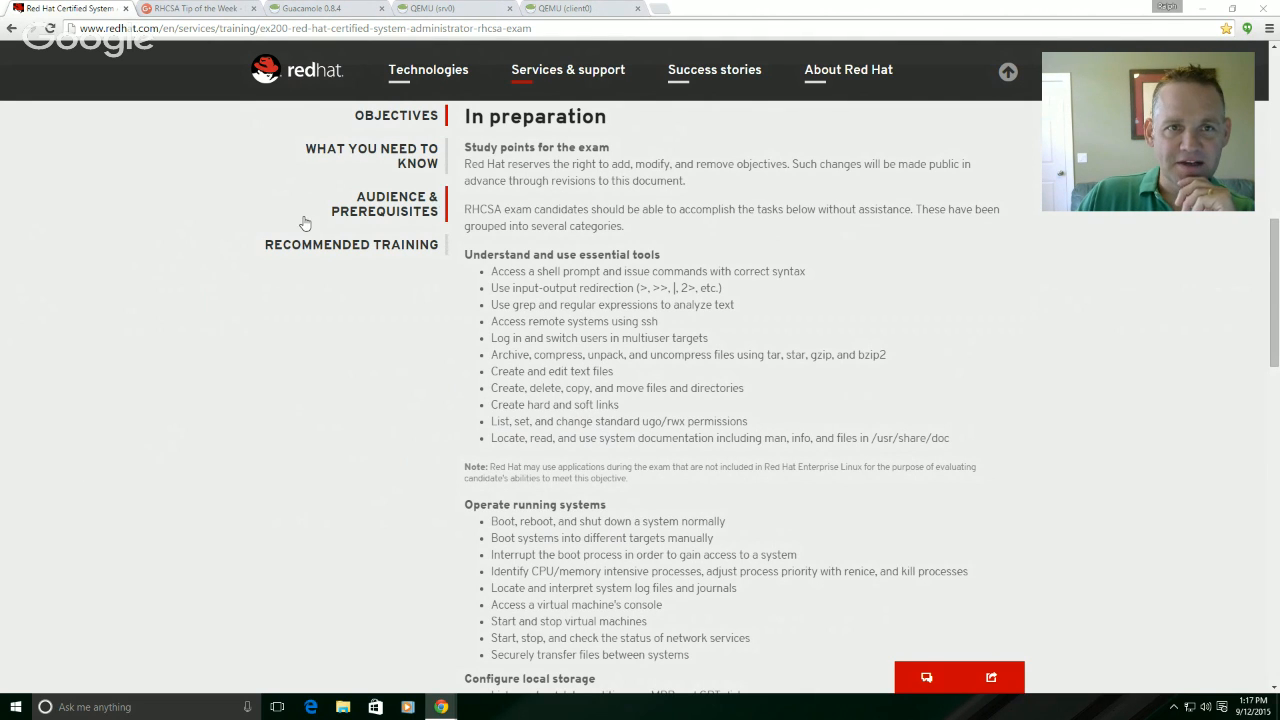
mouse_move(397, 380)
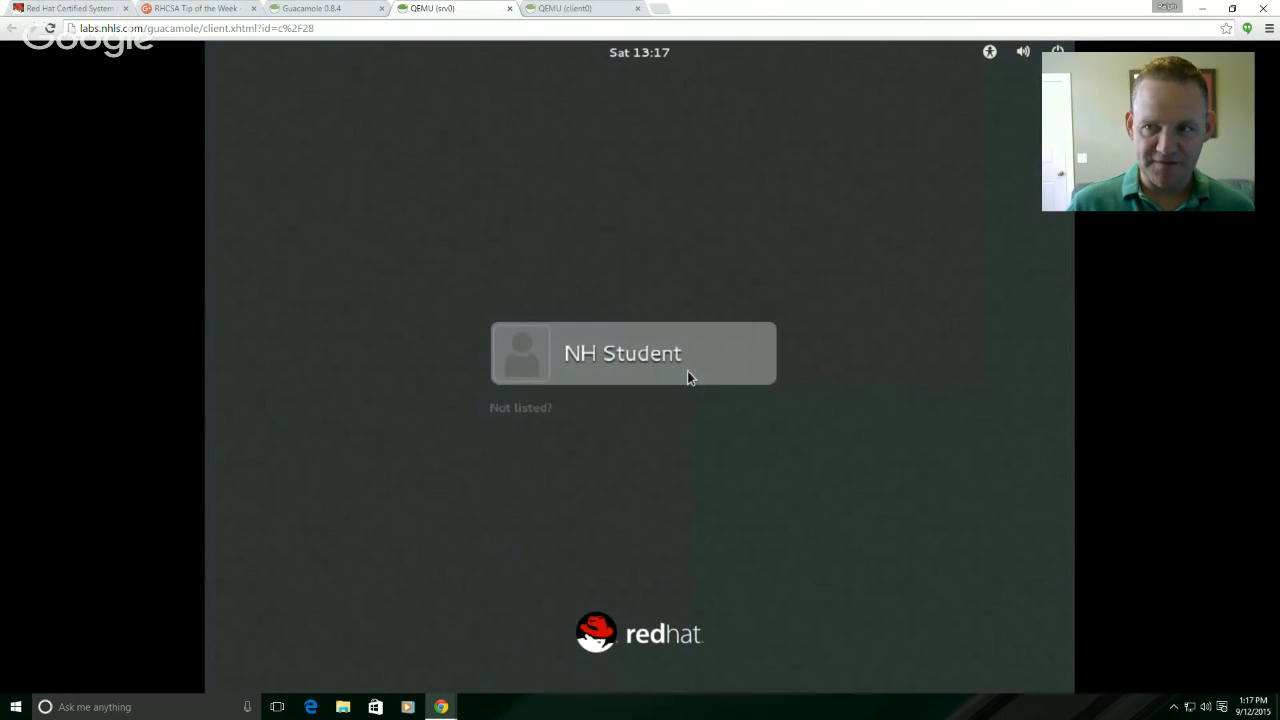
- Sign in to the RHEL 7.1 VM as the listed user with its password
click(633, 353)
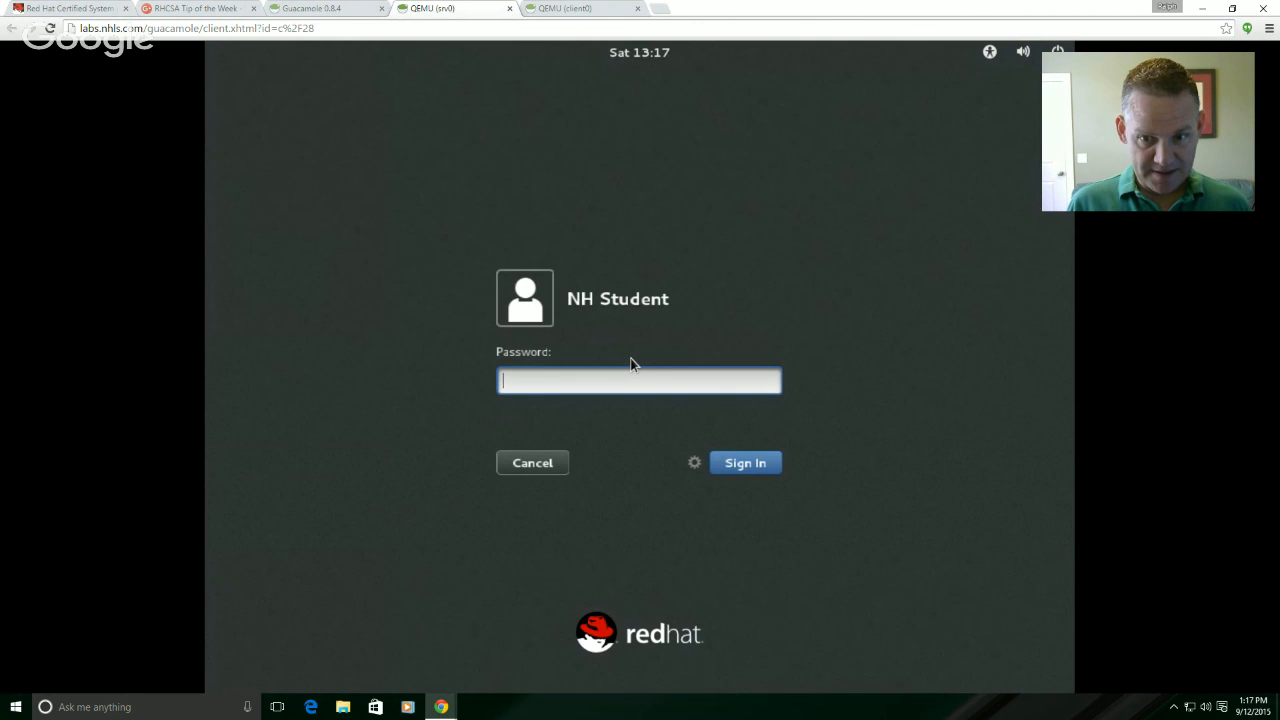
text(••••)
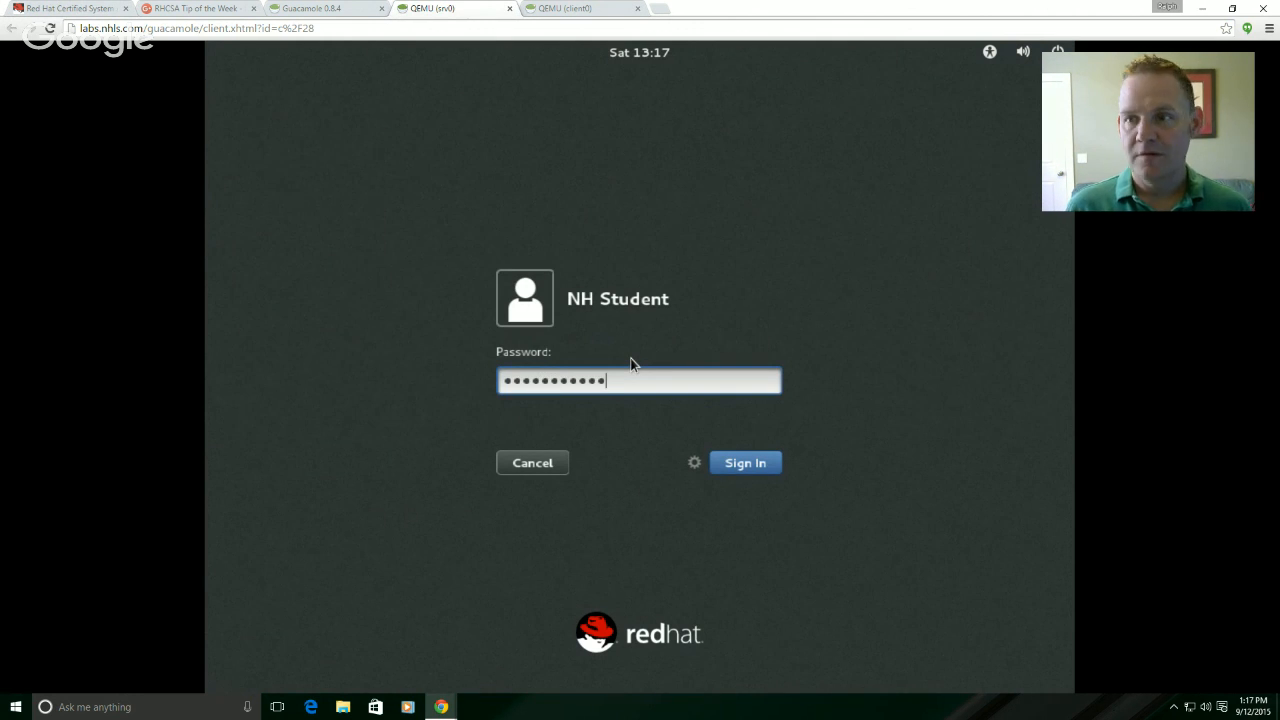
click(745, 462)
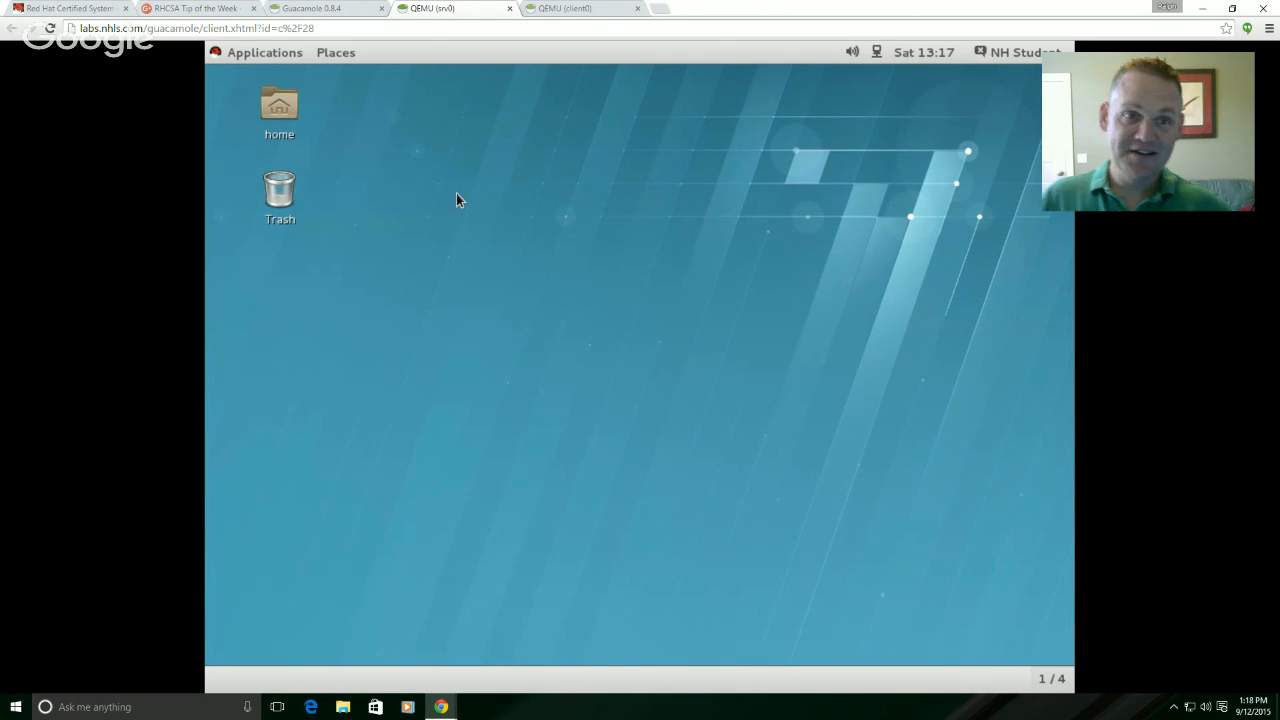
mouse_move(408, 154)
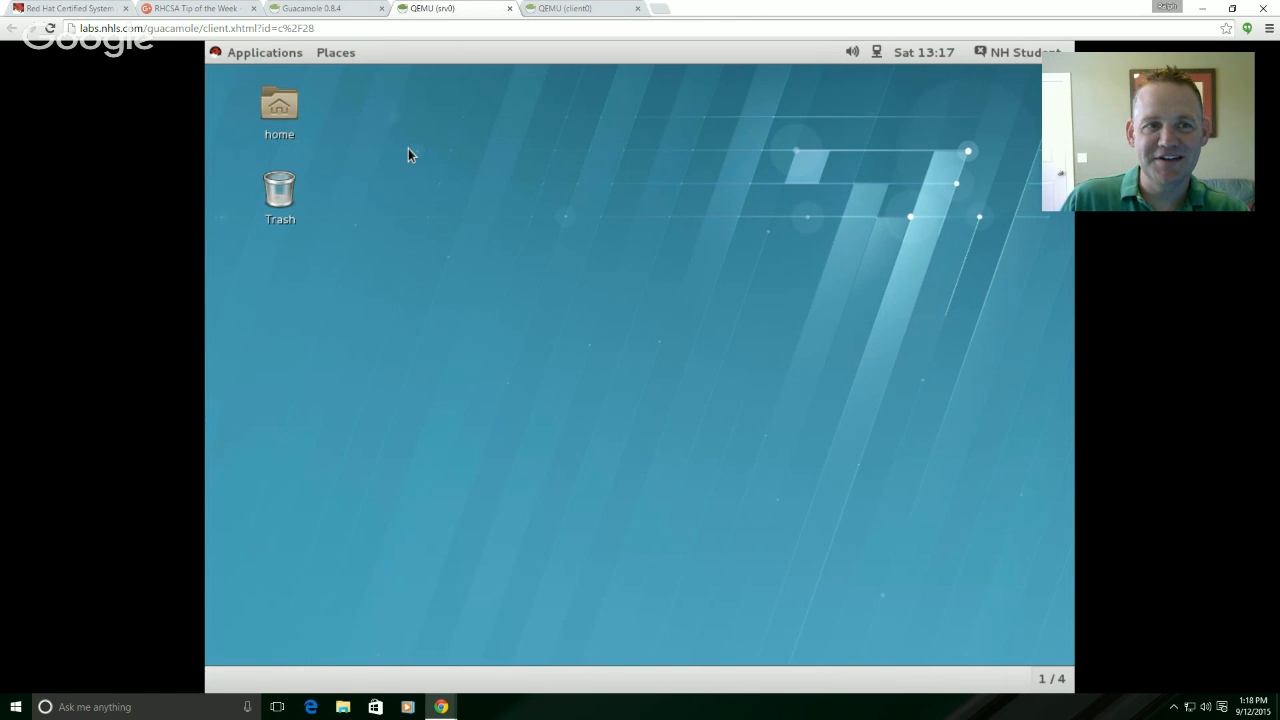
- Bring up the desktop context menu, dismiss it, and select the top console tab
right_click(408, 155)
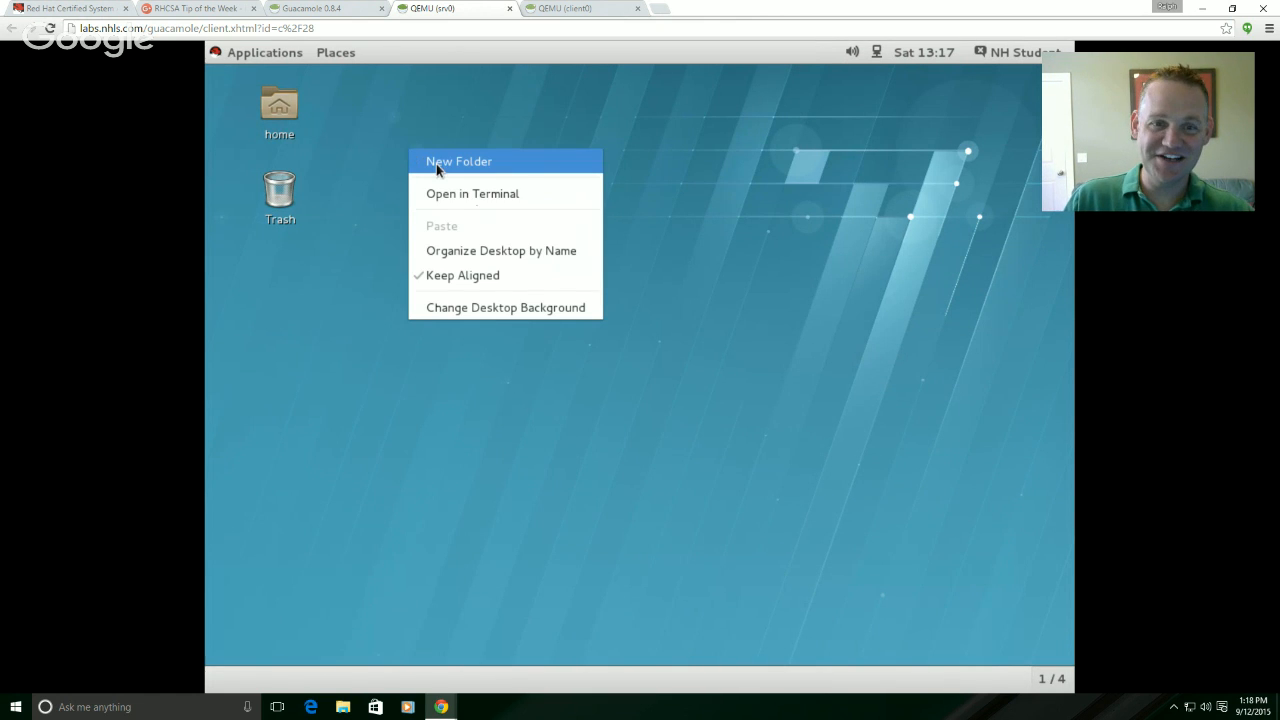
mouse_move(499, 193)
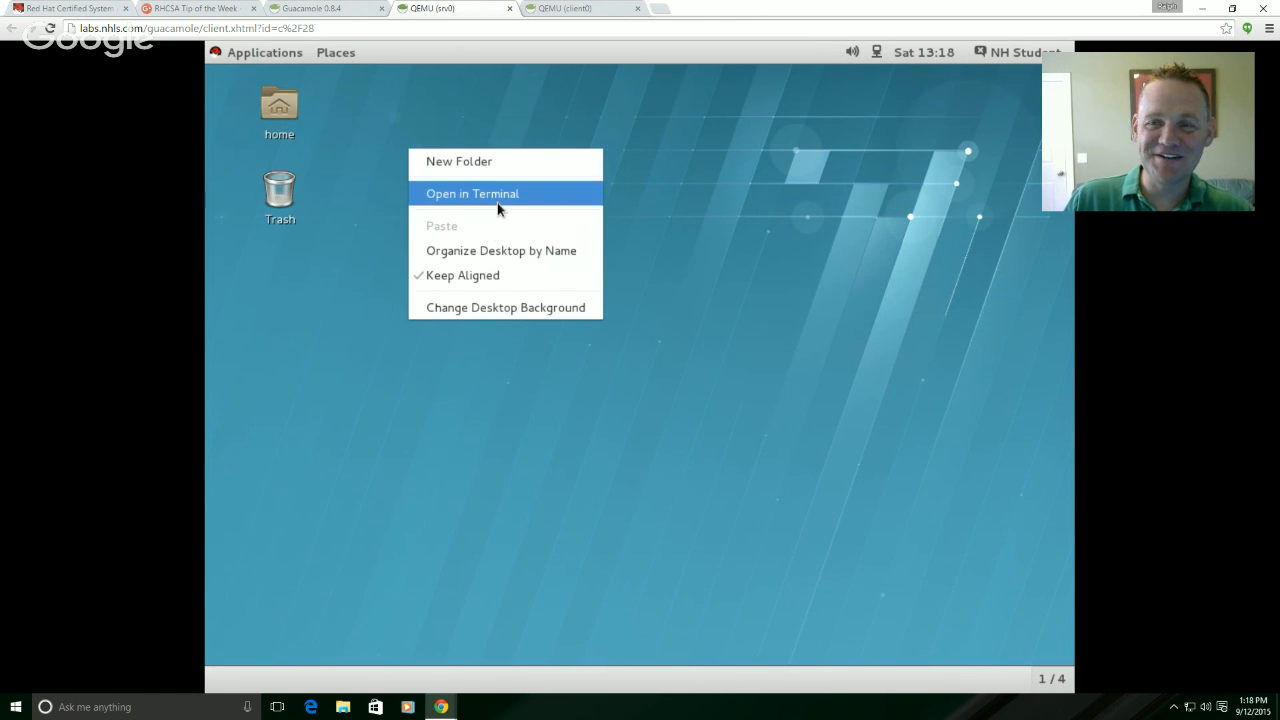
mouse_move(505, 203)
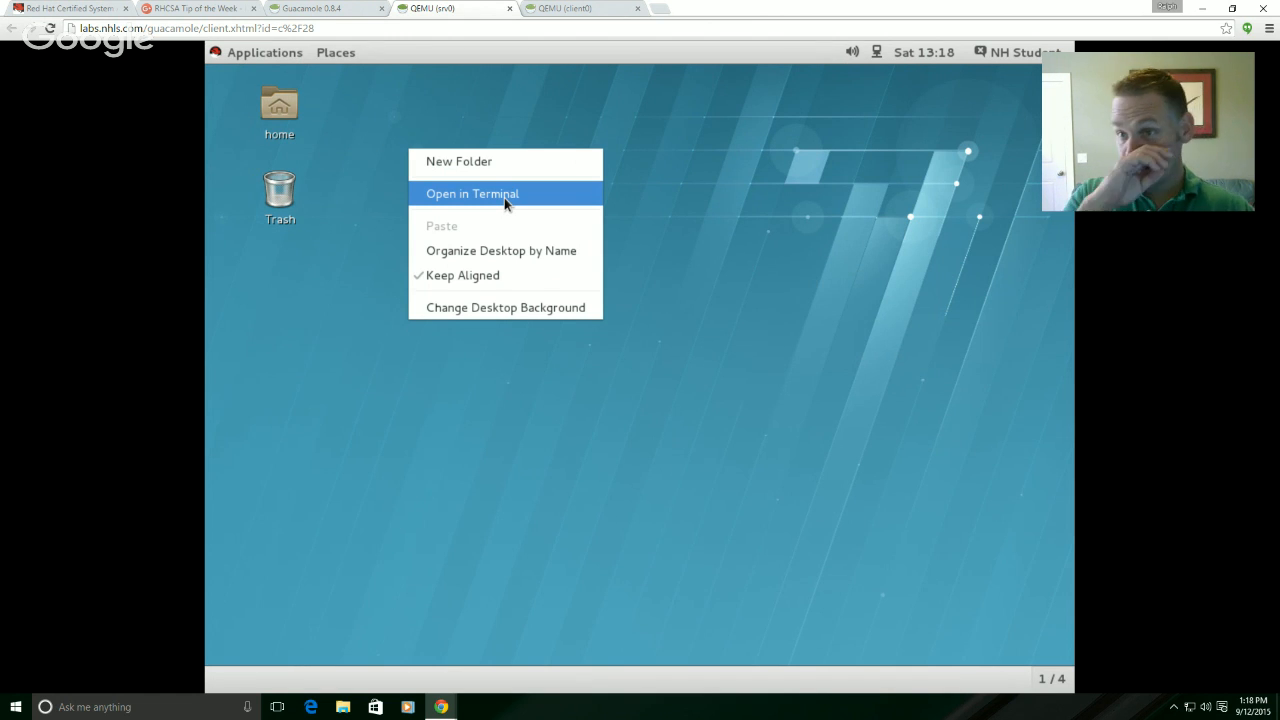
mouse_move(697, 376)
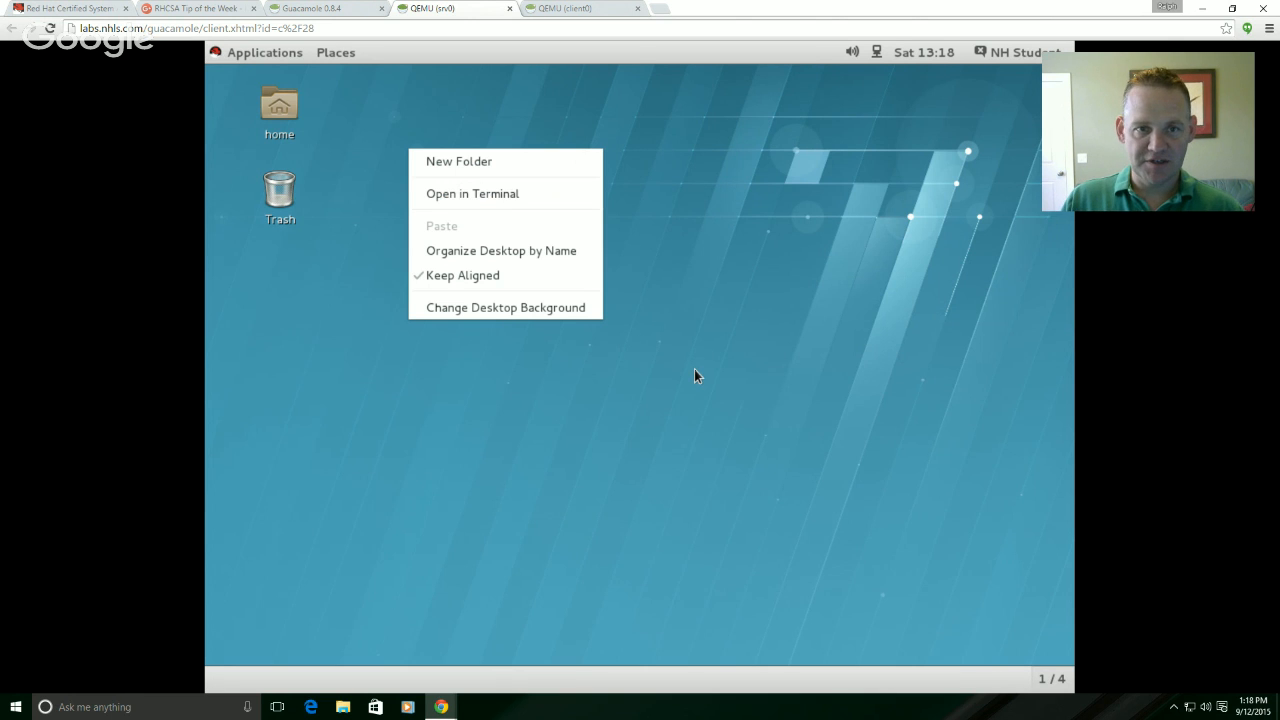
click(697, 375)
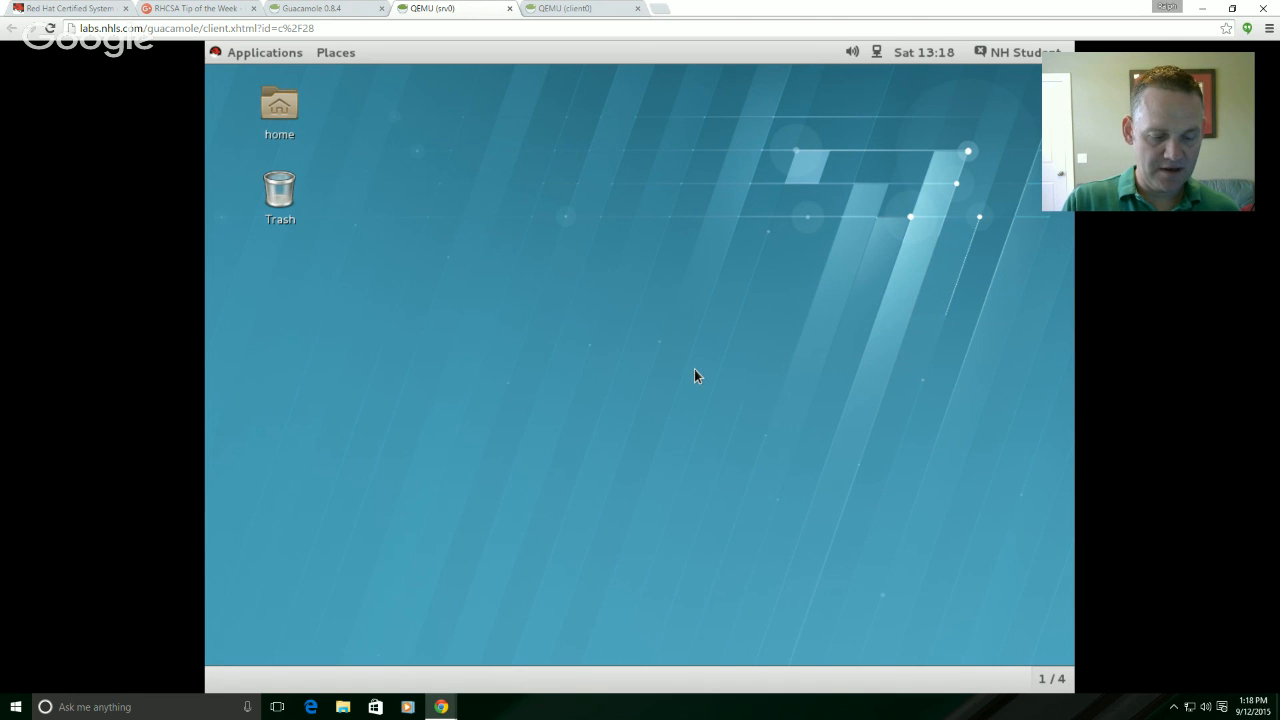
click(430, 8)
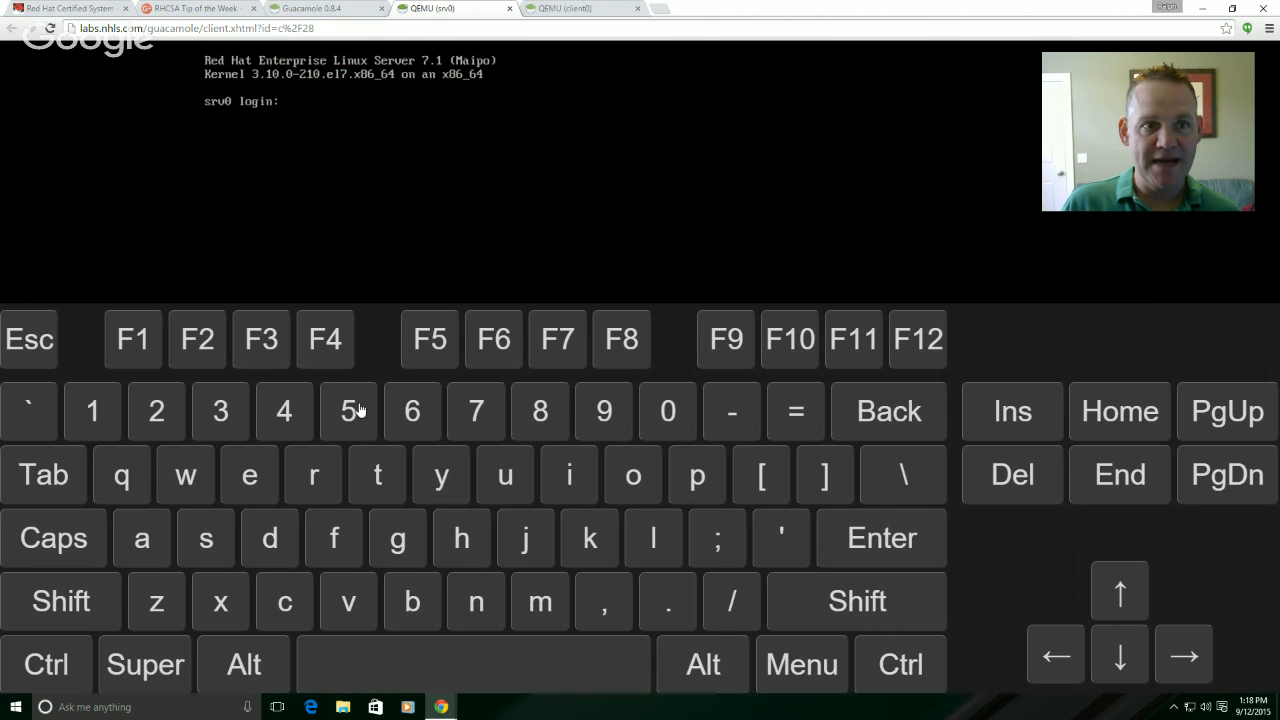
- Reboot srv0, select the standard kernel entry in GRUB, and open it for editing
click(46, 664)
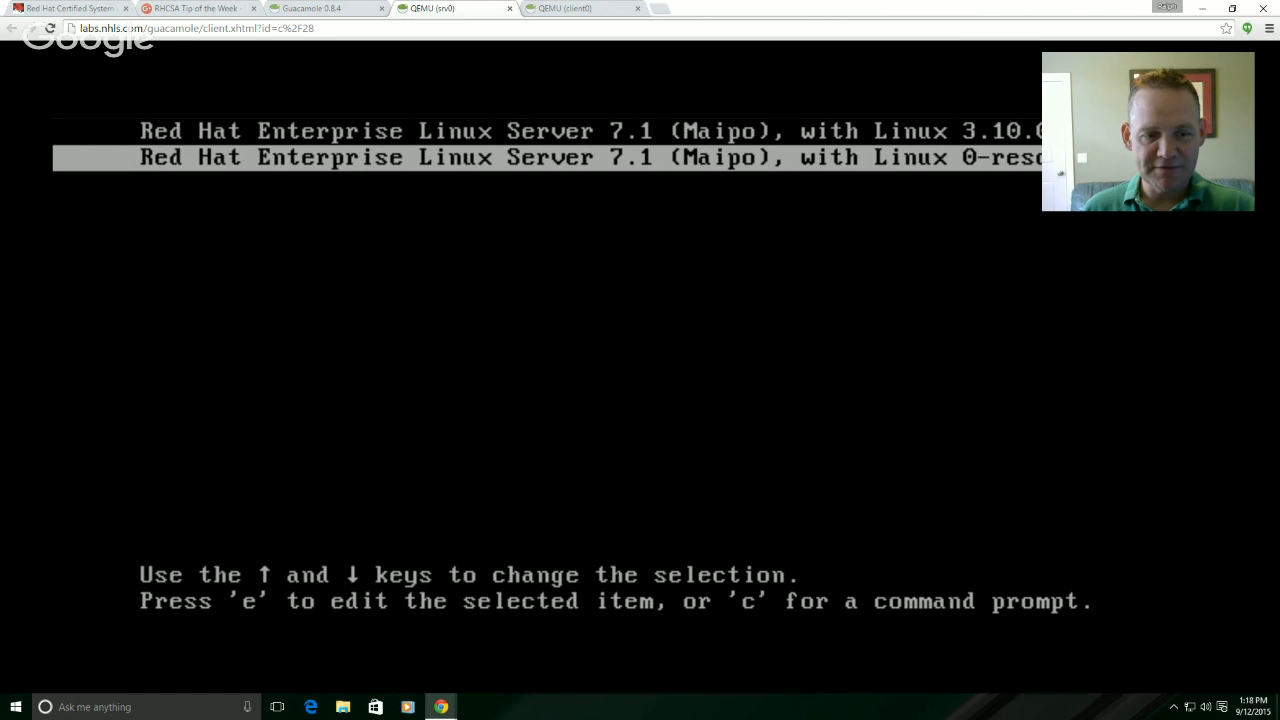
key(Up)
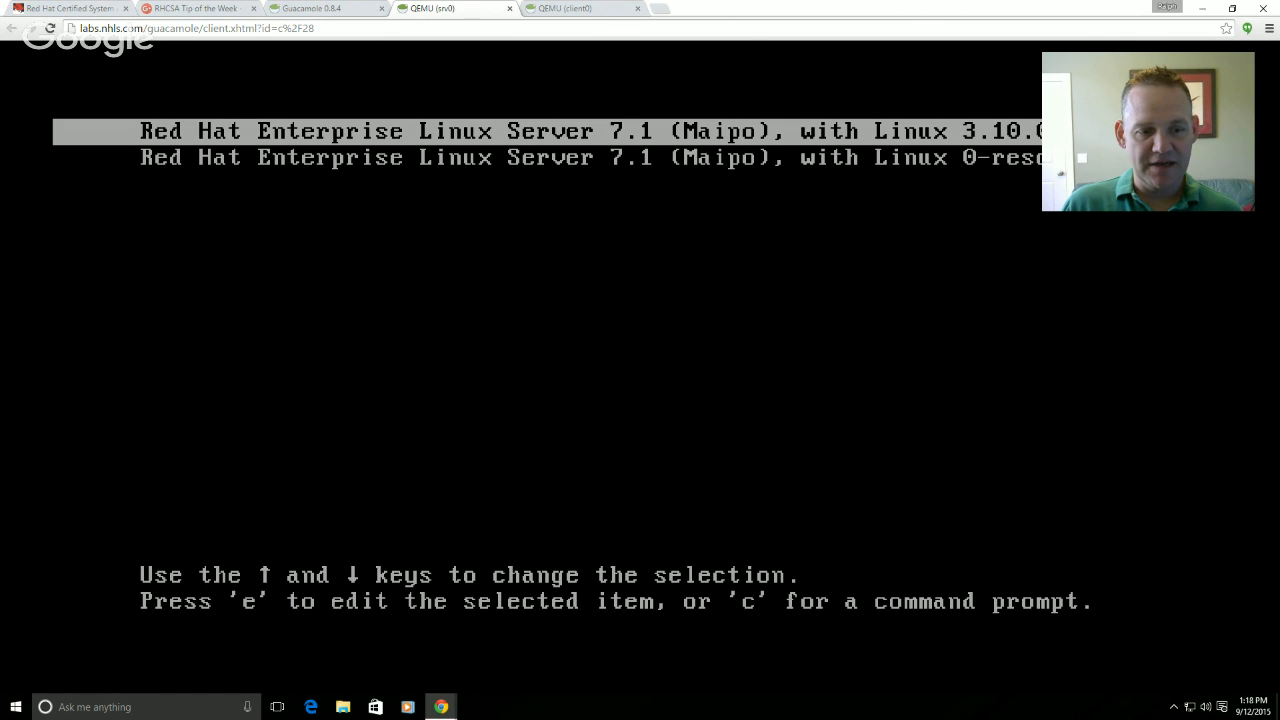
key(e)
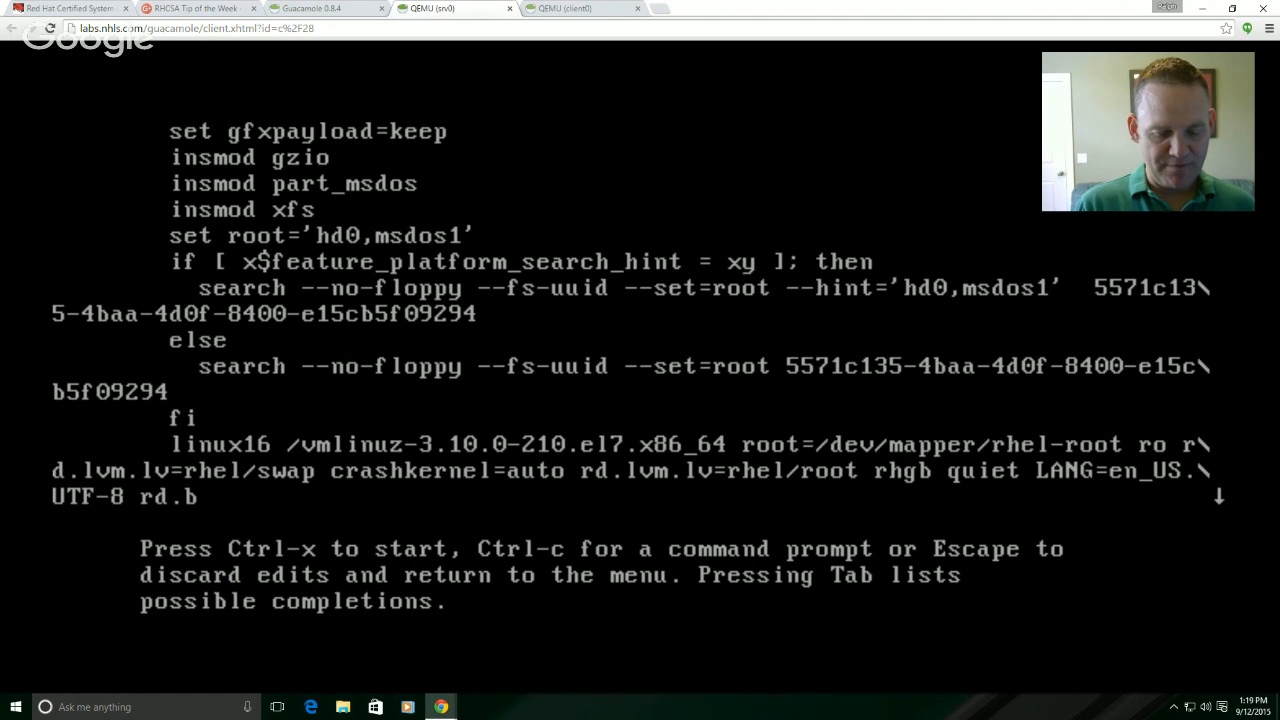
- Append rd.break to the linux16 kernel line and boot with Ctrl+x
text(reak)
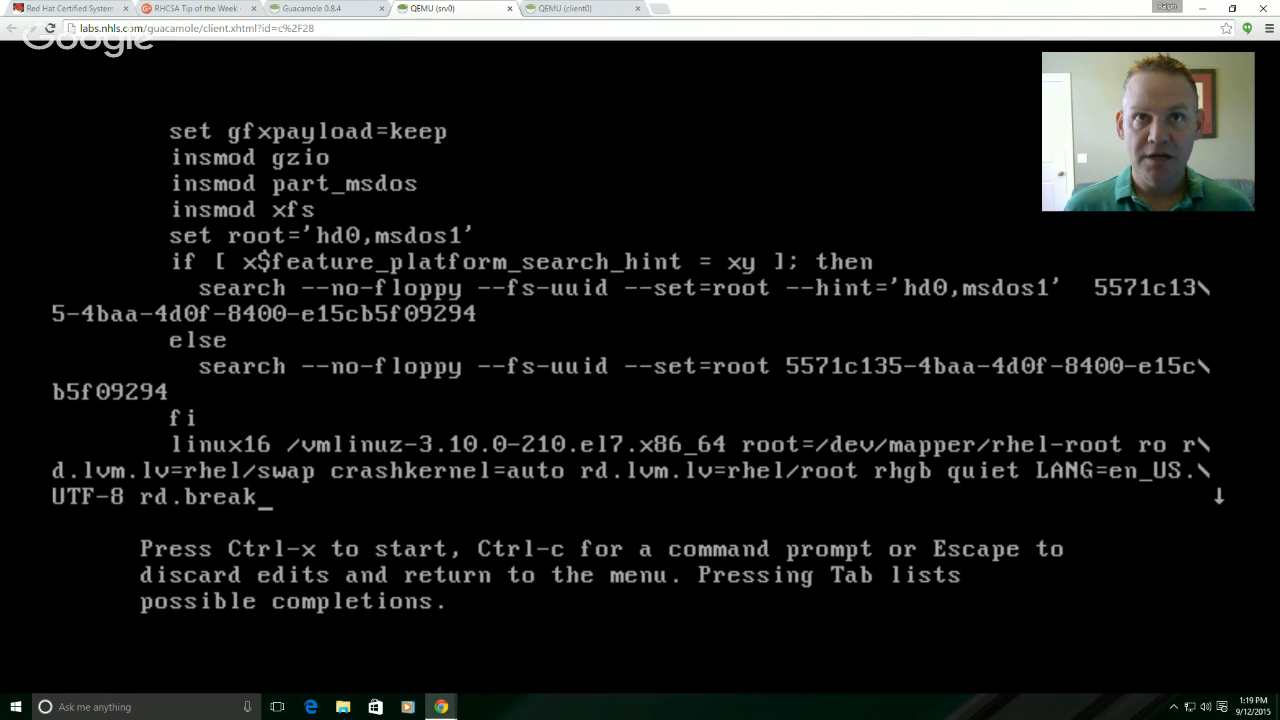
key(ctrl+x)
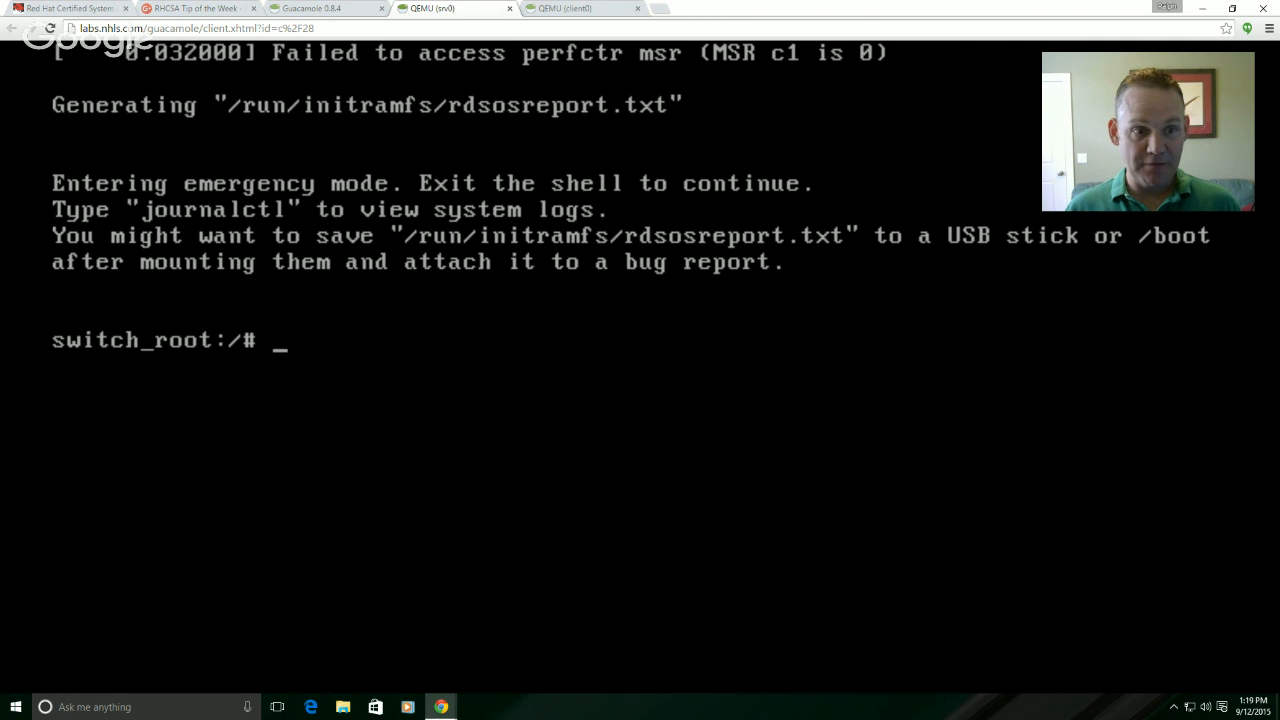
mouse_move(786, 395)
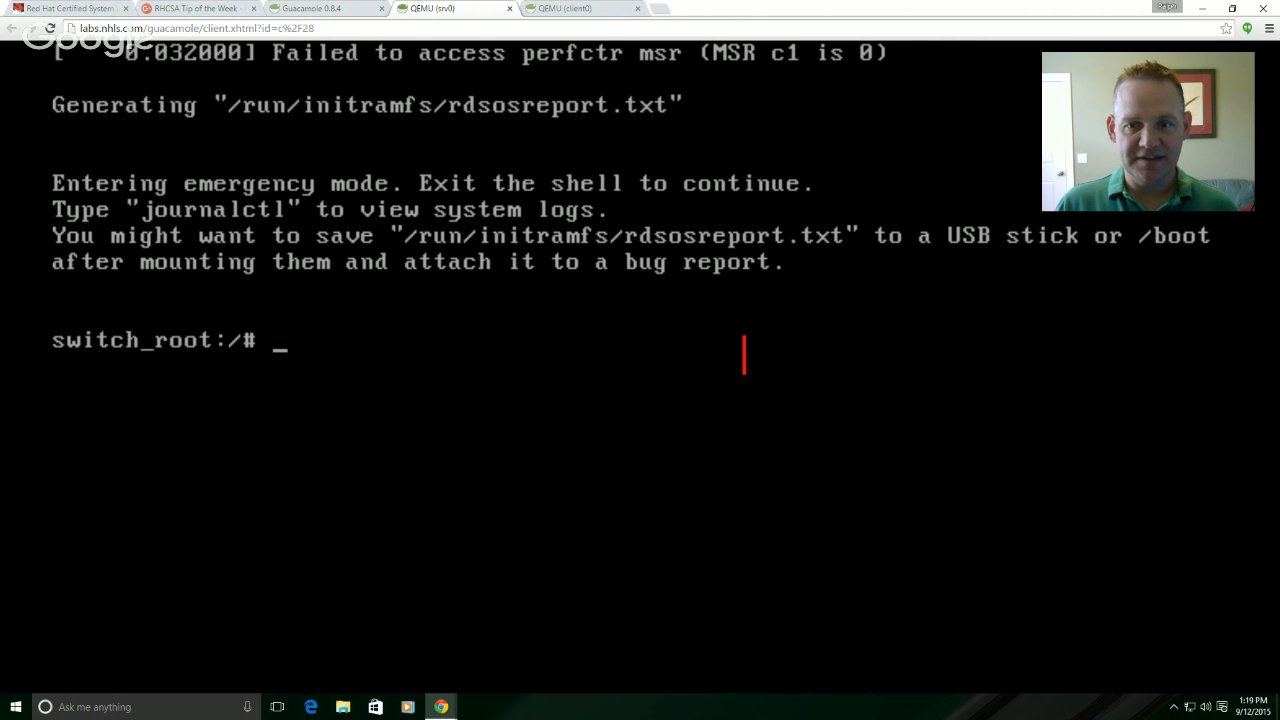
- Run ls /sysroot in the switch_root shell to view the installed root directories
text(/sysr)
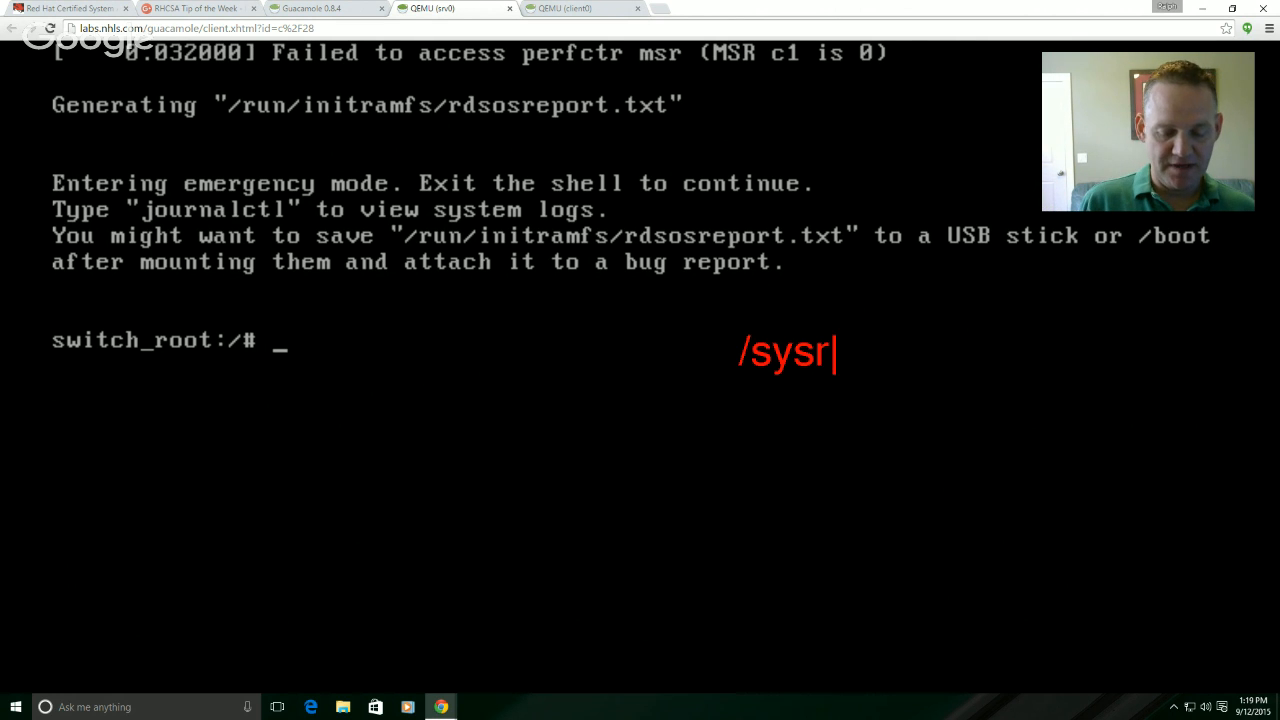
text(oot)
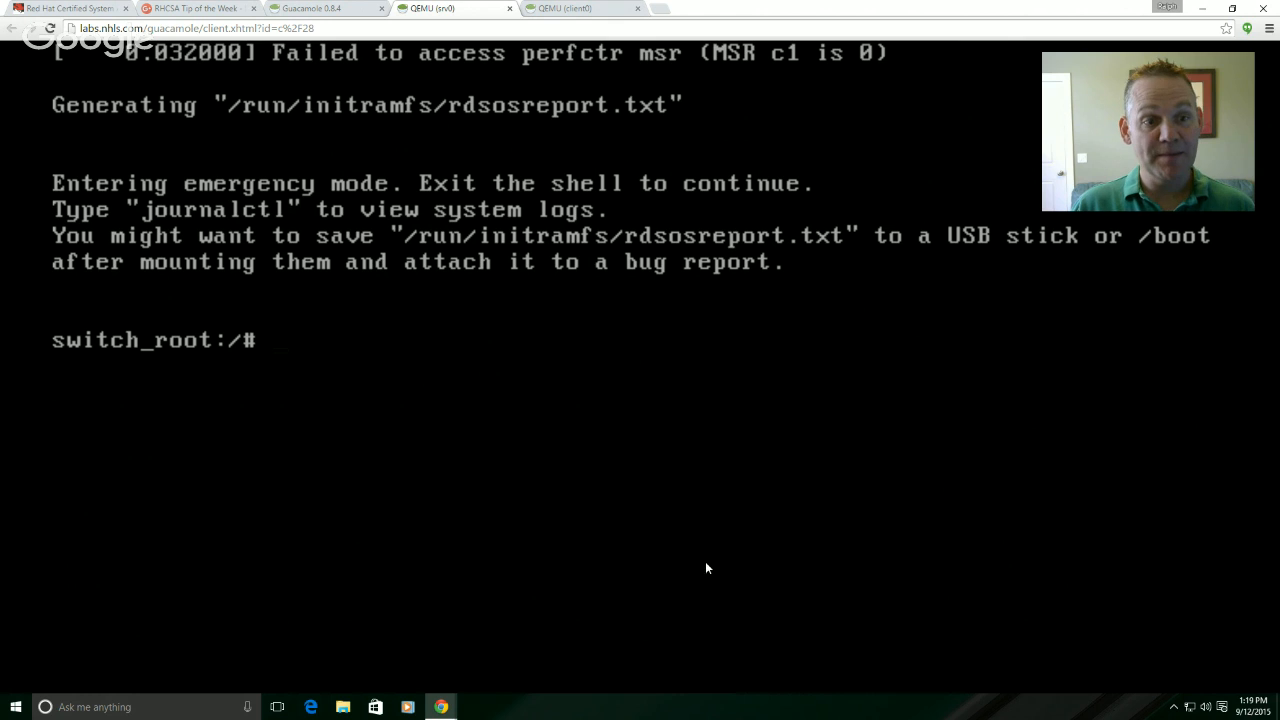
mouse_move(296, 348)
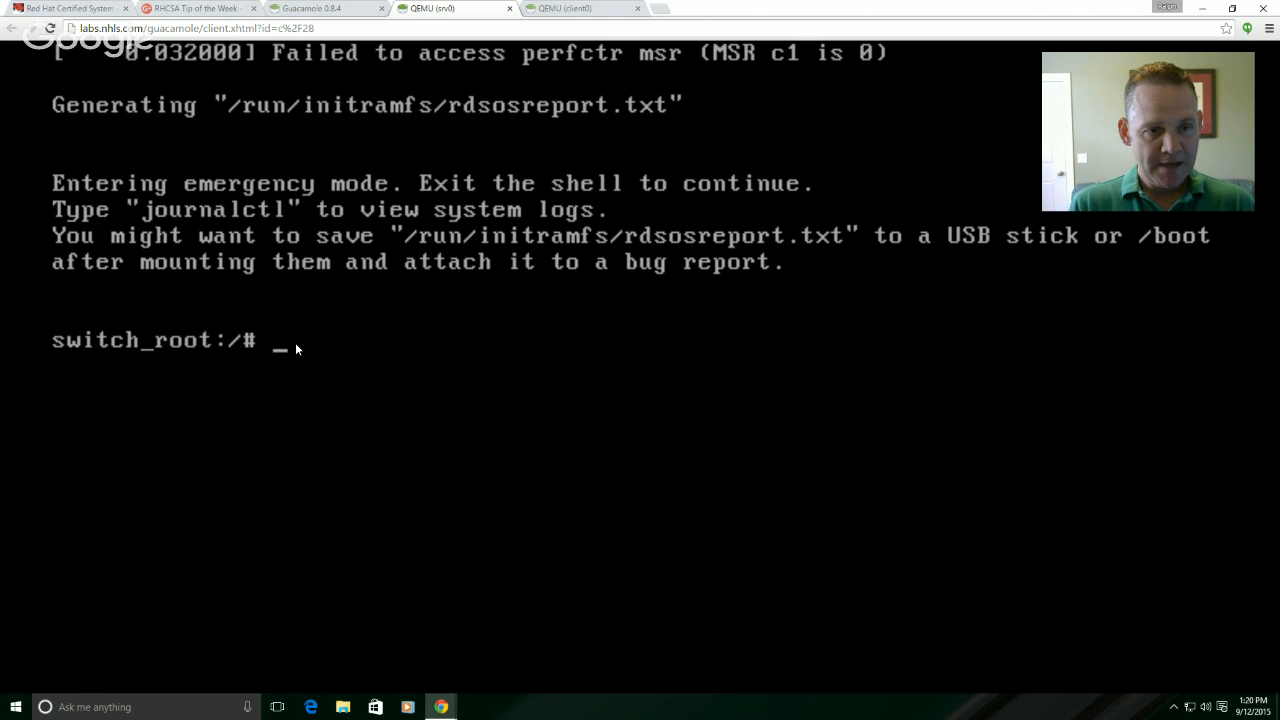
text(ls)
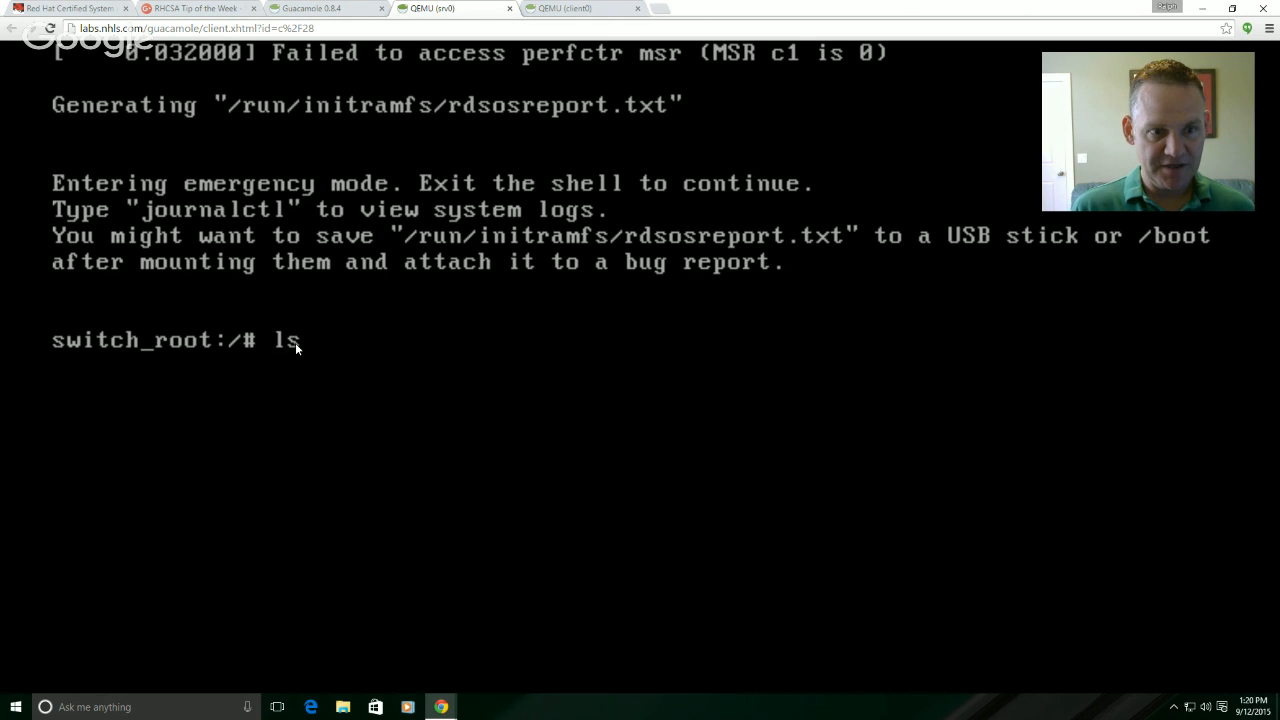
text(/sysr)
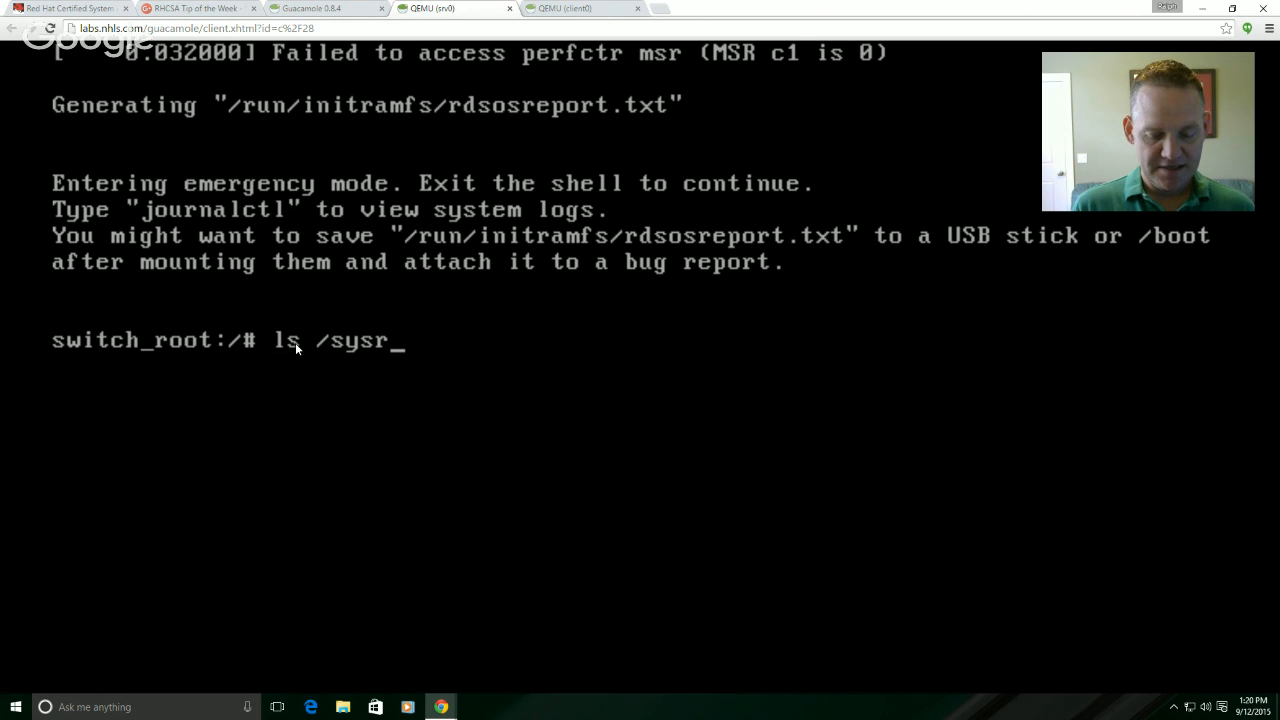
key(Return)
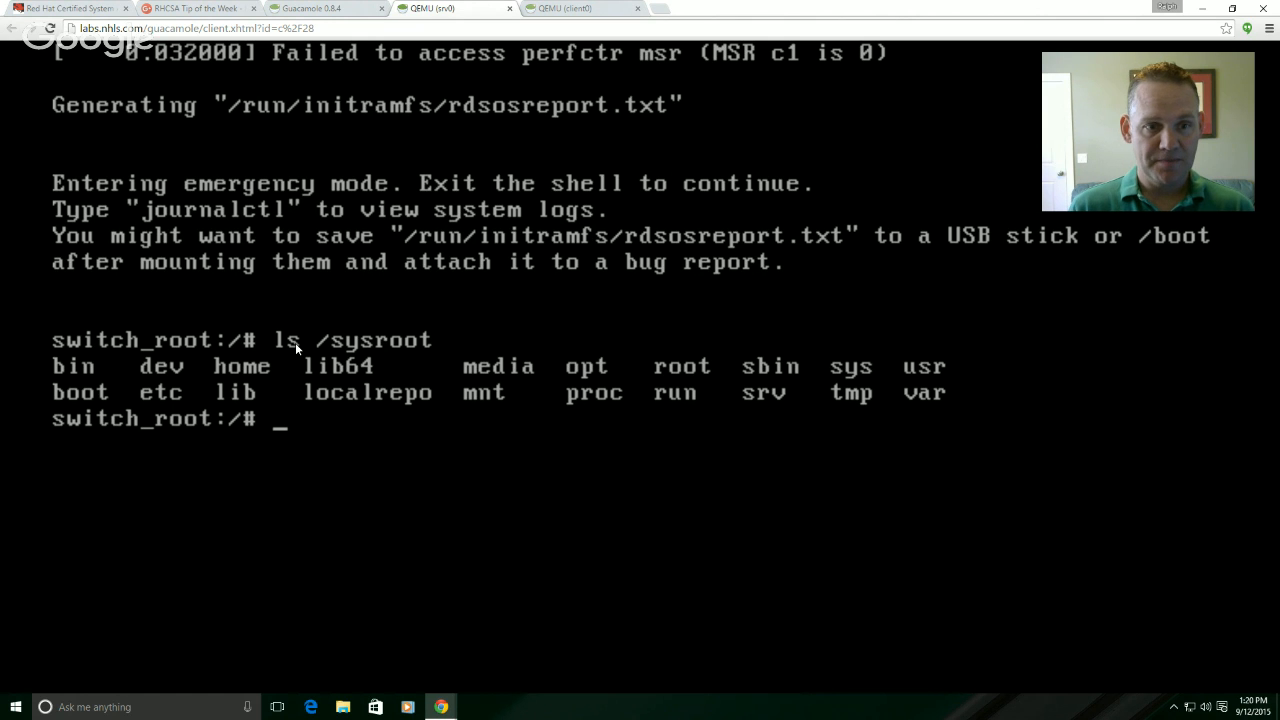
- Remount /sysroot read-write with mount -o remount,rw /sysroot
text(m)
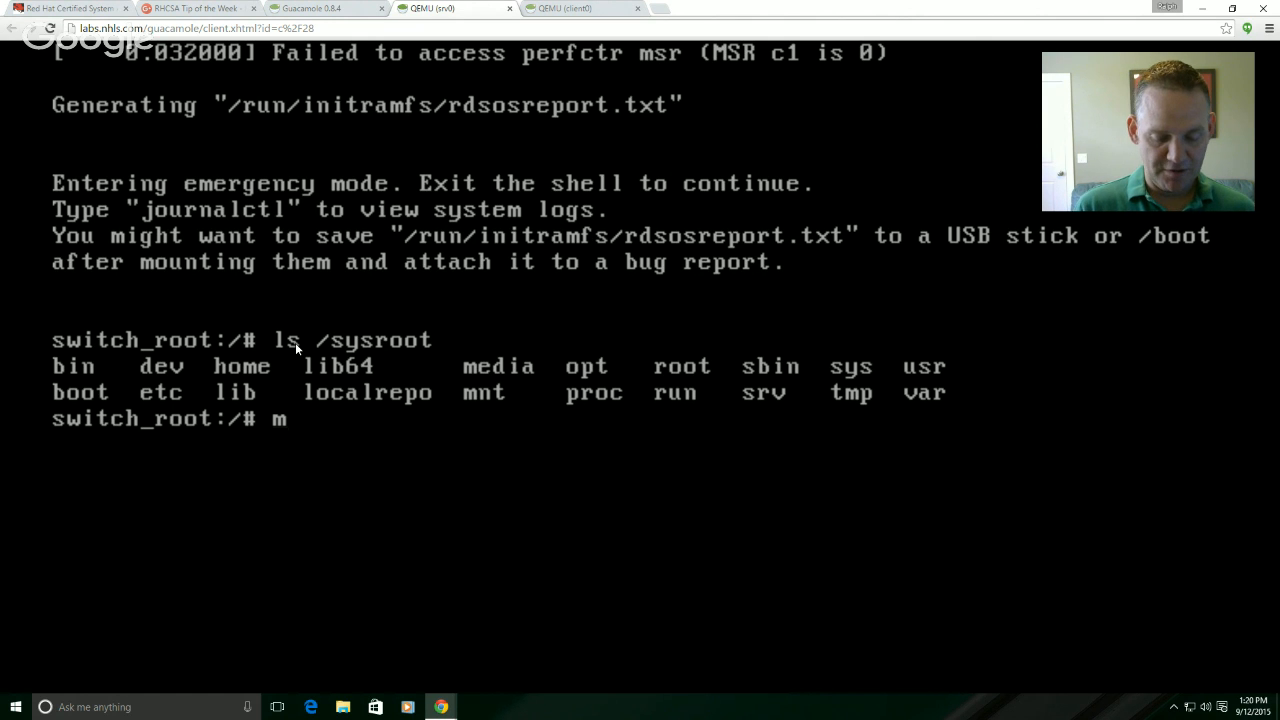
text(ount -o)
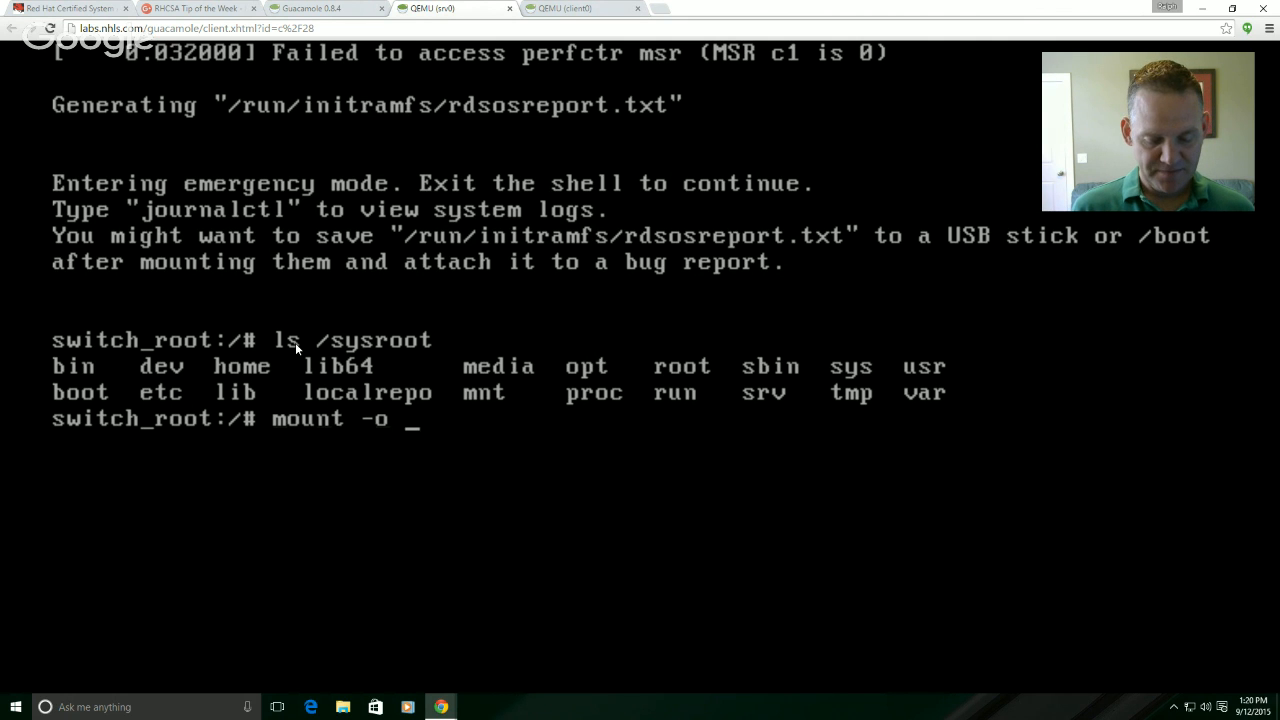
text(remount)
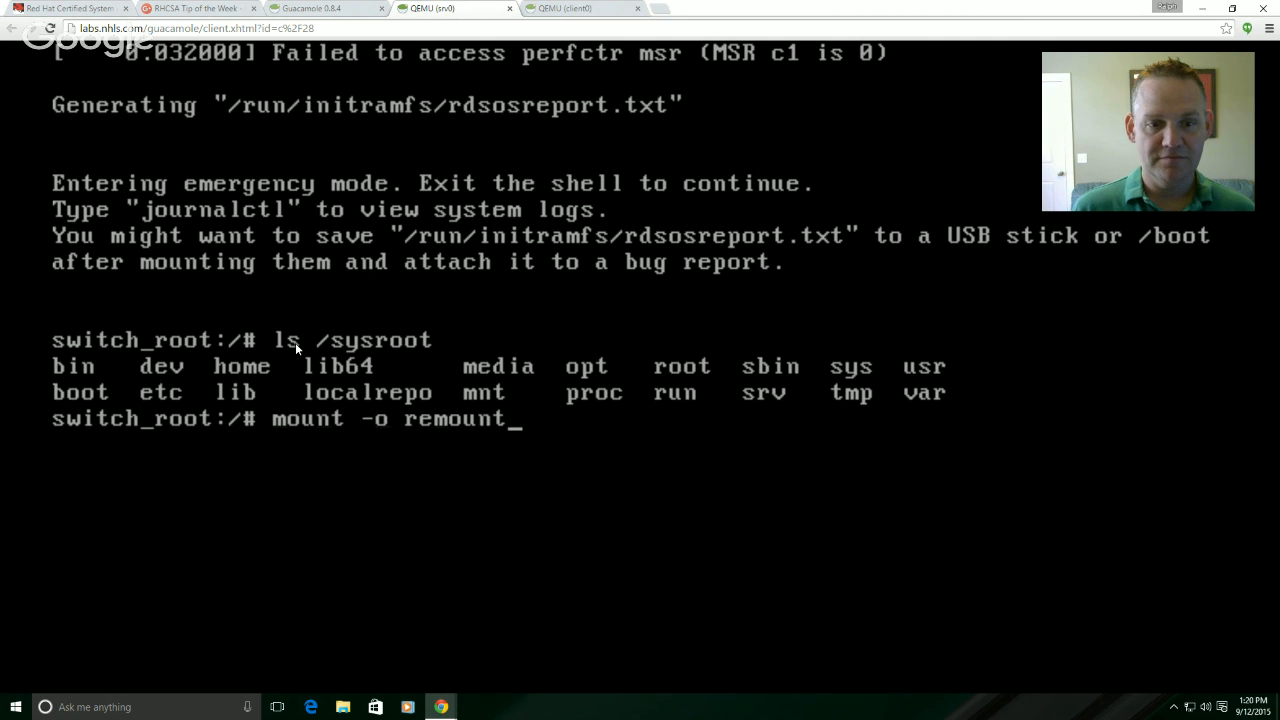
text(,rw)
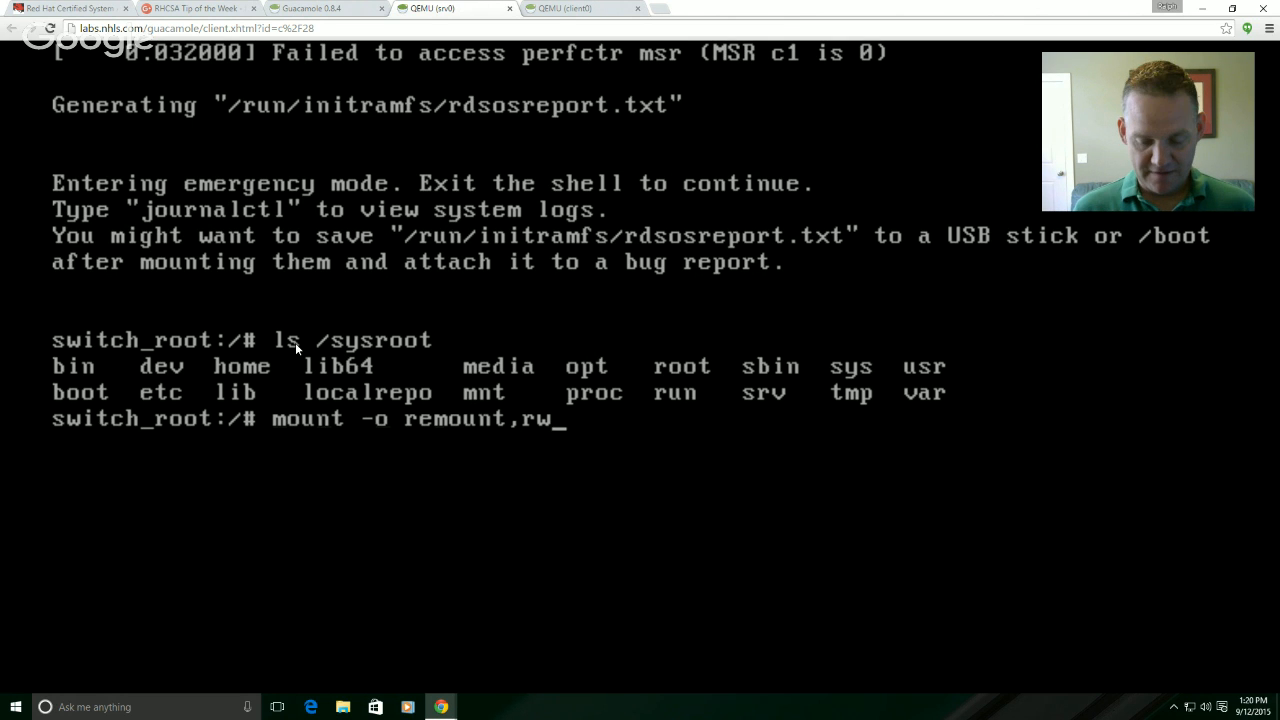
text(/syst)
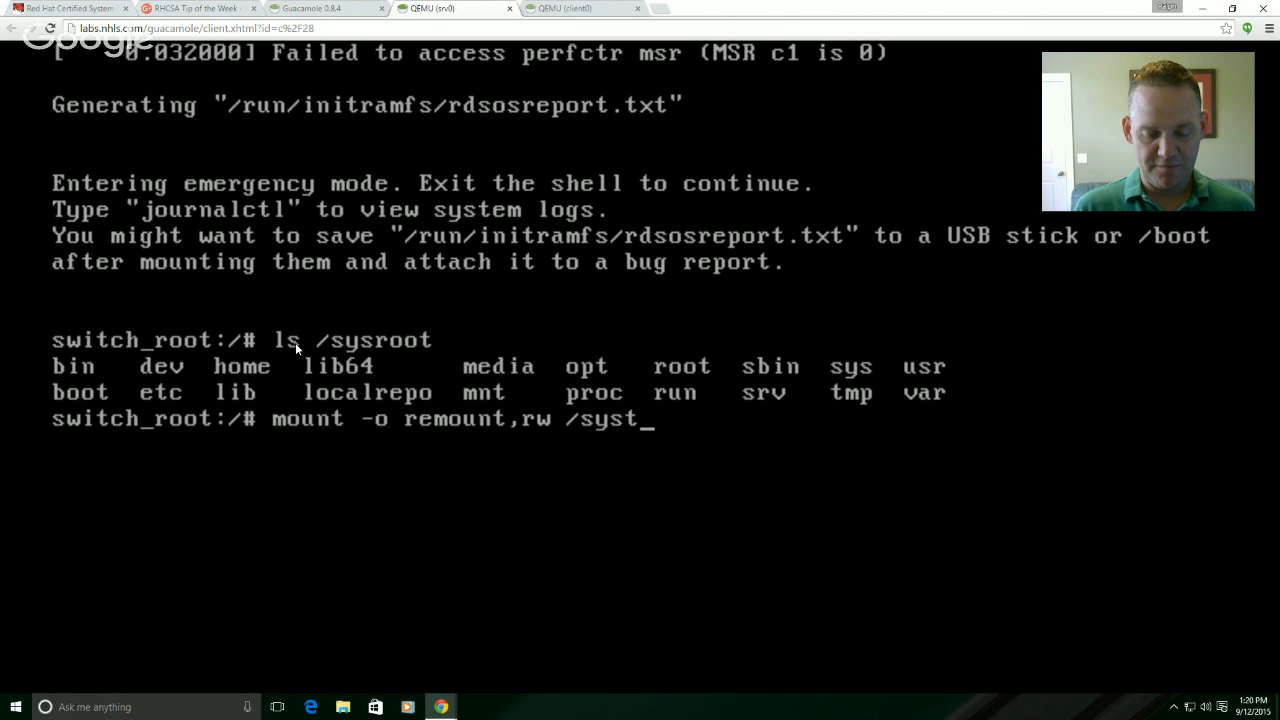
text(root)
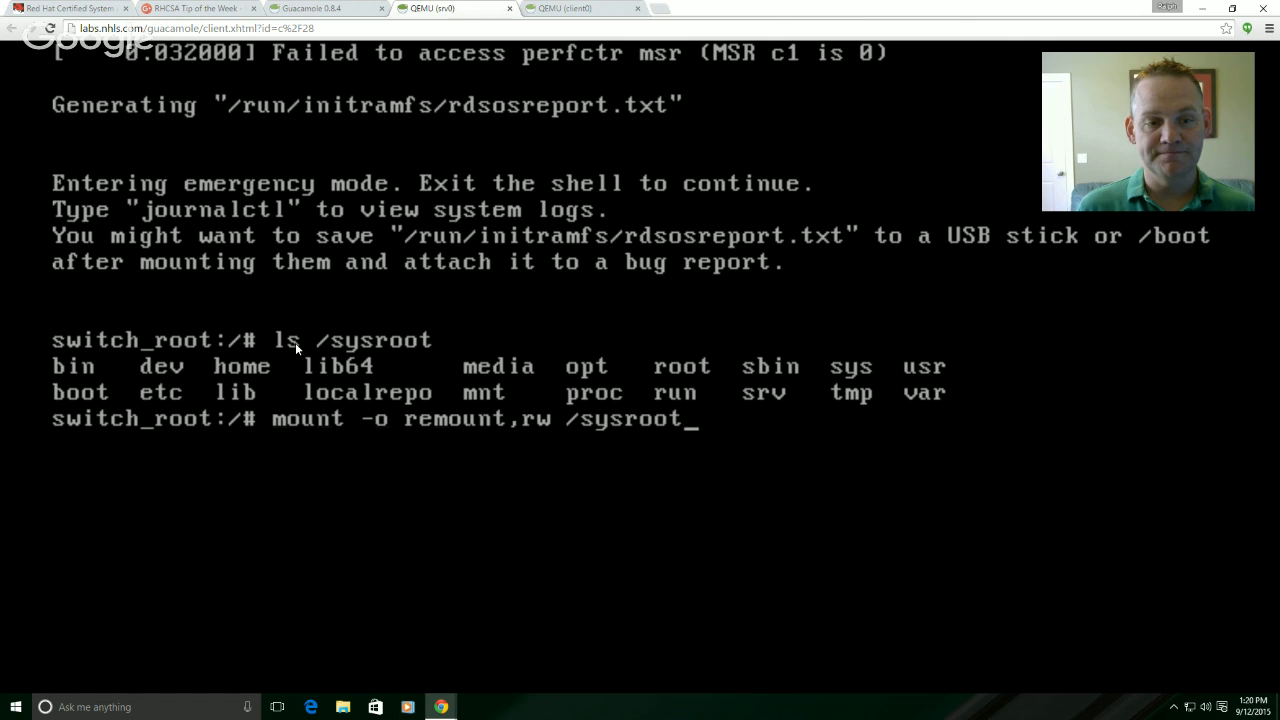
key(Return)
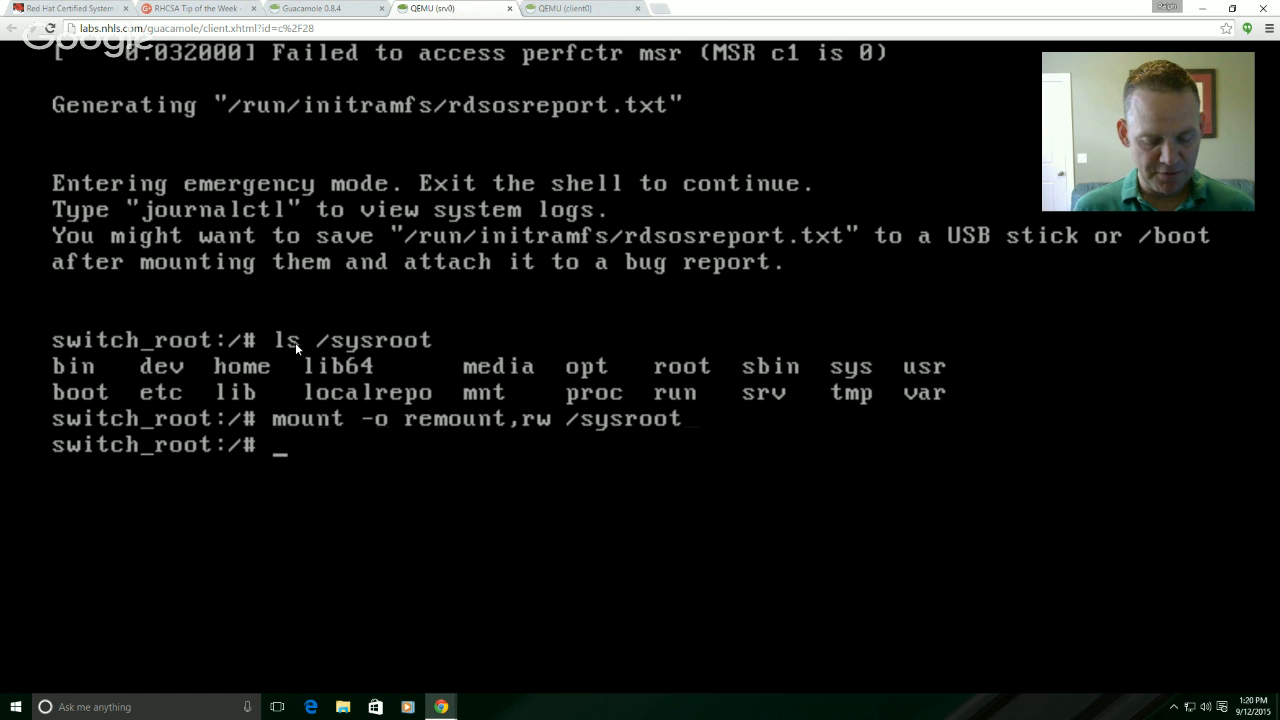
- Chroot into /sysroot and list its top-level directories with ls /
text(chroot)
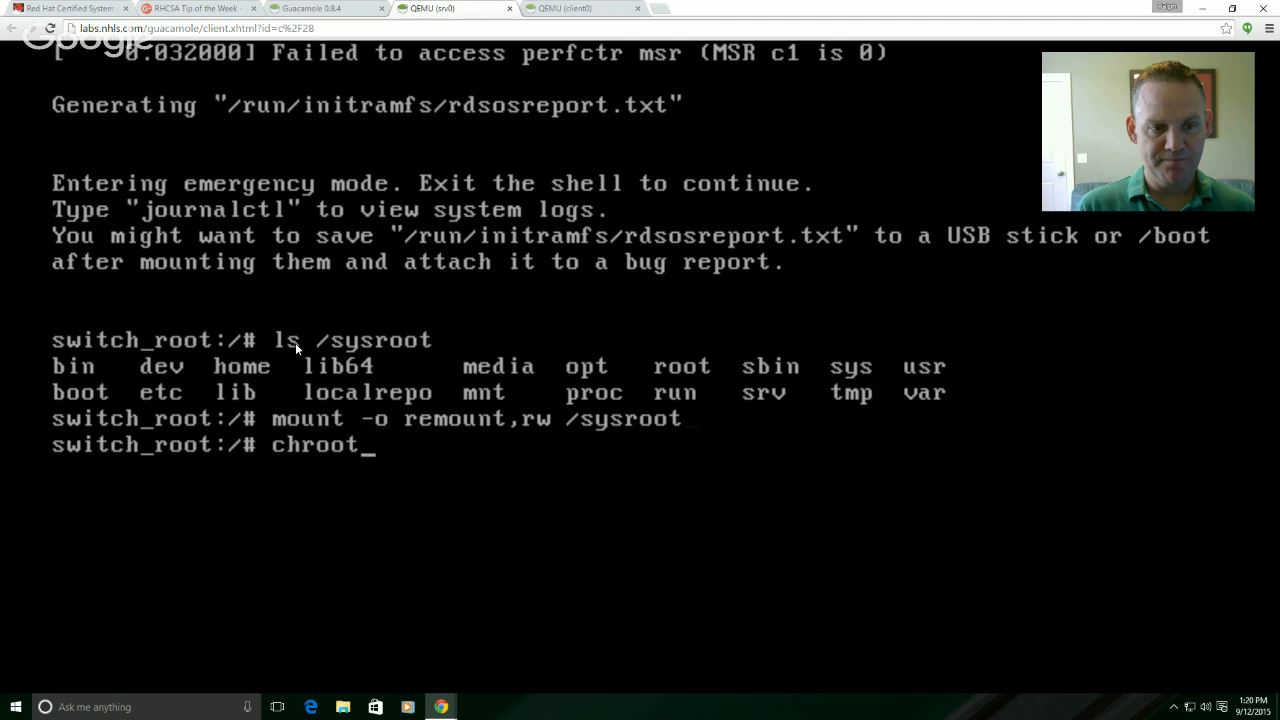
text(/s)
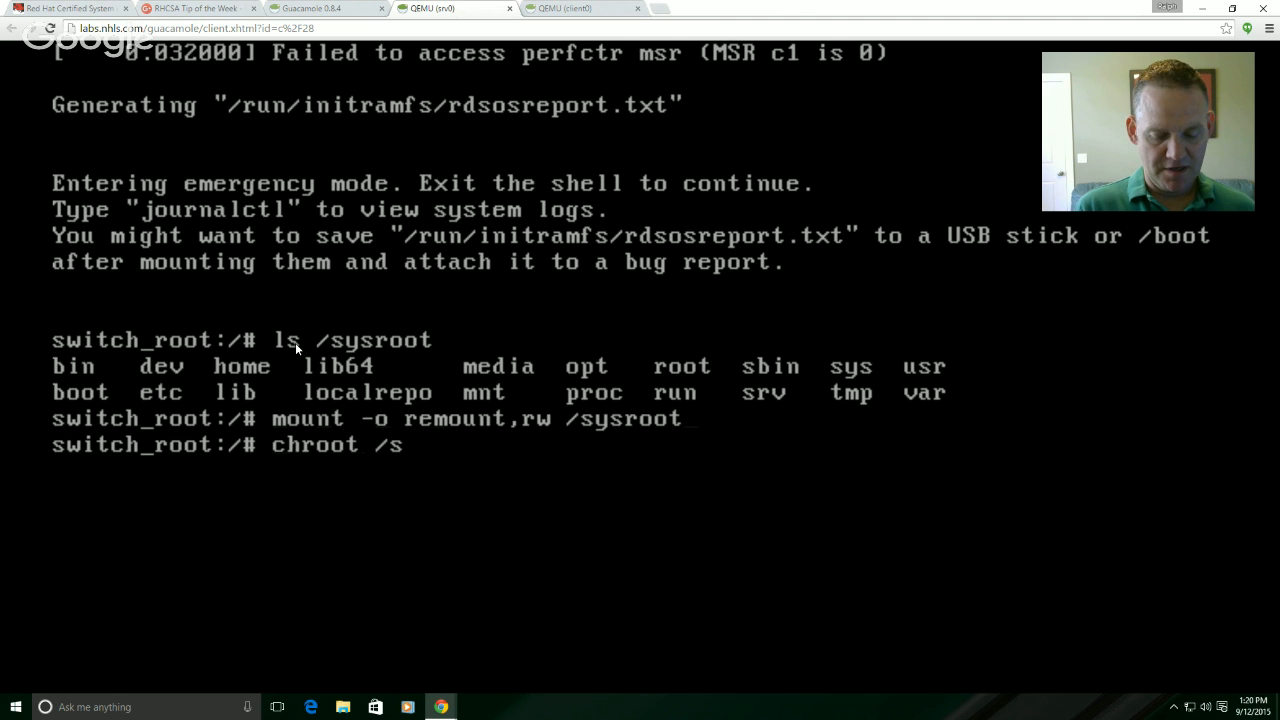
text(ysroot)
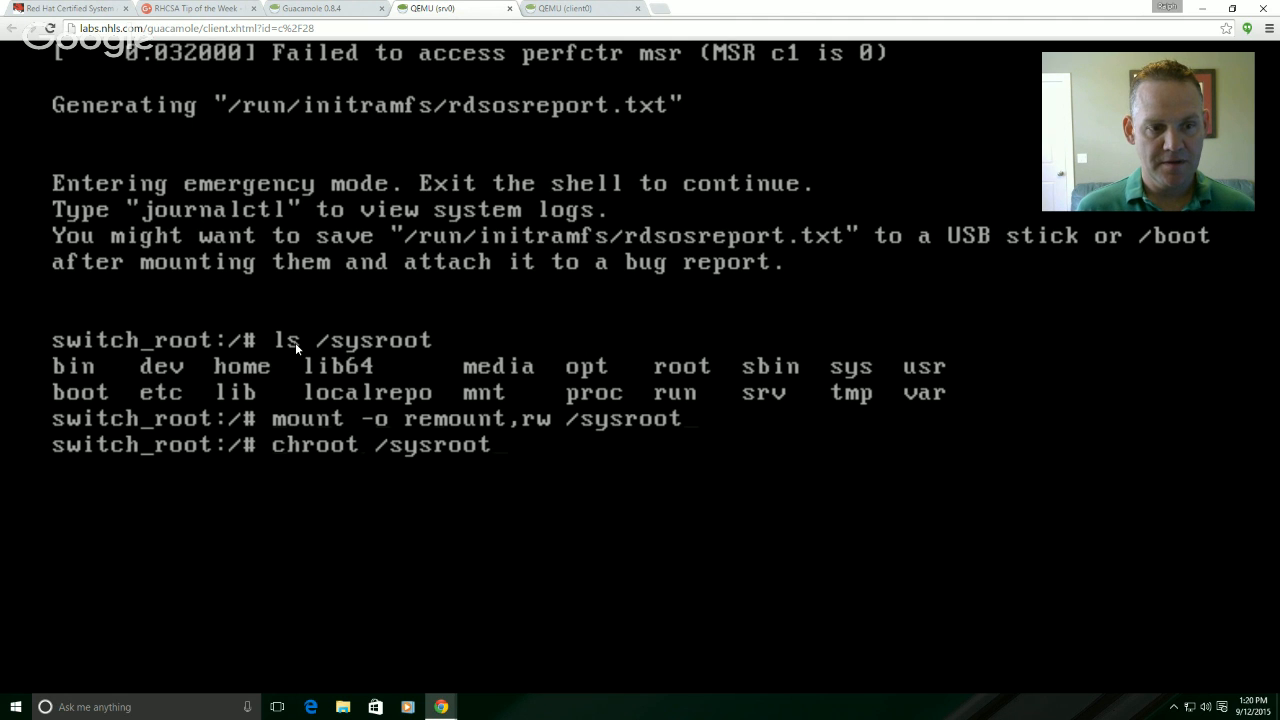
key(Return)
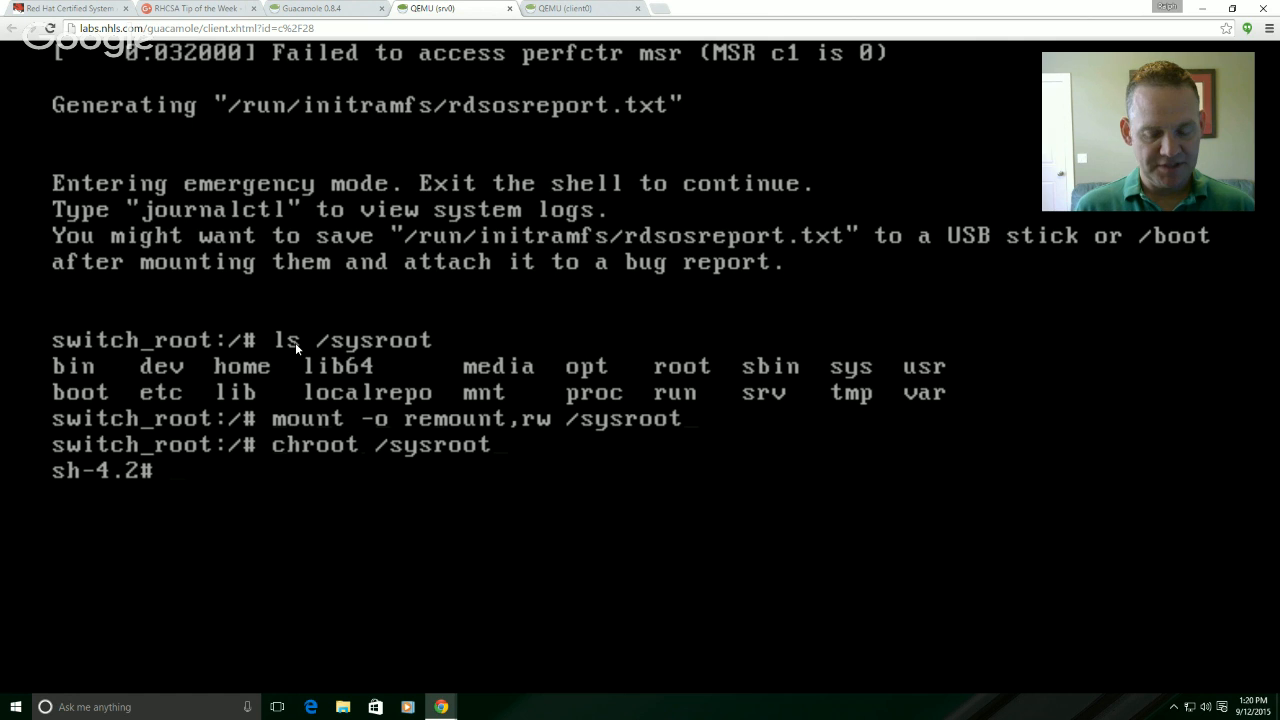
text(ls /)
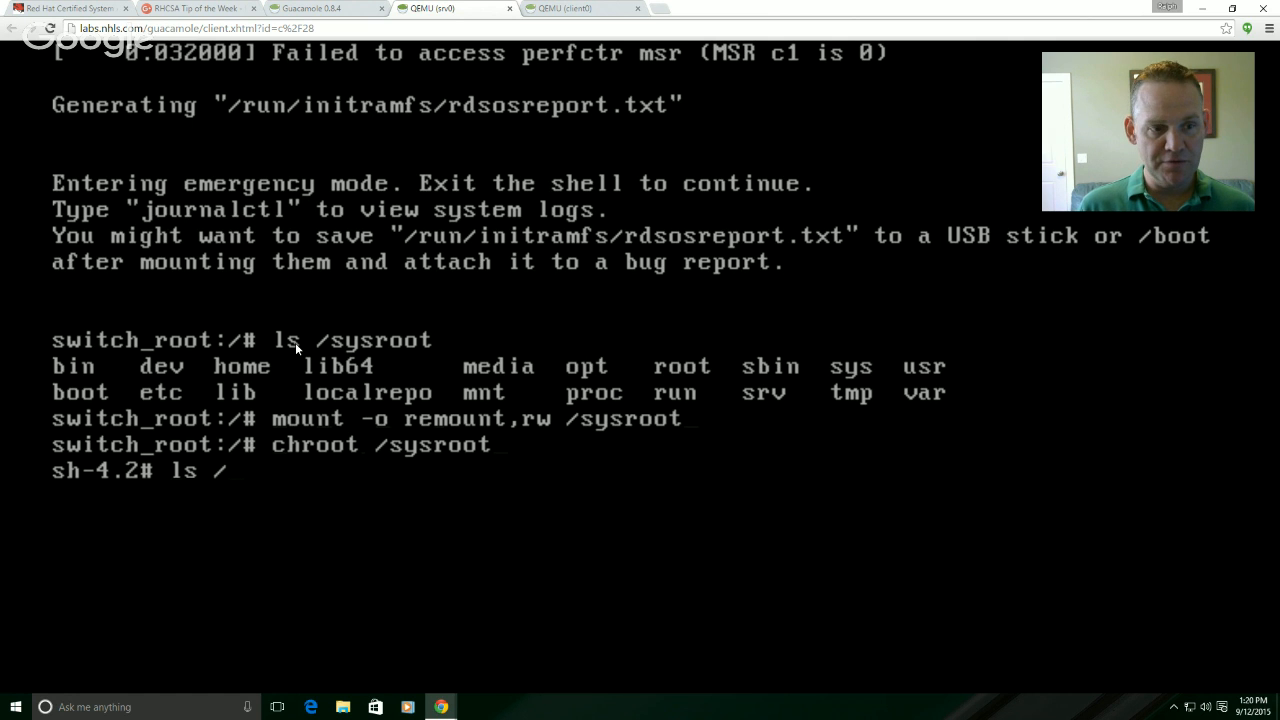
key(Return)
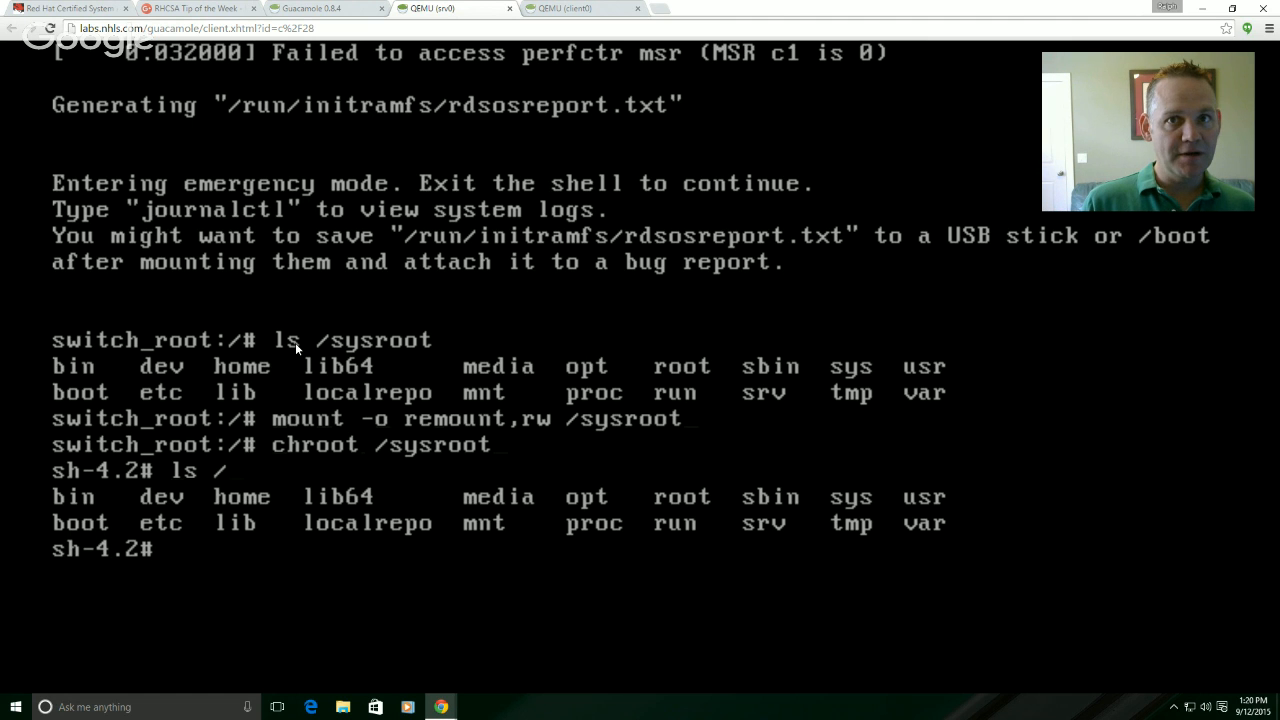
- Run passwd root inside the chroot to set a new root password
text(pas)
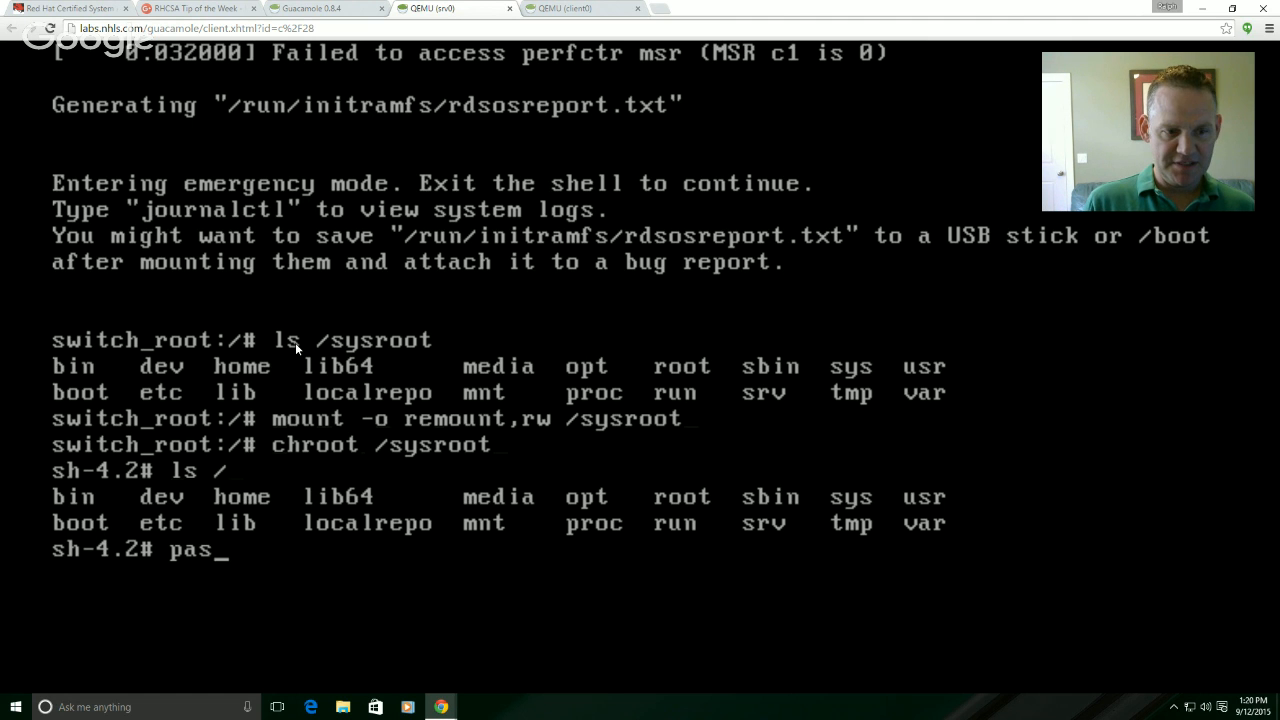
text(swd root)
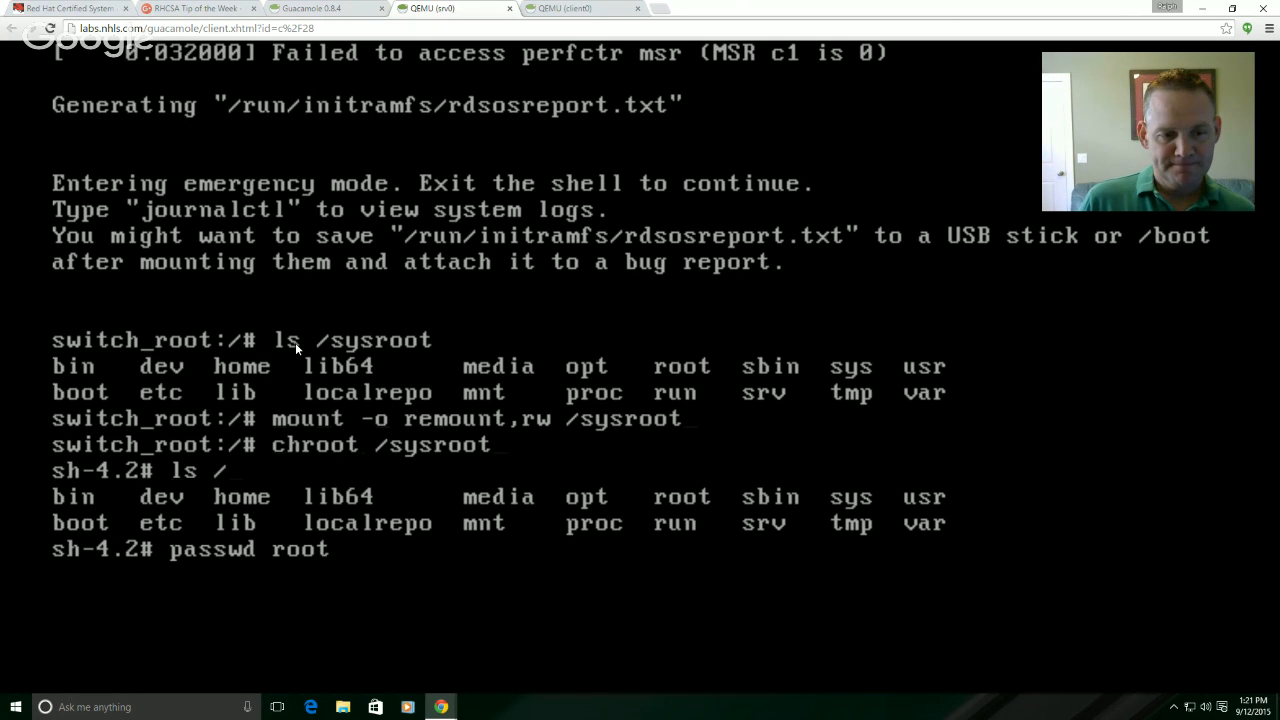
key(Return)
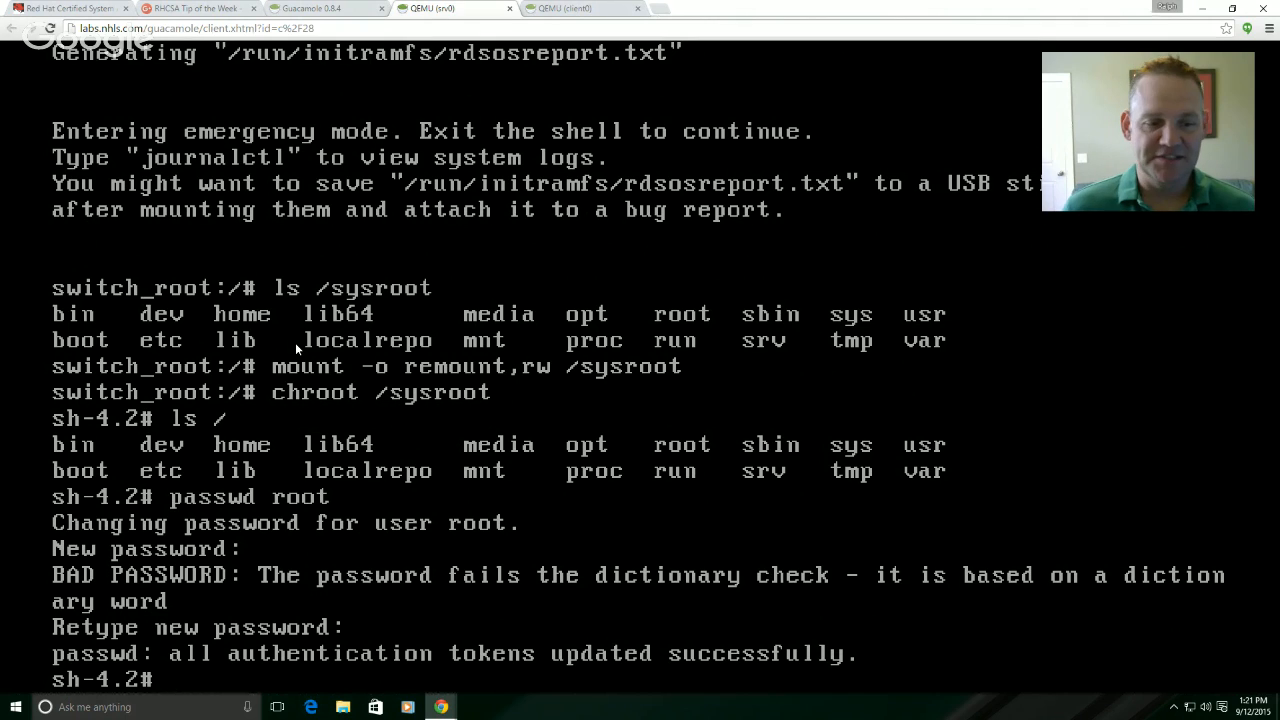
- Run exit twice to leave the chroot and the switch_root emergency shell
text(e)
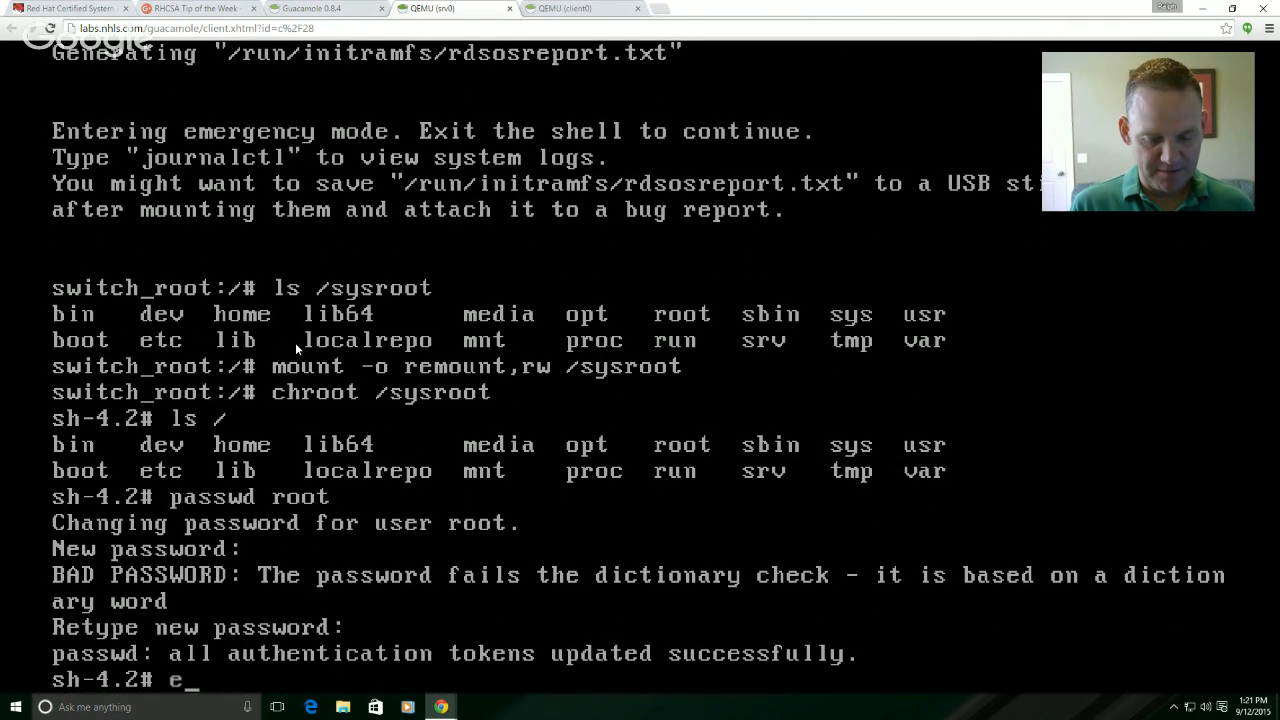
text(xit)
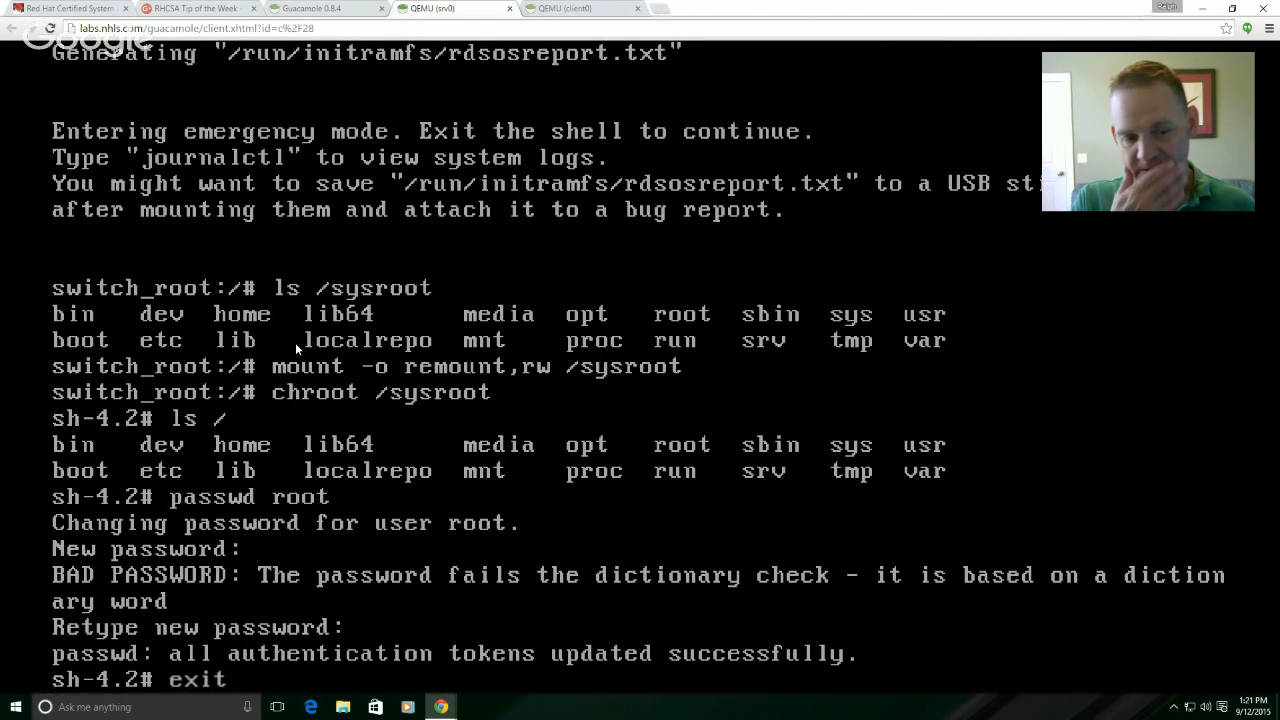
key(Return)
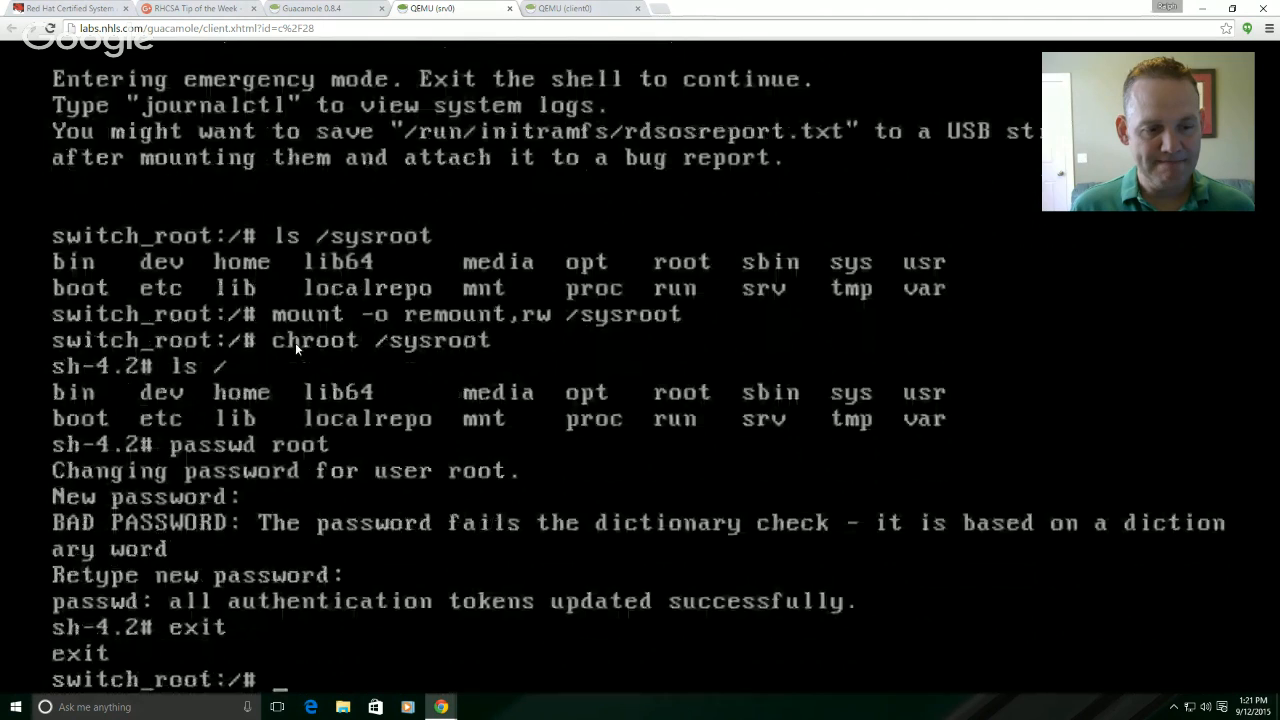
text(ex)
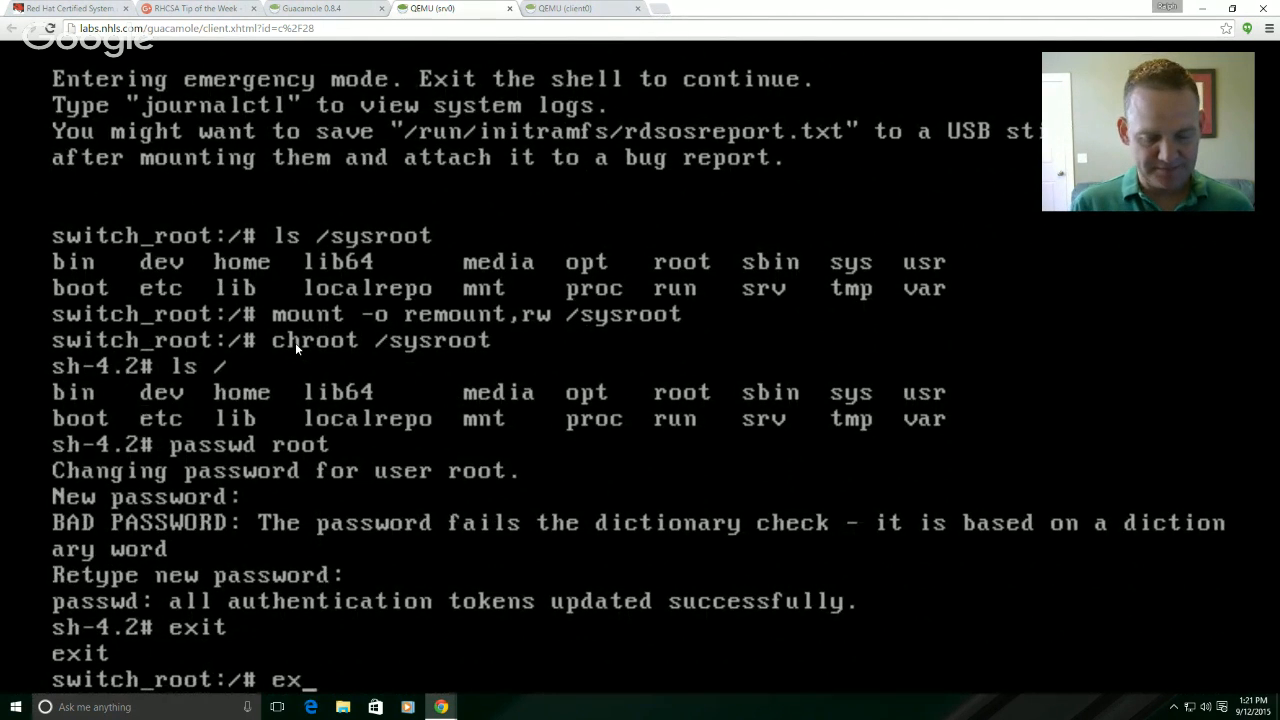
key(Return)
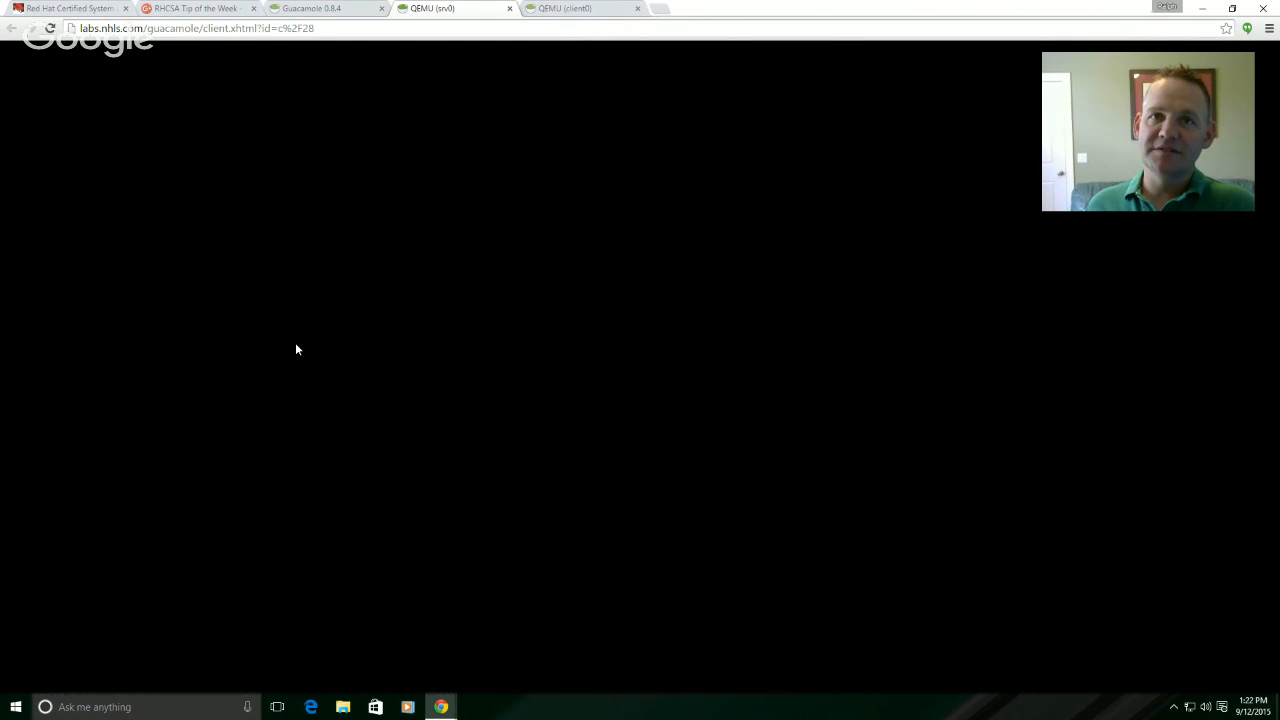
mouse_move(354, 281)
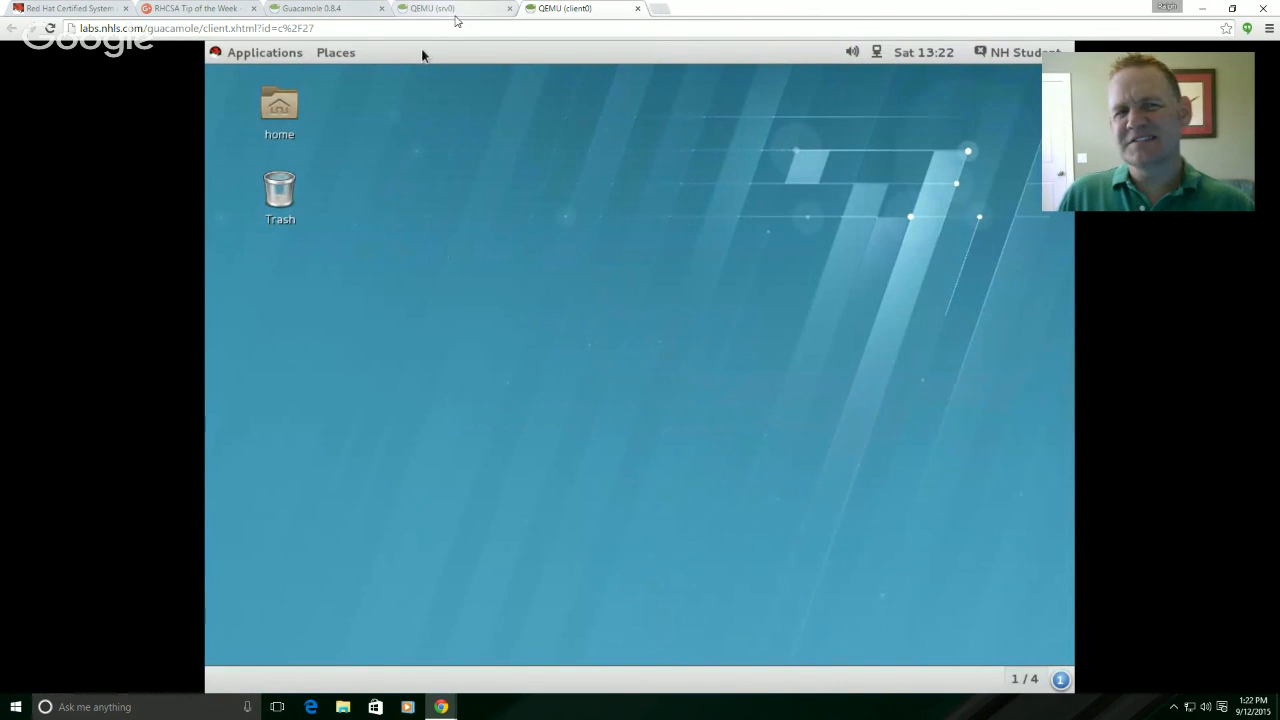
- Switch to the QEMU (client0) console tab, then check the QEMU (srv0) tab
click(430, 8)
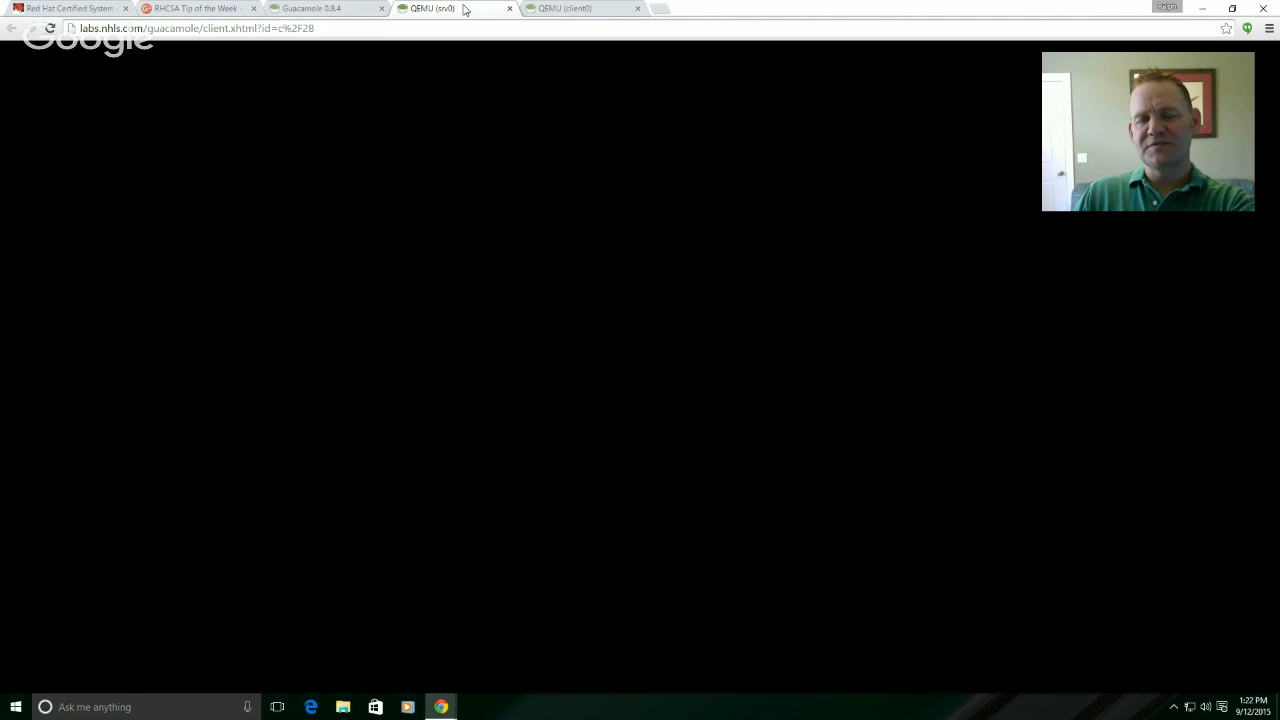
click(565, 8)
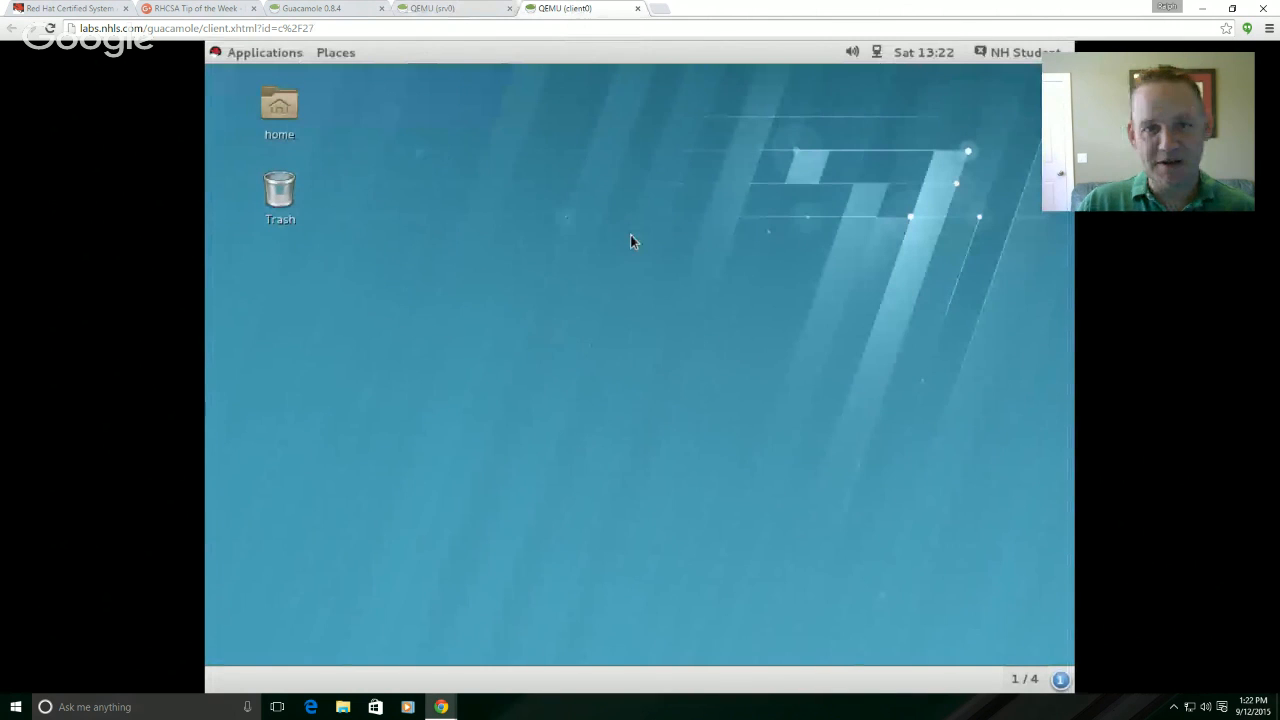
- Open a terminal on client0 and show the SELinux context of /etc/shadow with ls -Z
right_click(445, 152)
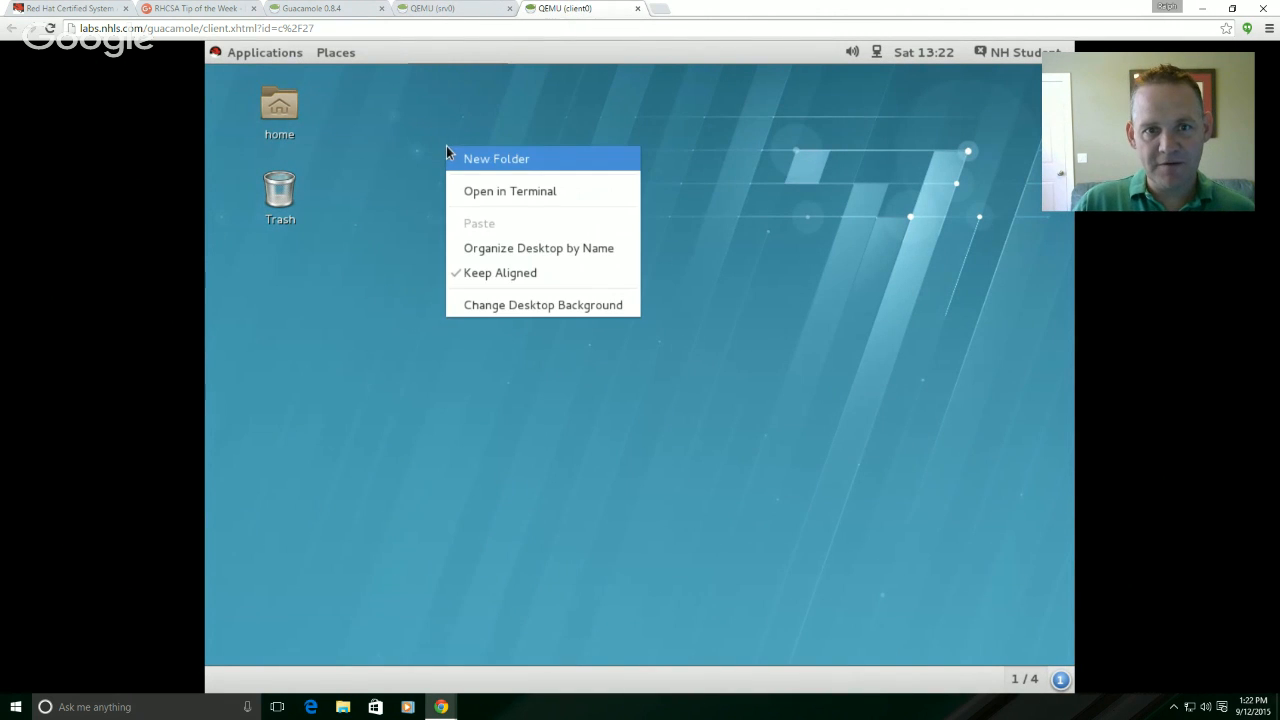
click(510, 191)
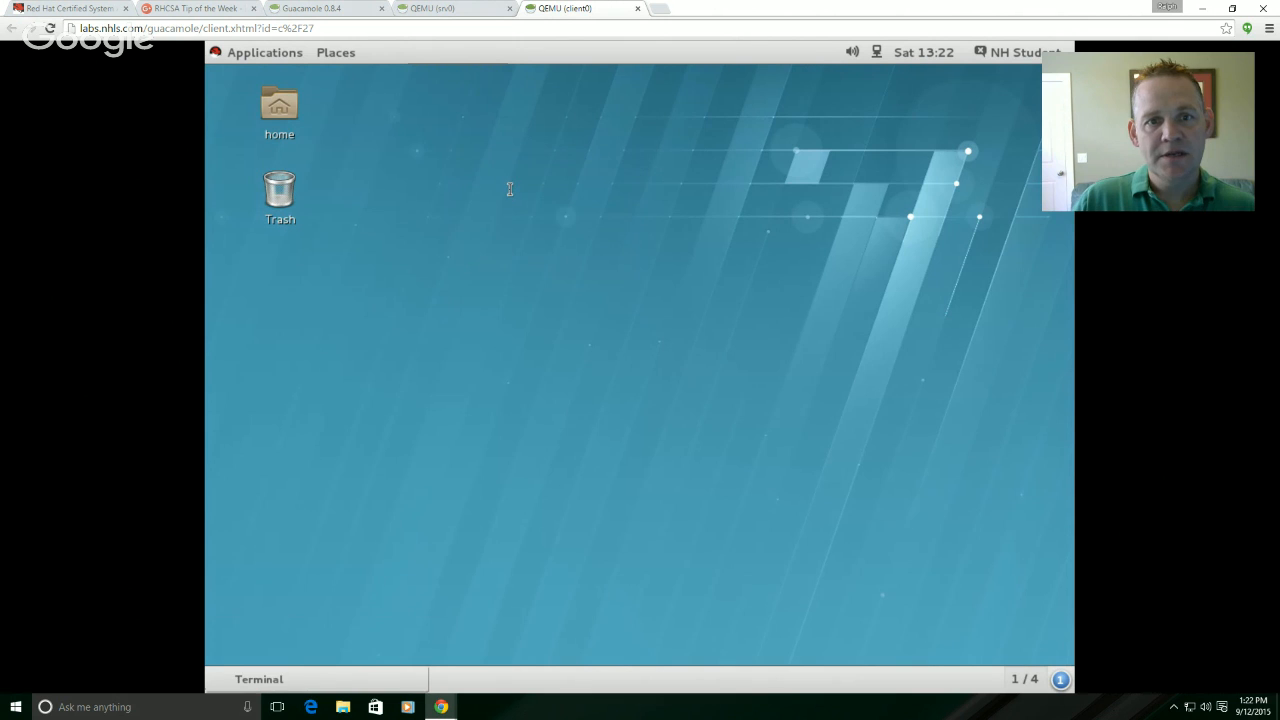
click(259, 679)
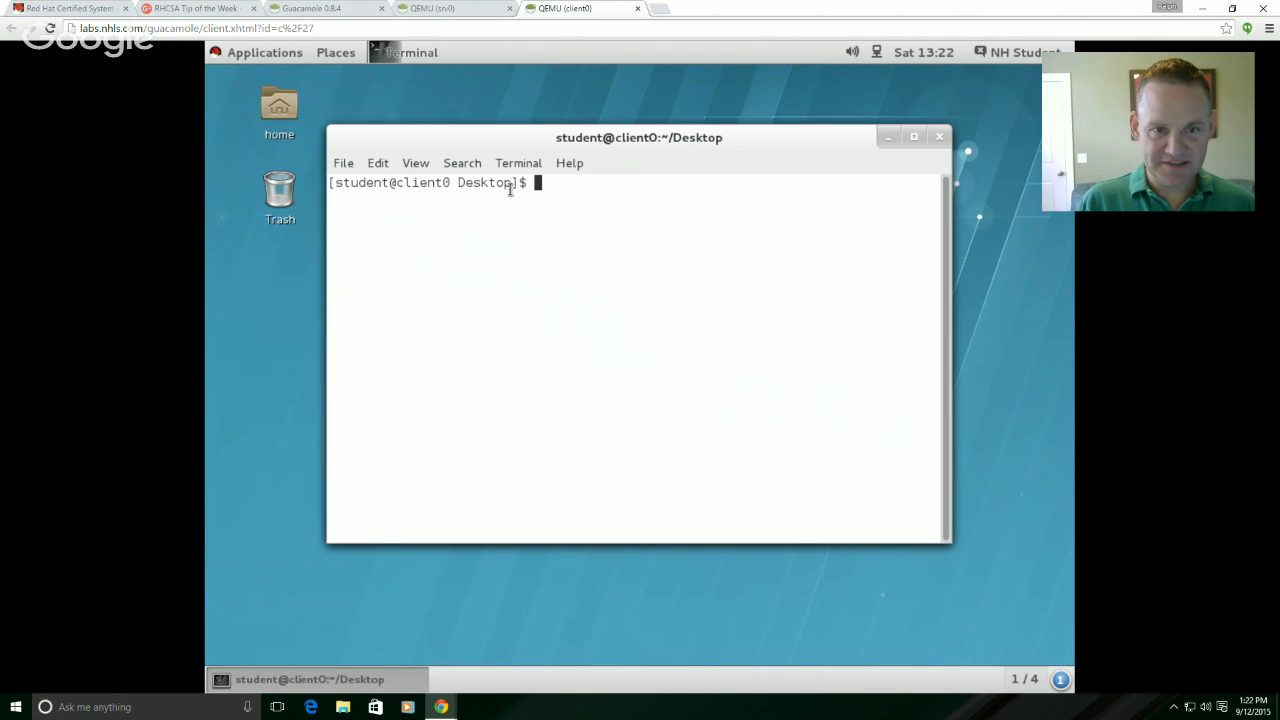
text(ls -Z)
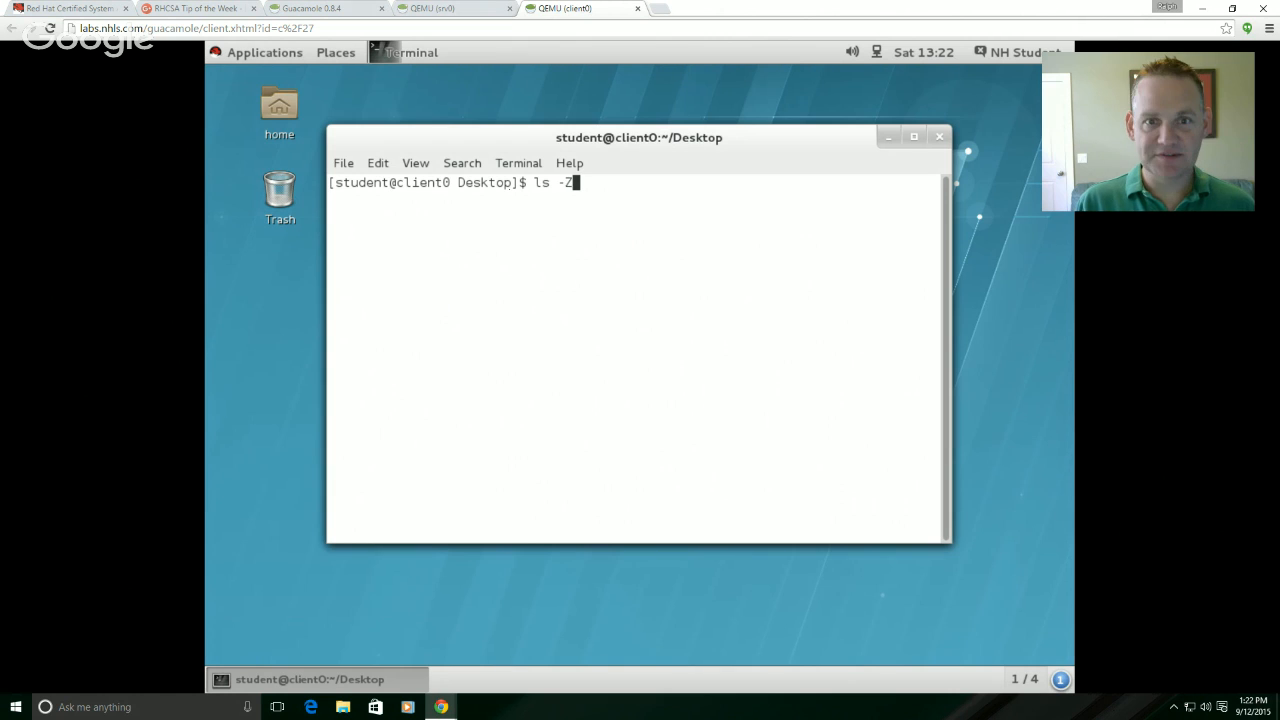
text(/etc/)
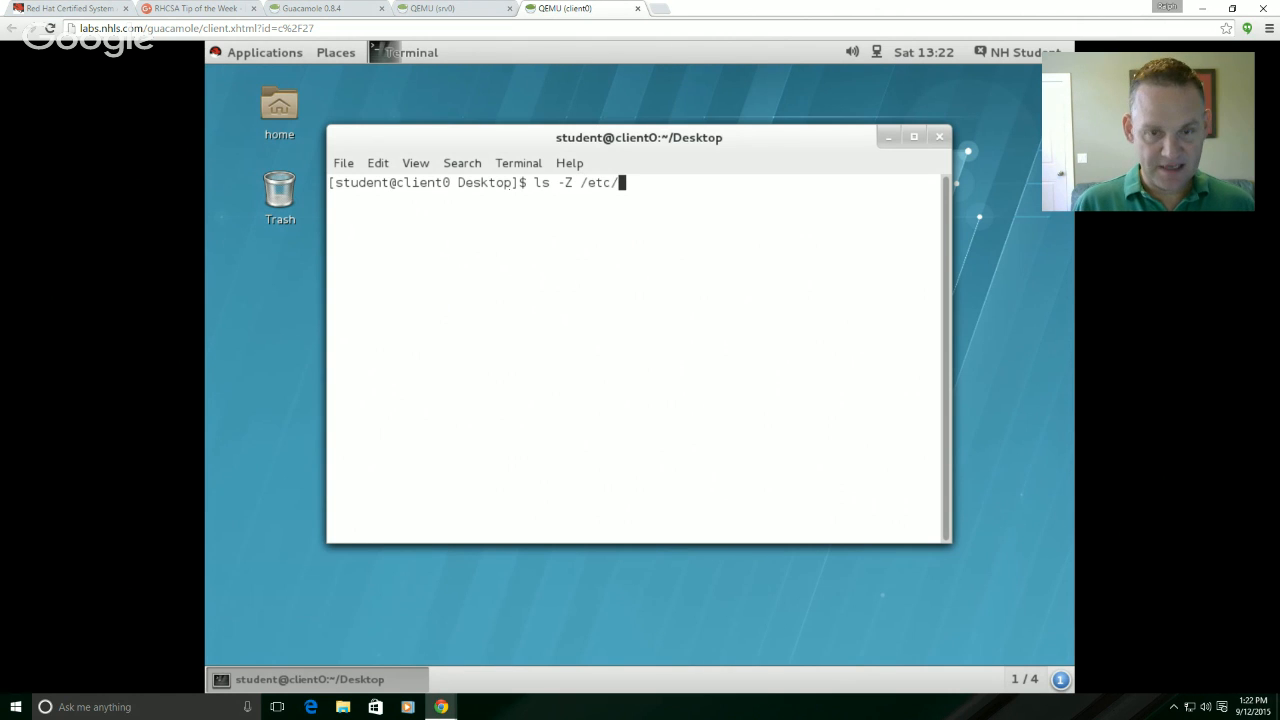
text(sha)
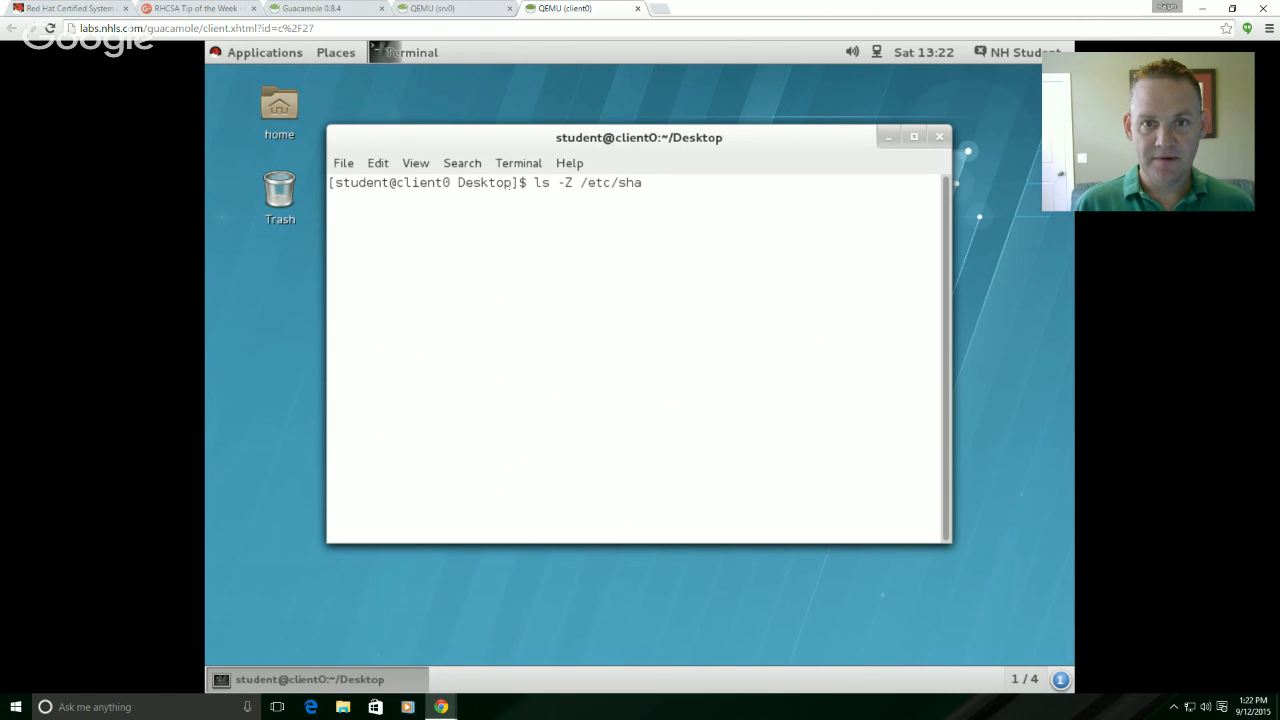
key(Return)
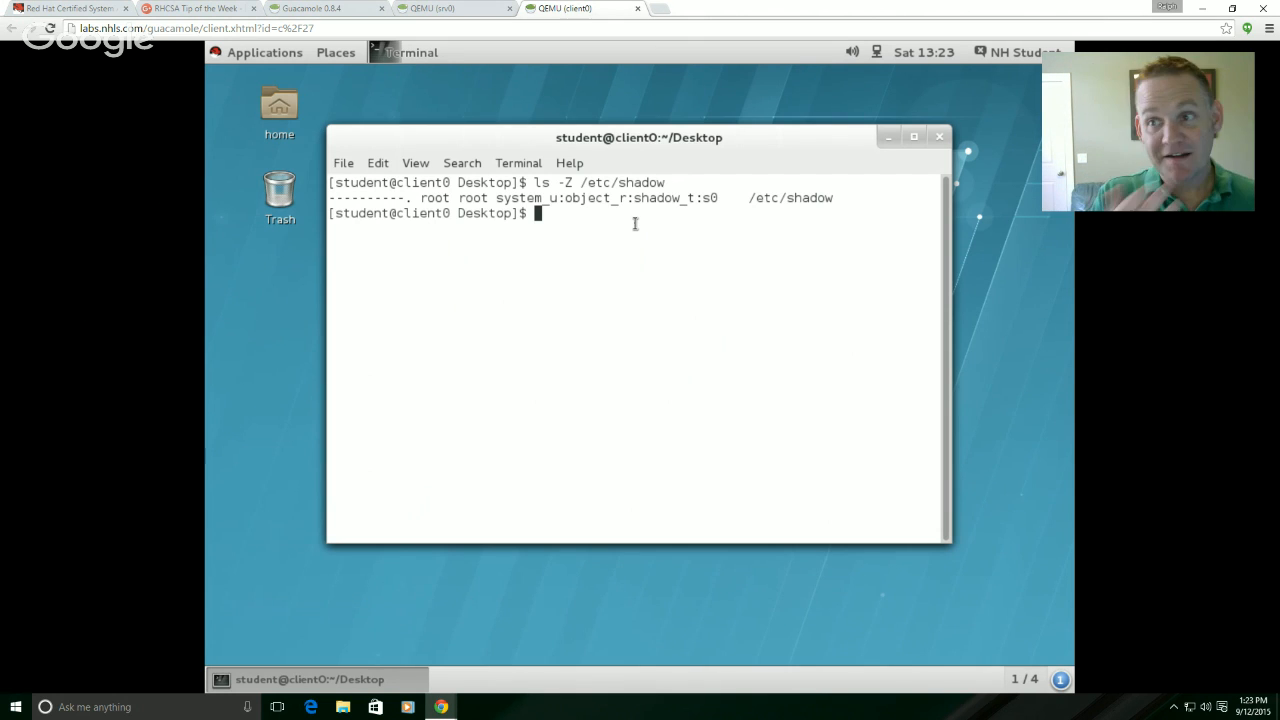
- Check the SELinux mode with getenforce and attempt setenforce to switch to permissive
text(get)
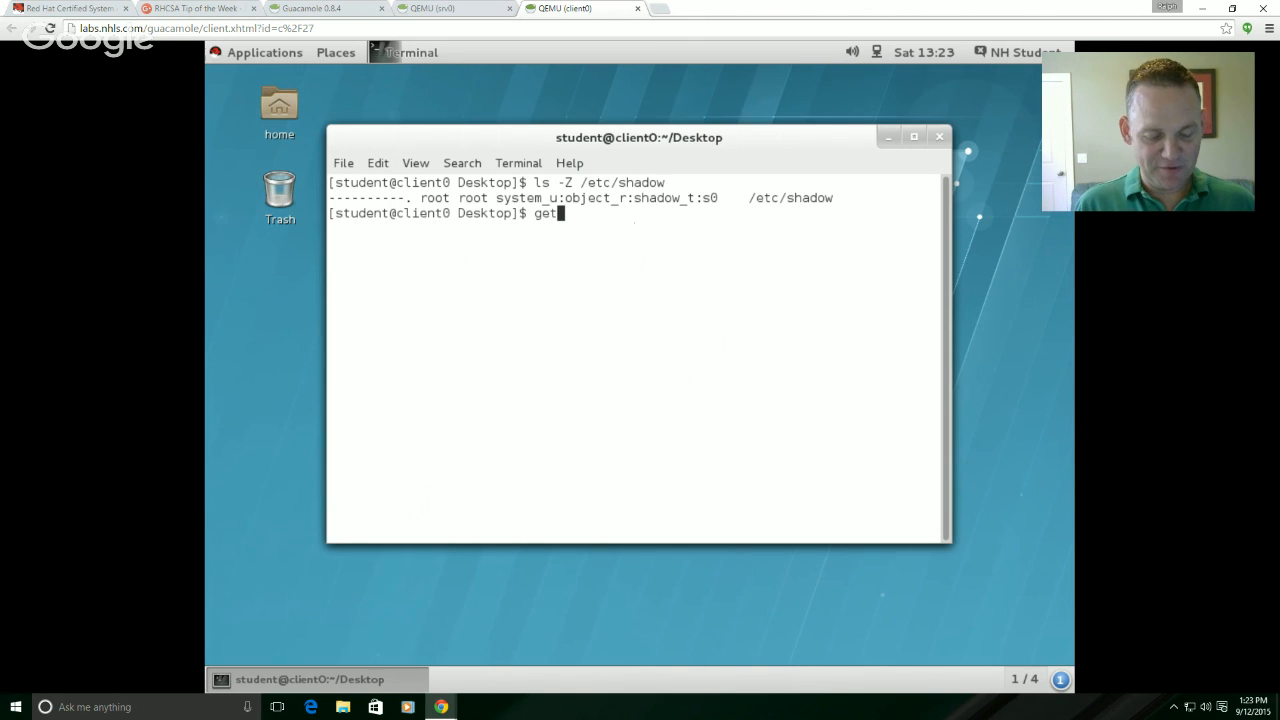
text(enforce)
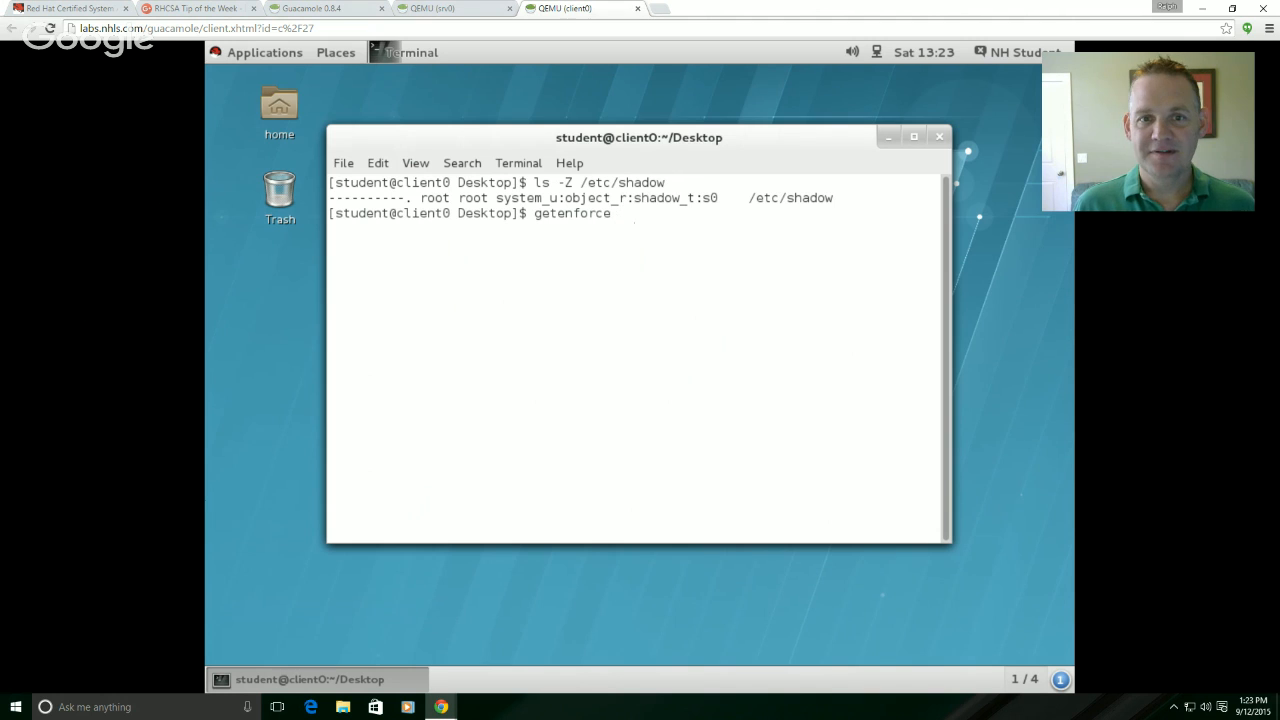
key(Return)
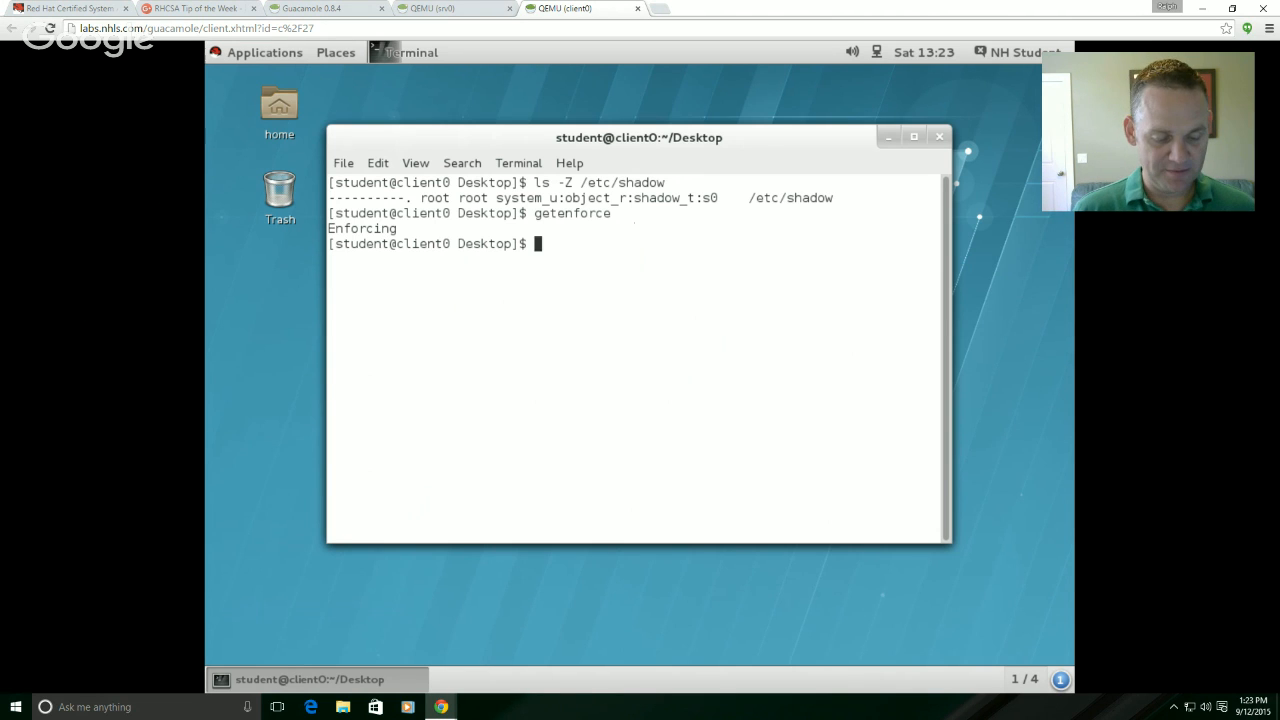
text(setenforce)
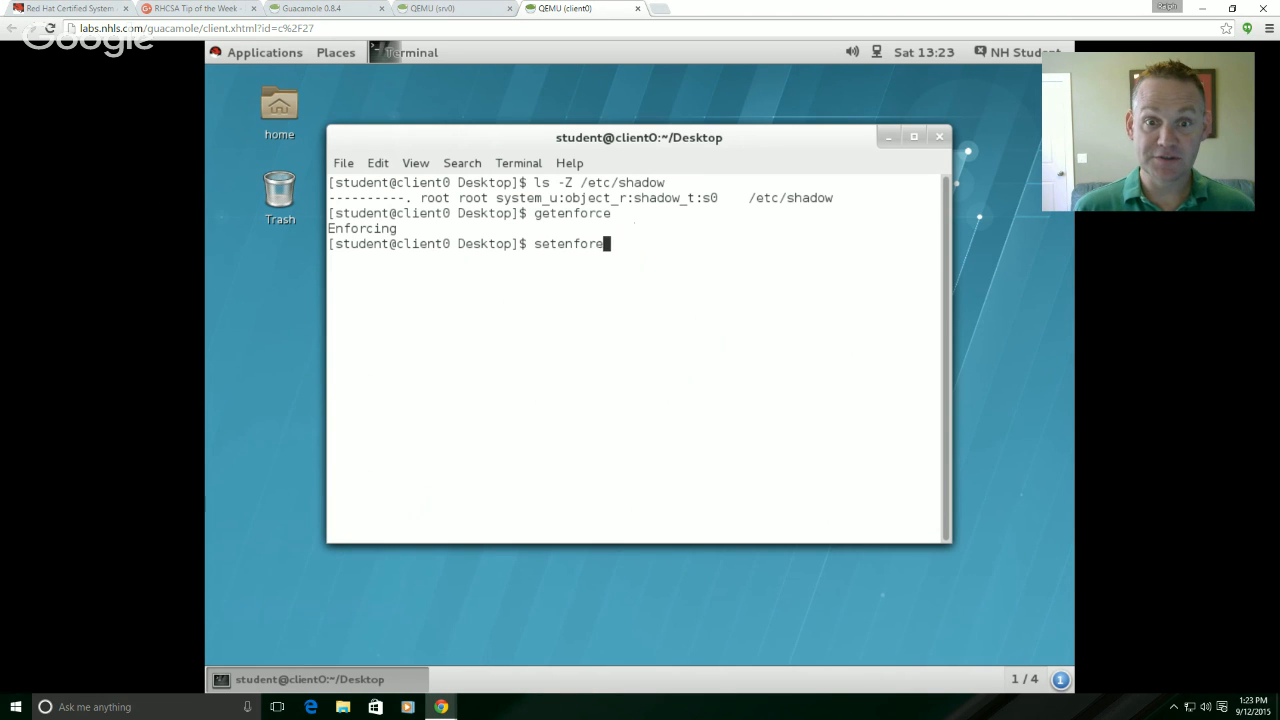
key(Backspace)
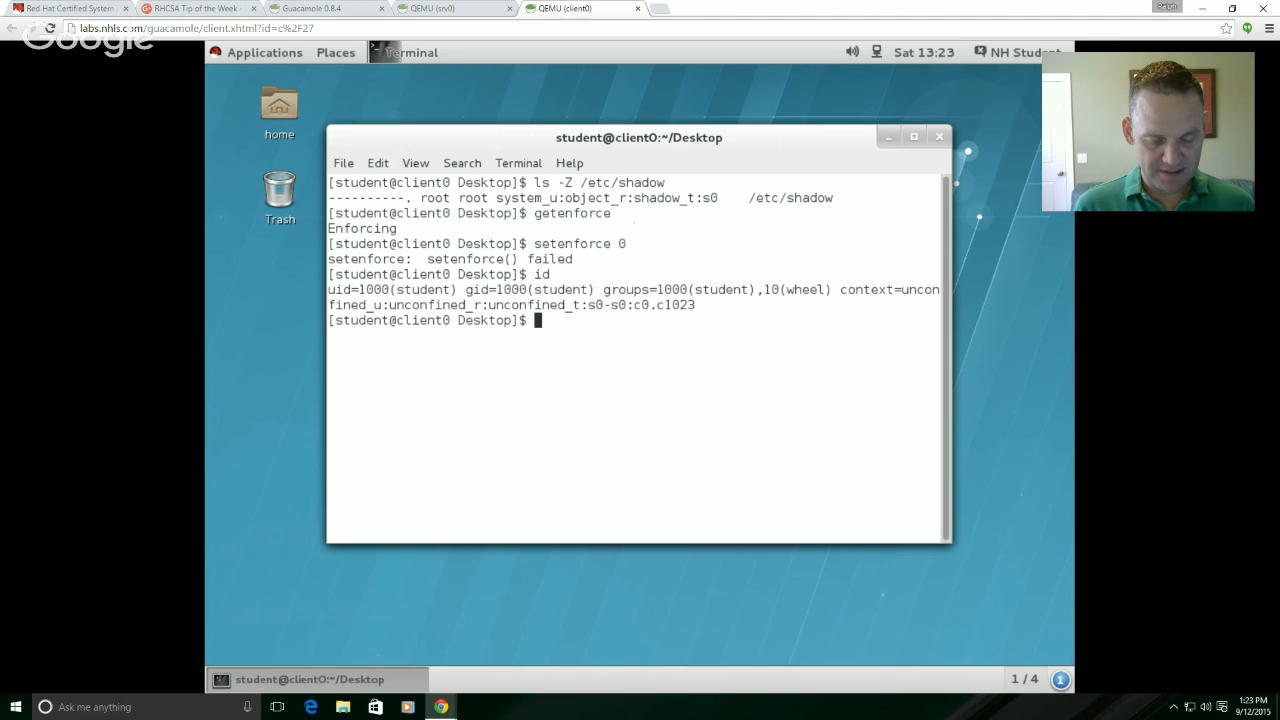
- Reboot the client0 VM with sudo reboot and stop at the GRUB menu
text(sudo)
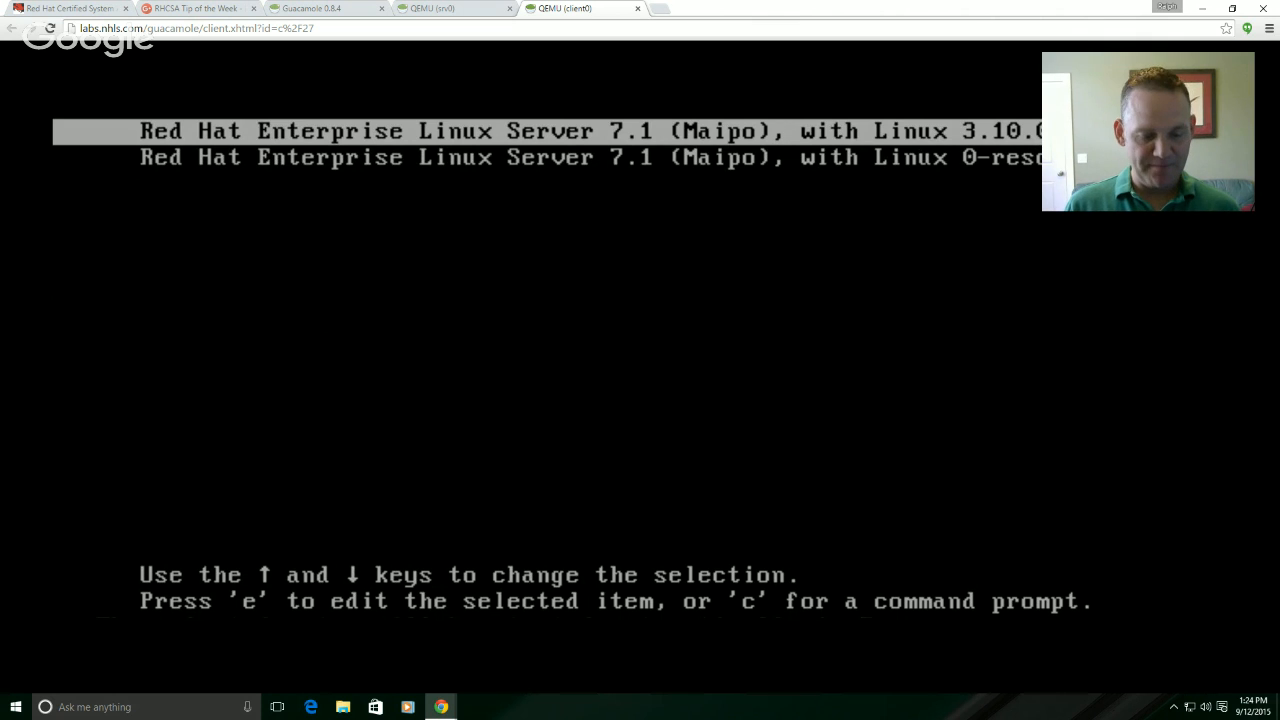
- Boot the first RHEL 7.1 entry with enforcing=0 rd.break appended to its linux16 line
key(e)
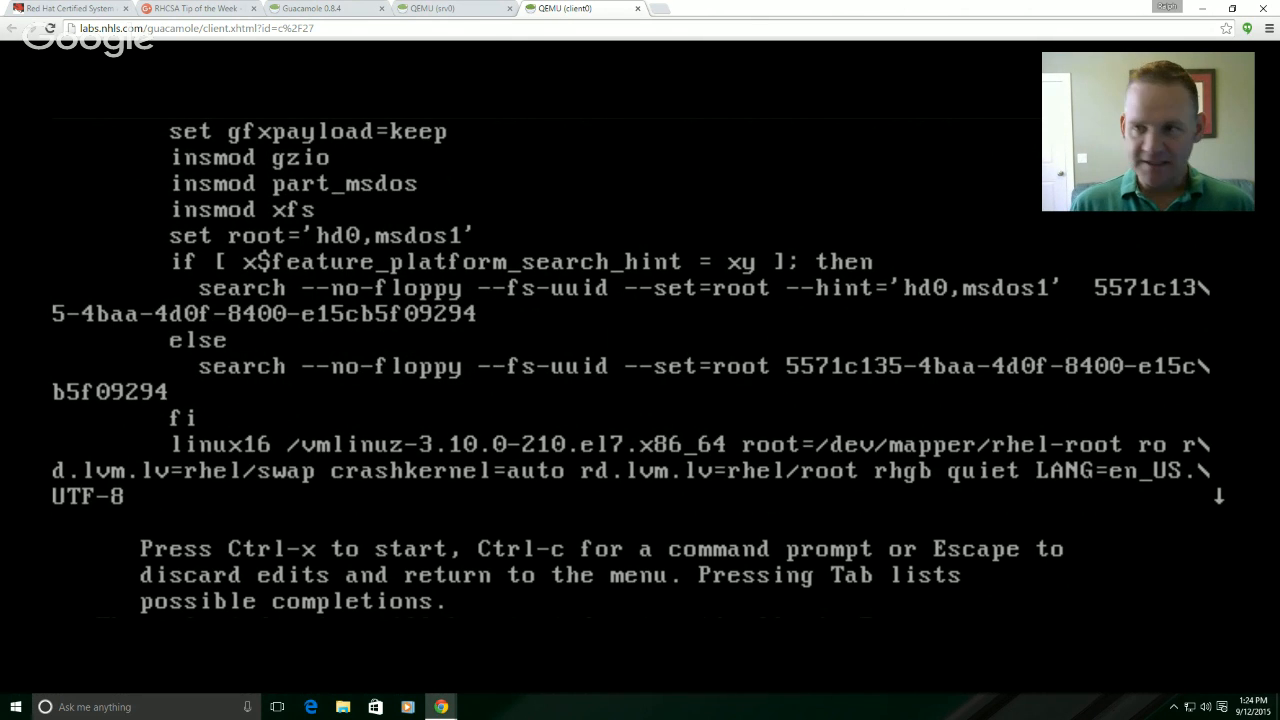
text(e)
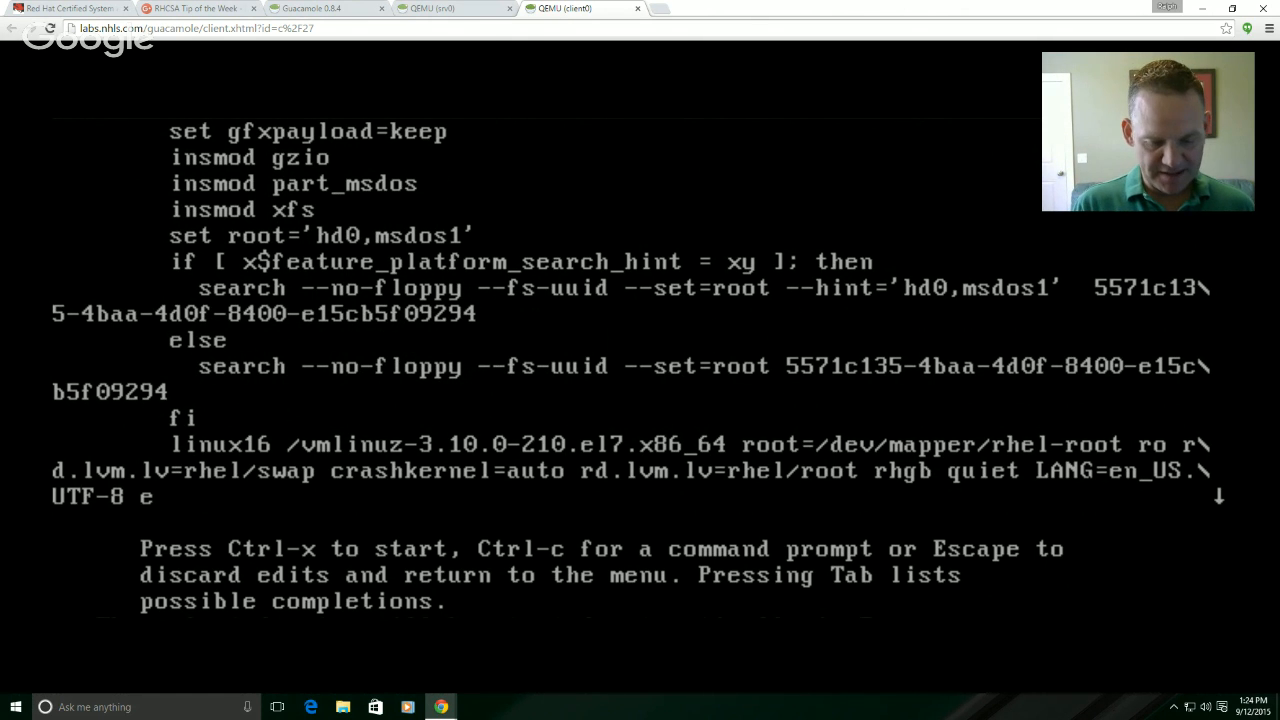
text(nforci)
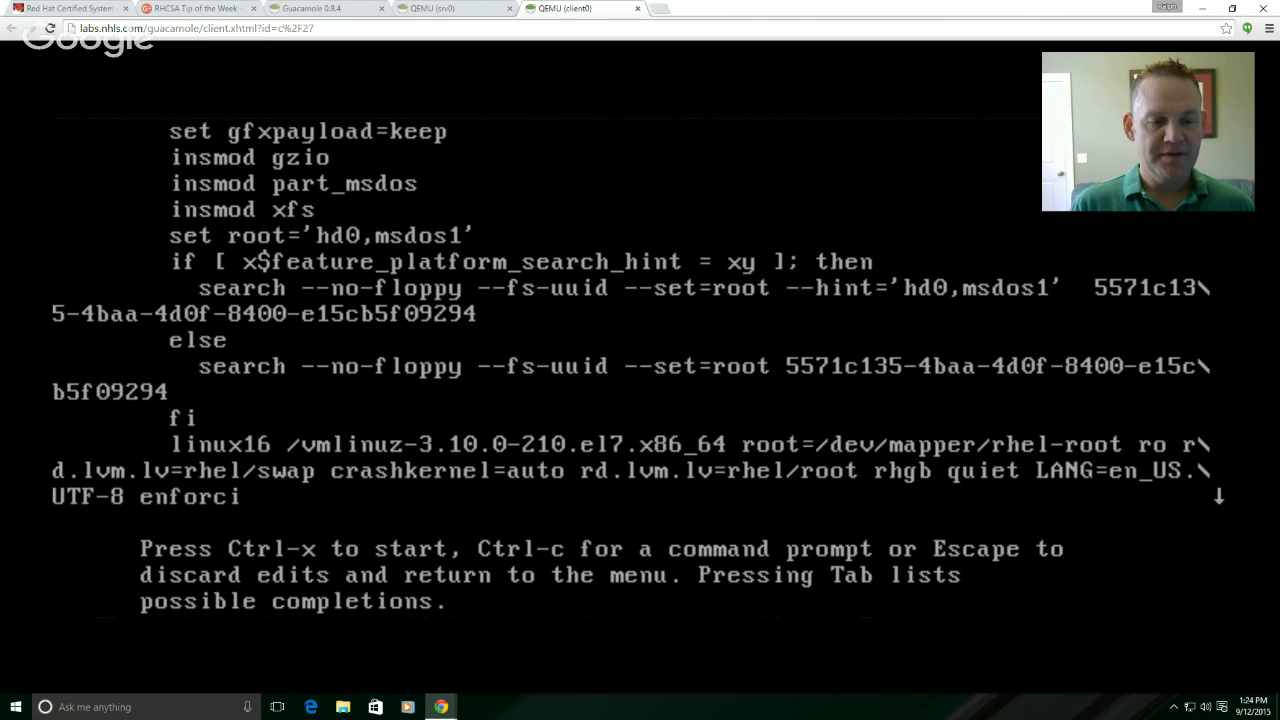
text(ng)
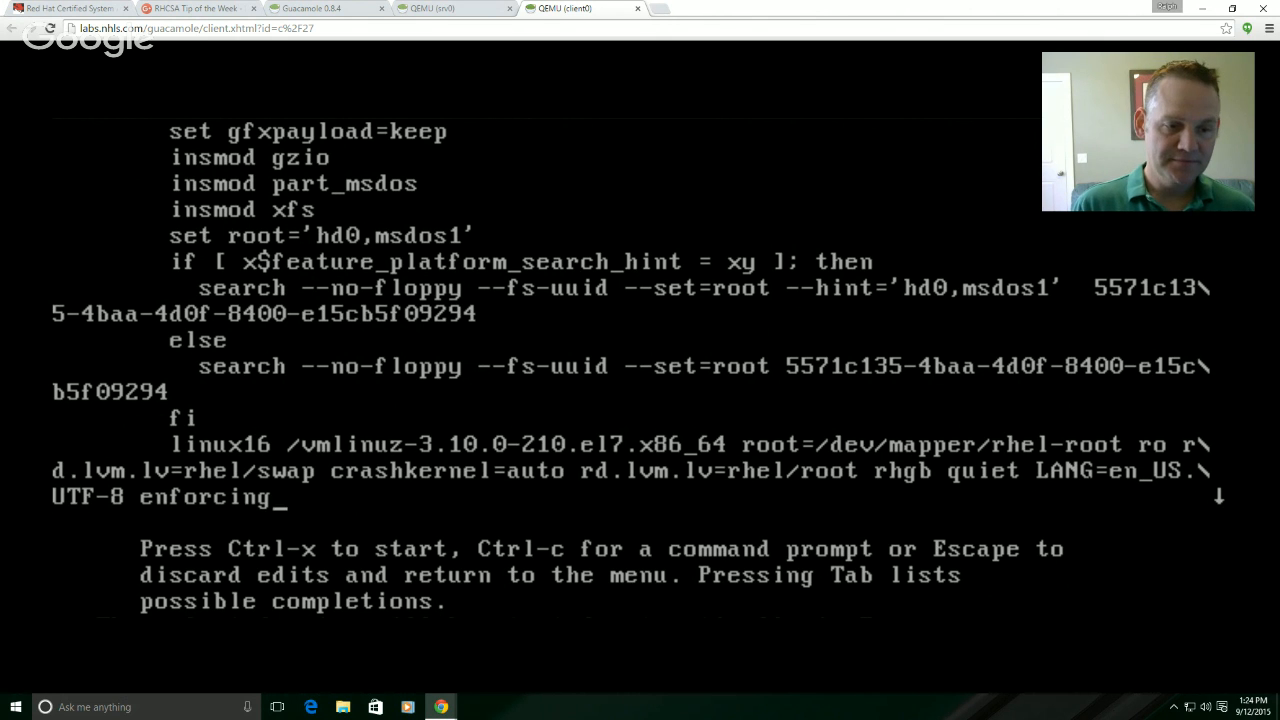
text(=0)
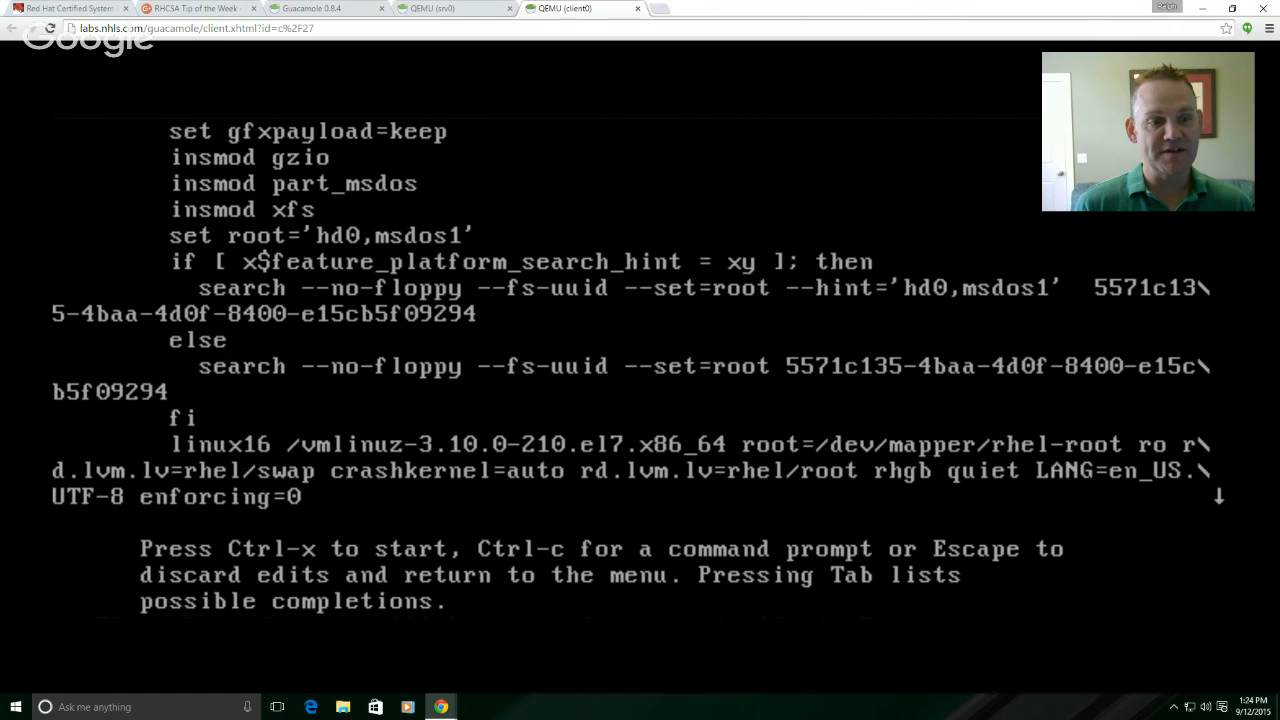
text(r)
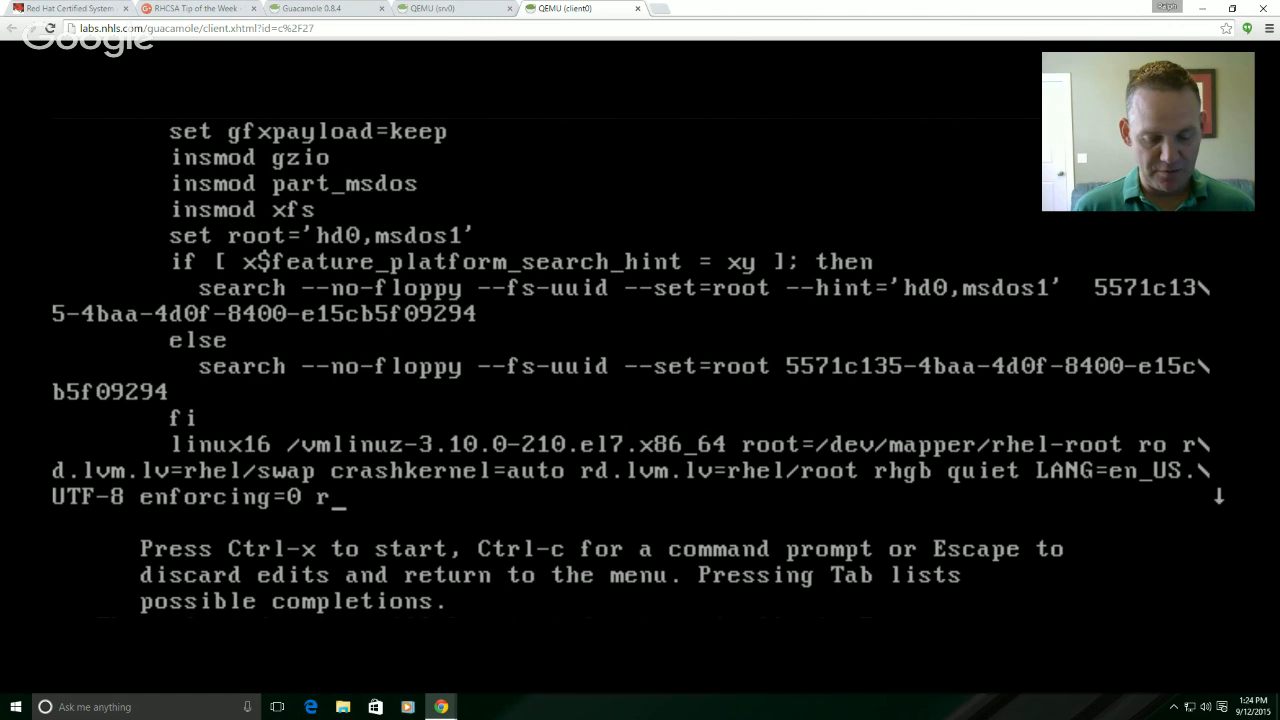
text(d.break)
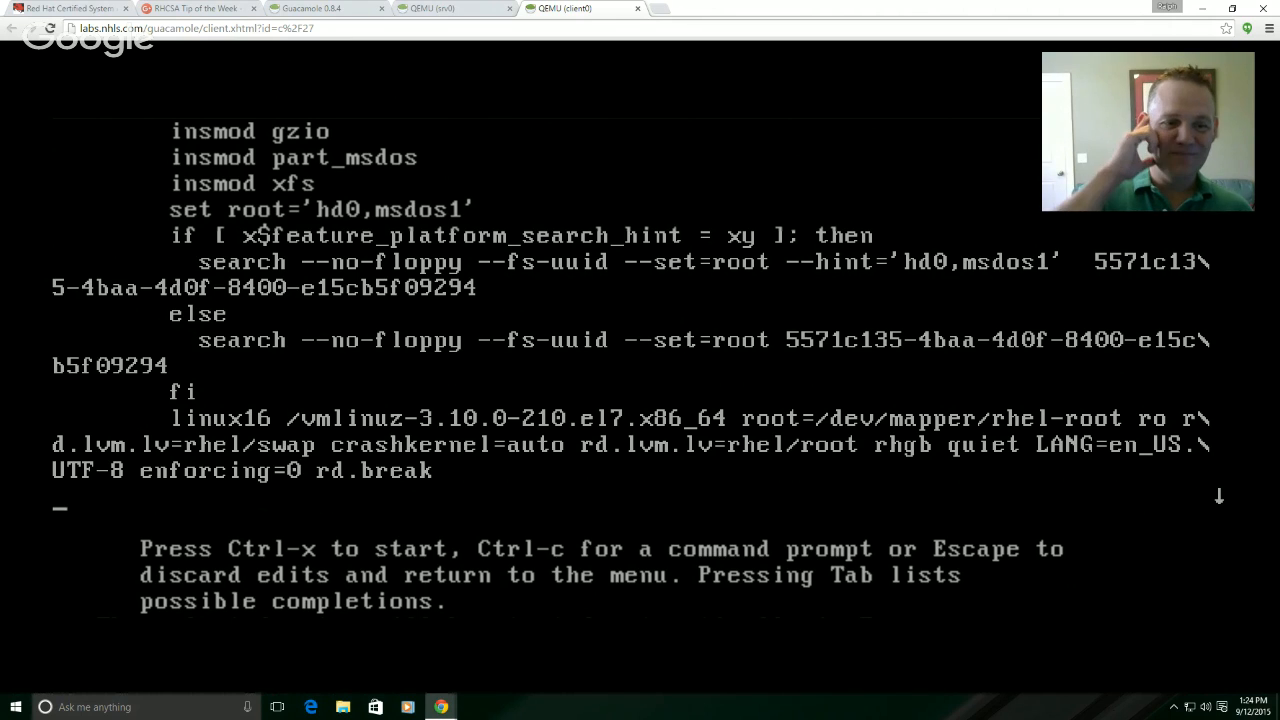
key(ctrl+x)
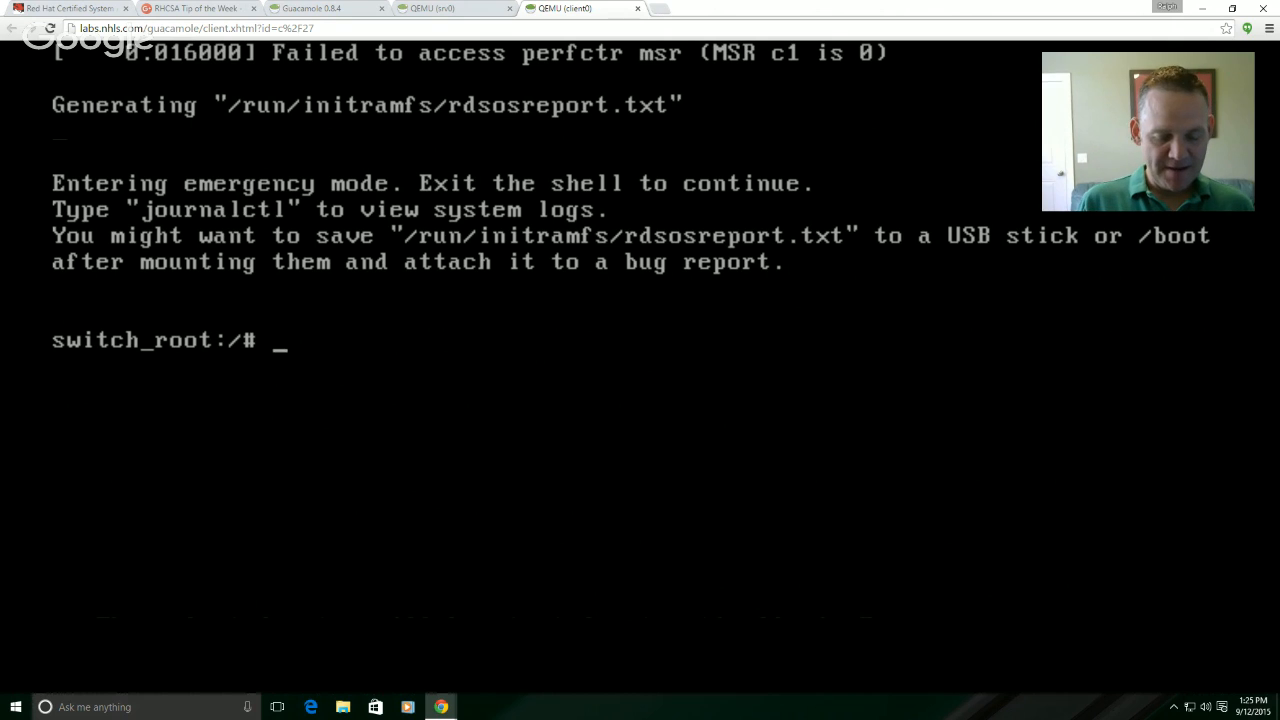
- Remount /sysroot read-write and chroot into /sysroot
text(mou)
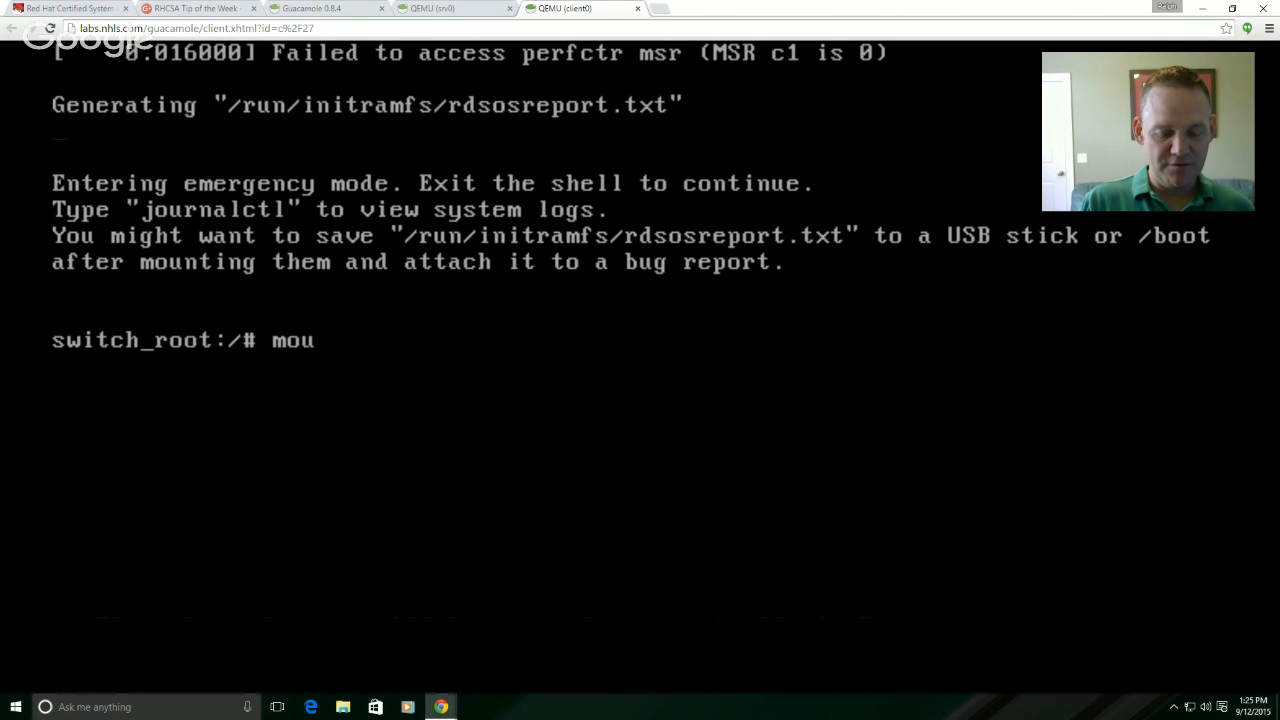
text(nt -o)
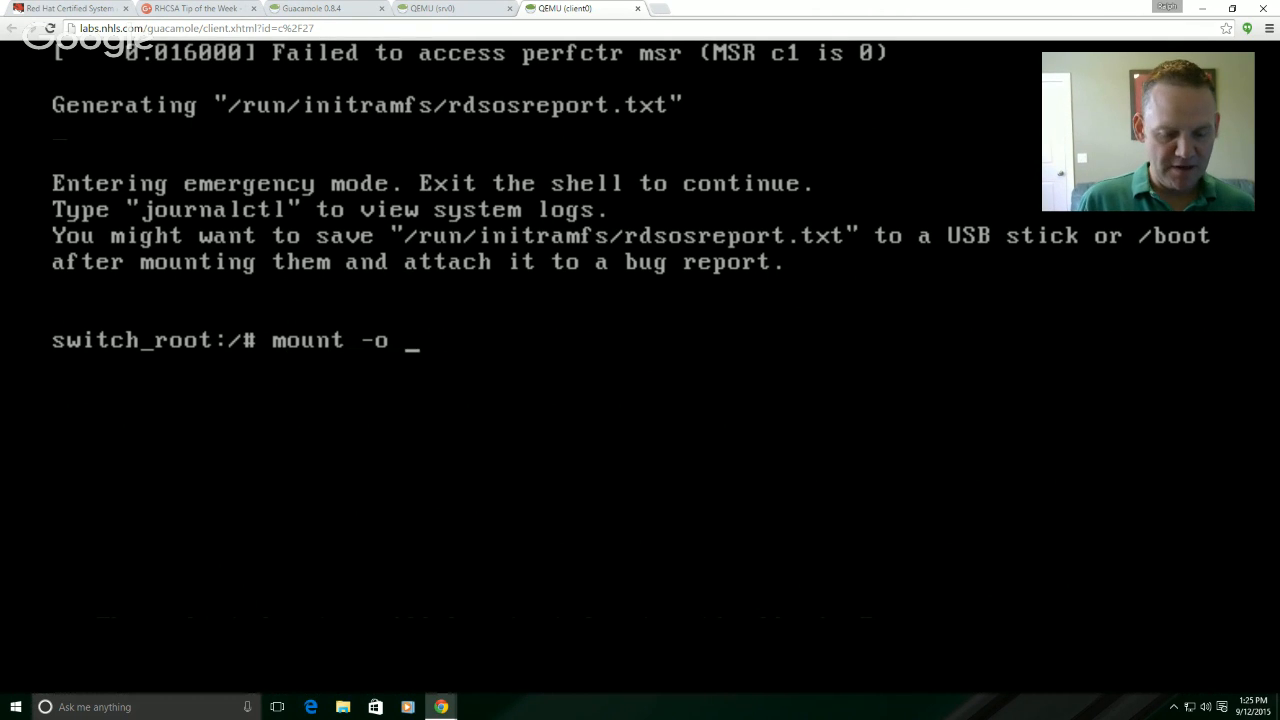
text(remount)
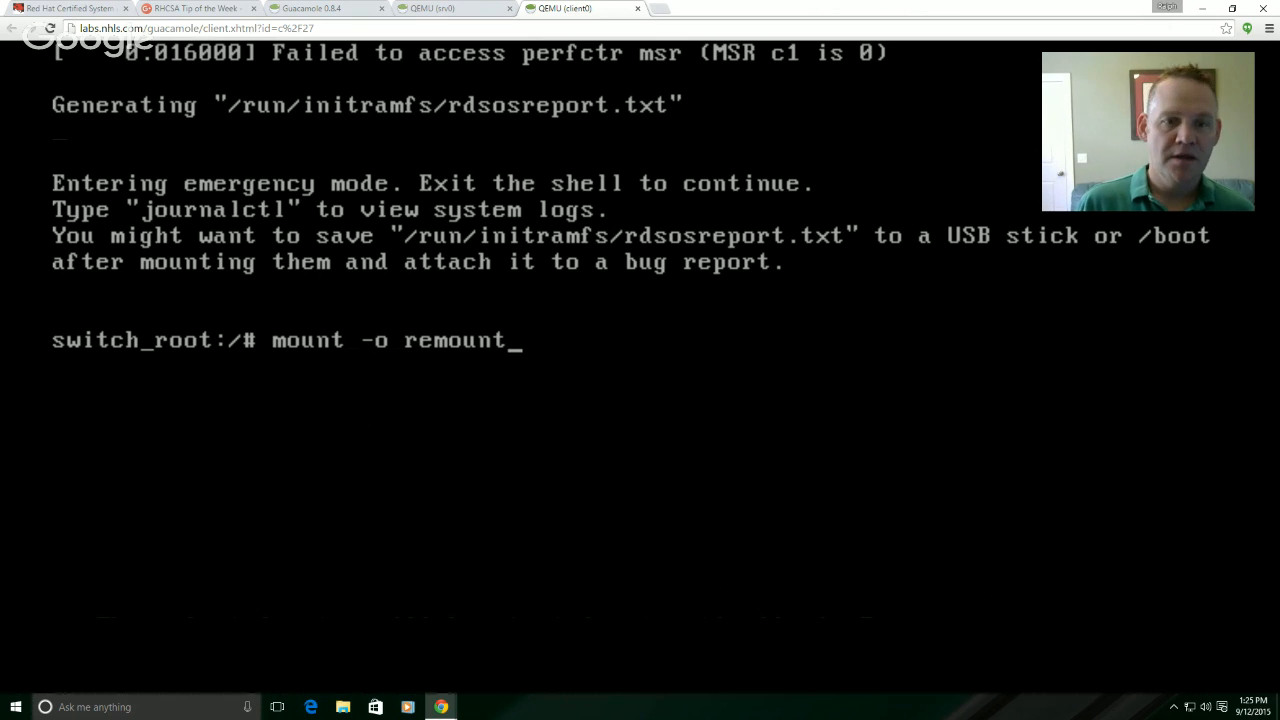
text(,rw)
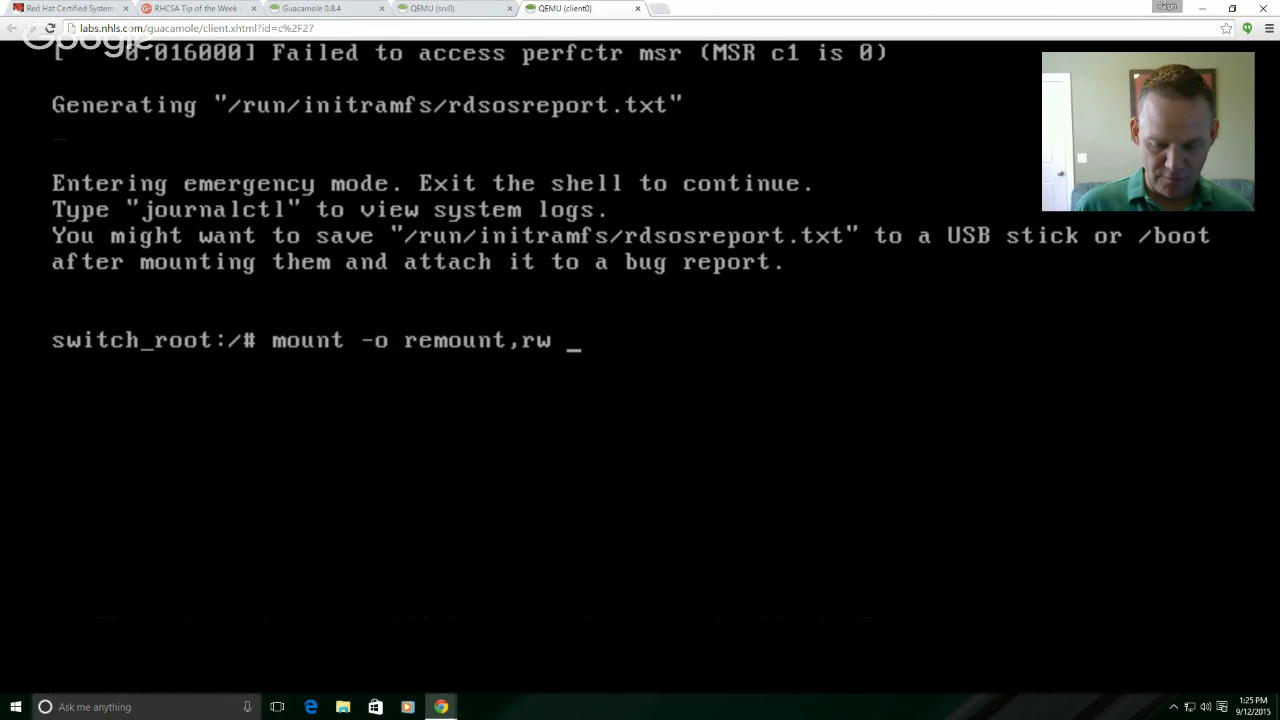
text(/sysroot)
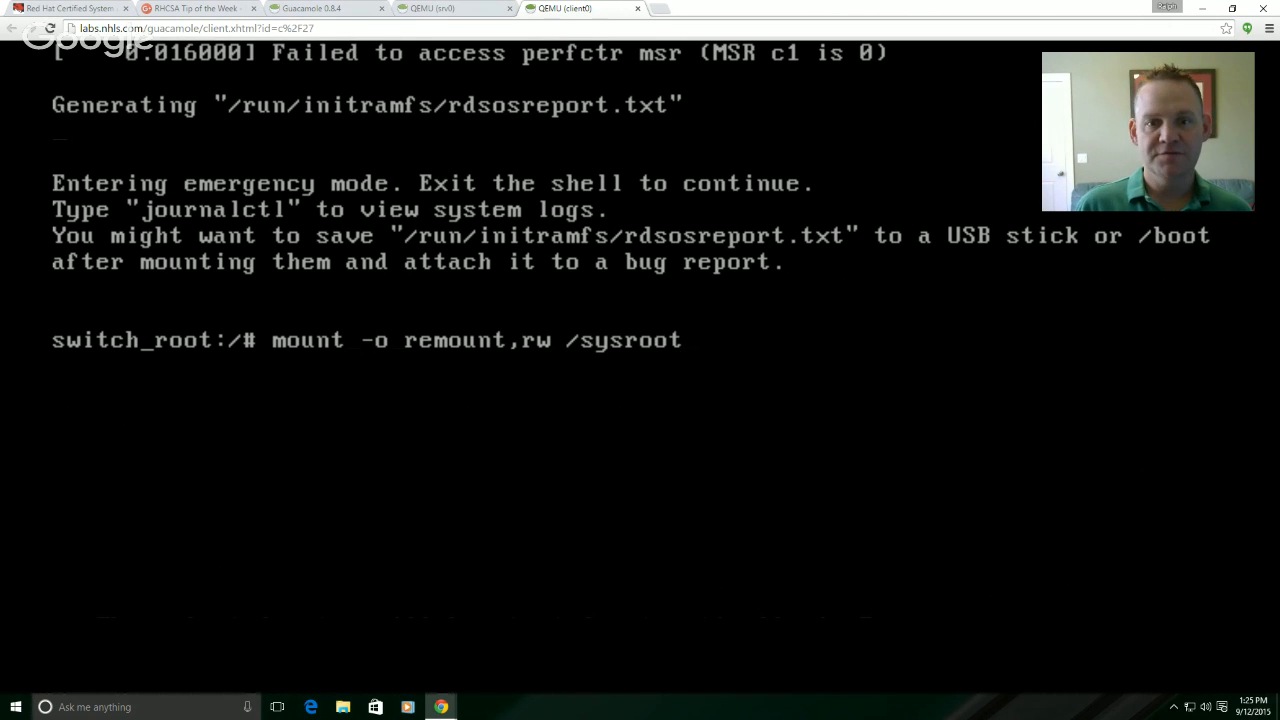
key(Return)
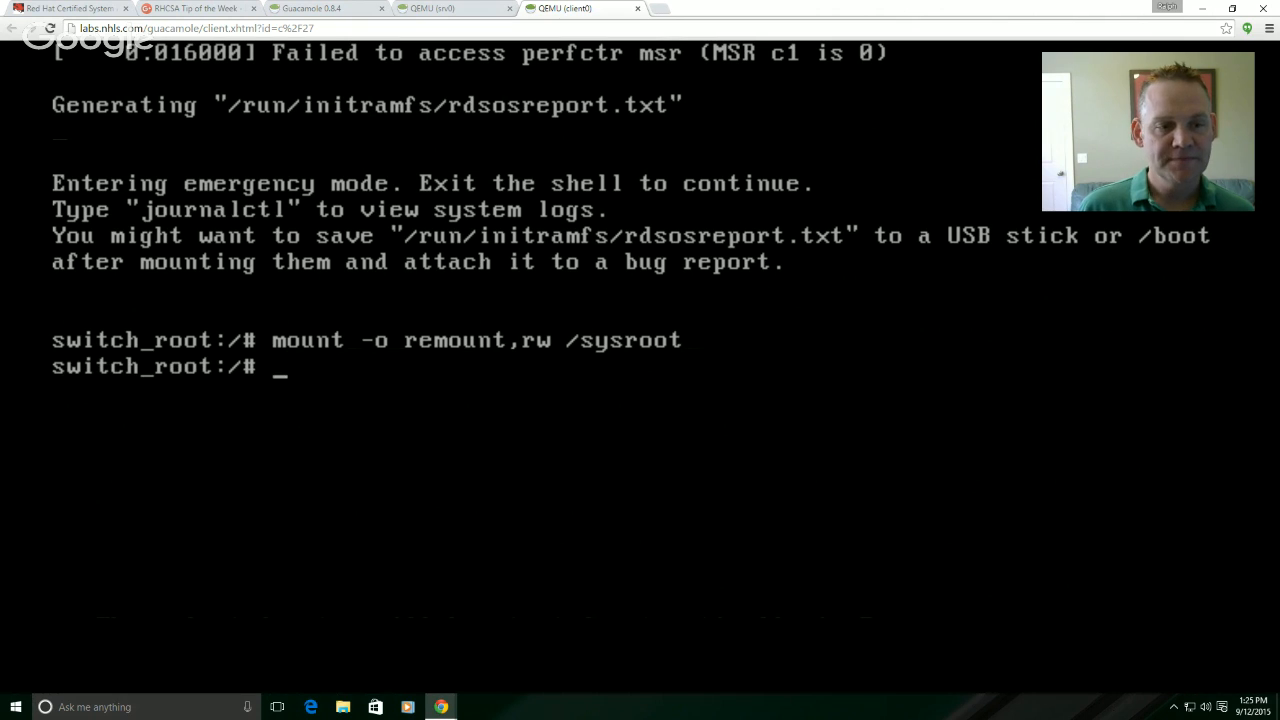
text(ch)
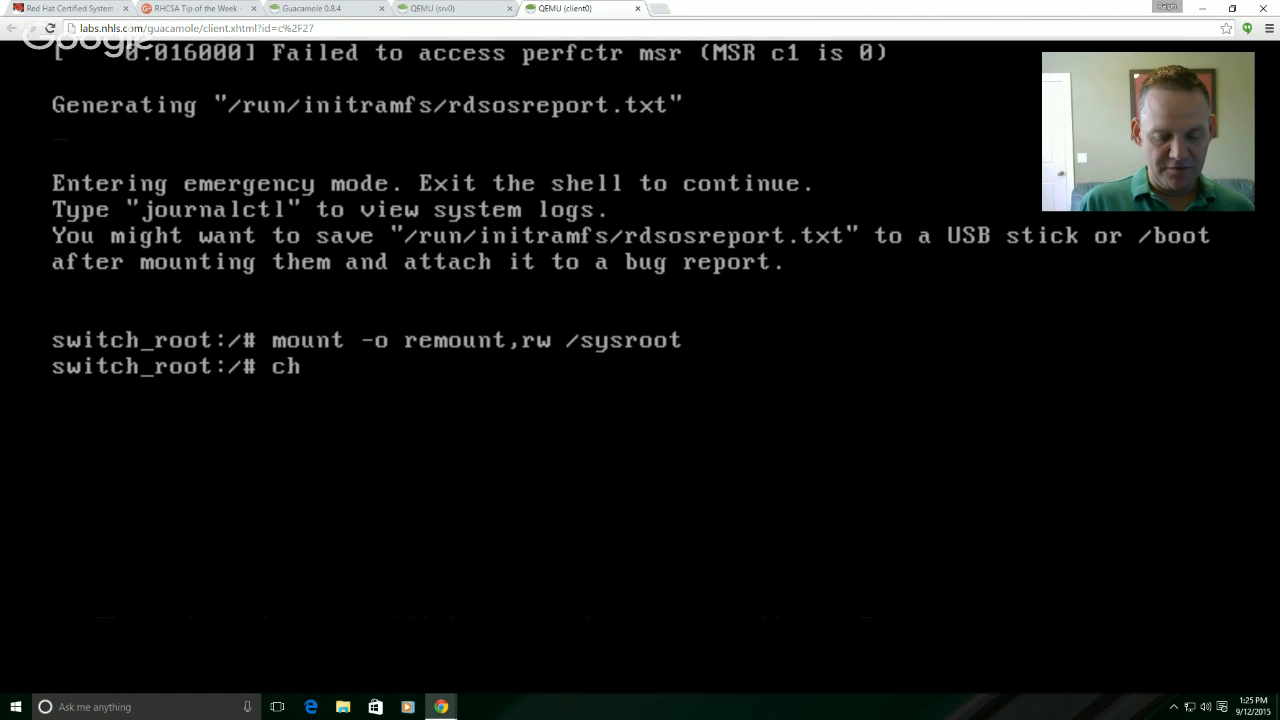
text(root /s)
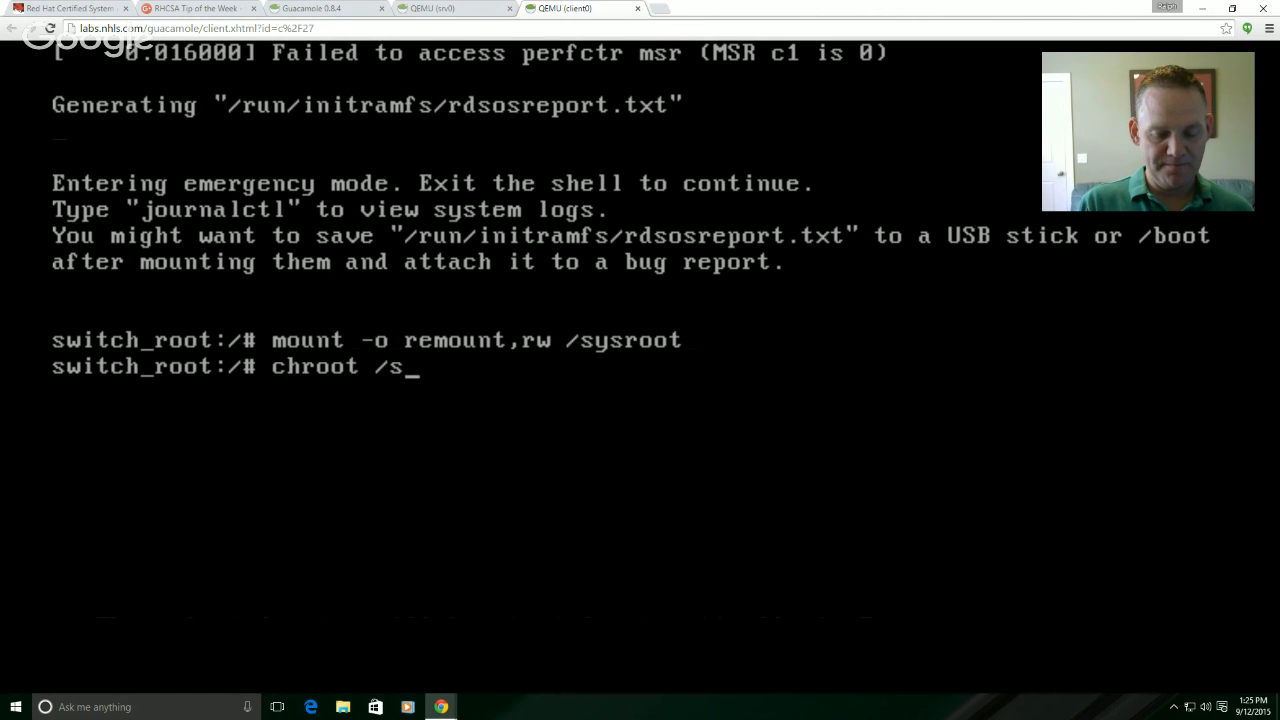
key(Return)
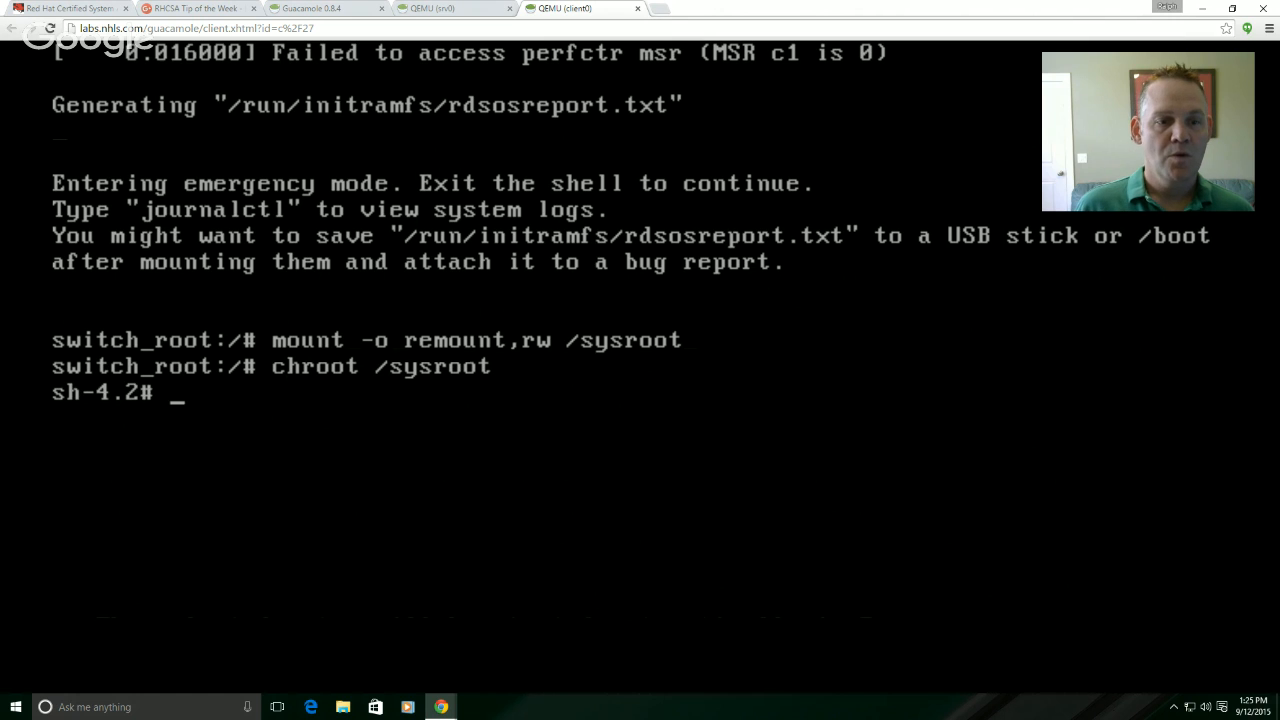
- Set a new root password with passwd, then exit the chroot
text(passwor)
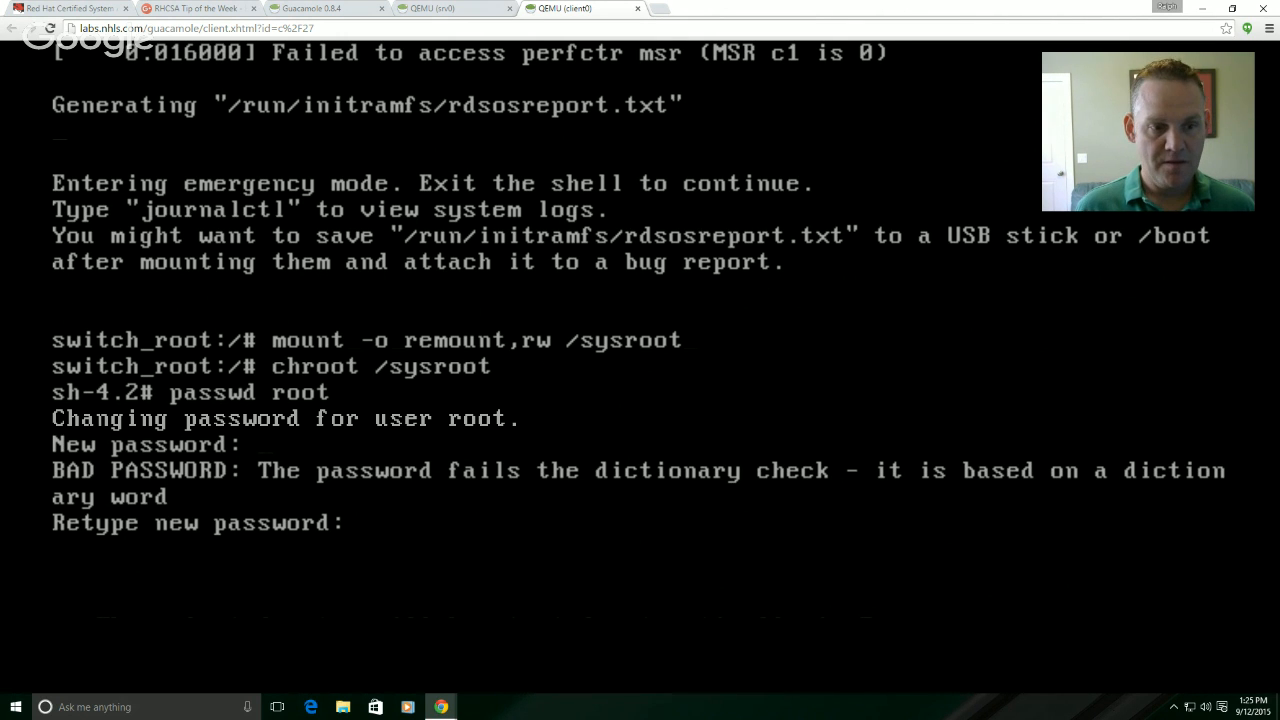
key(Return)
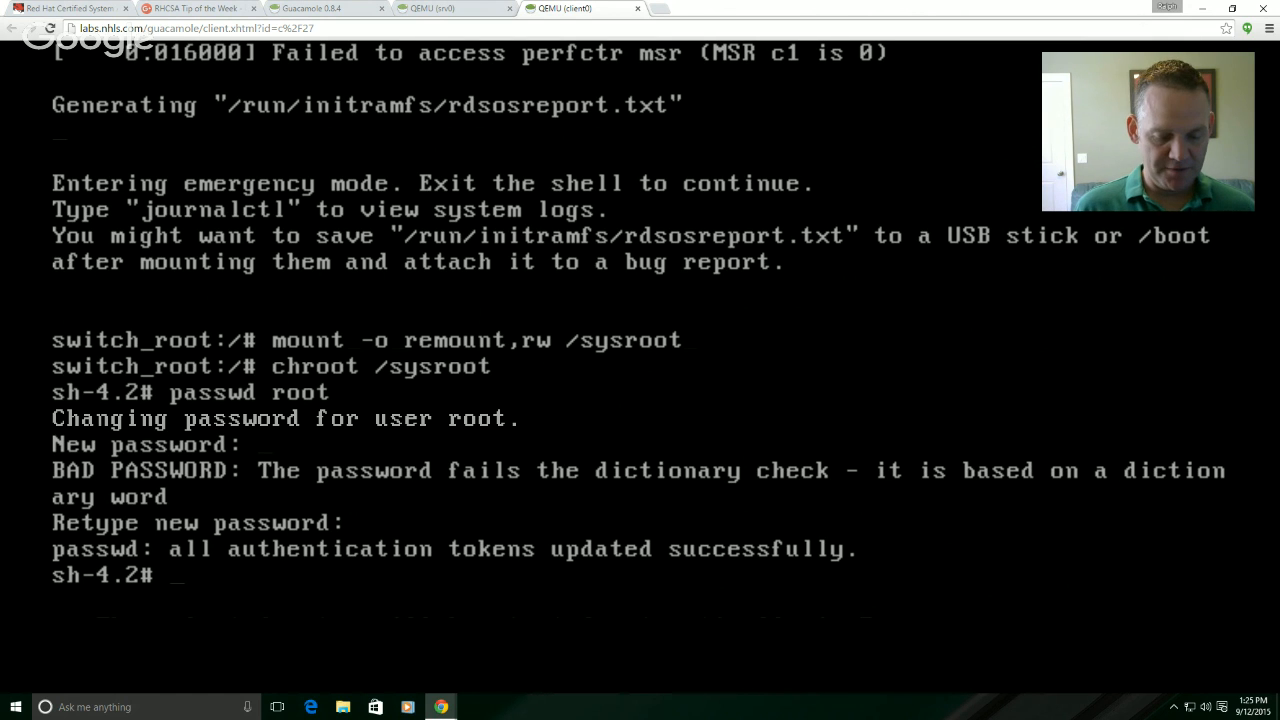
text(exit)
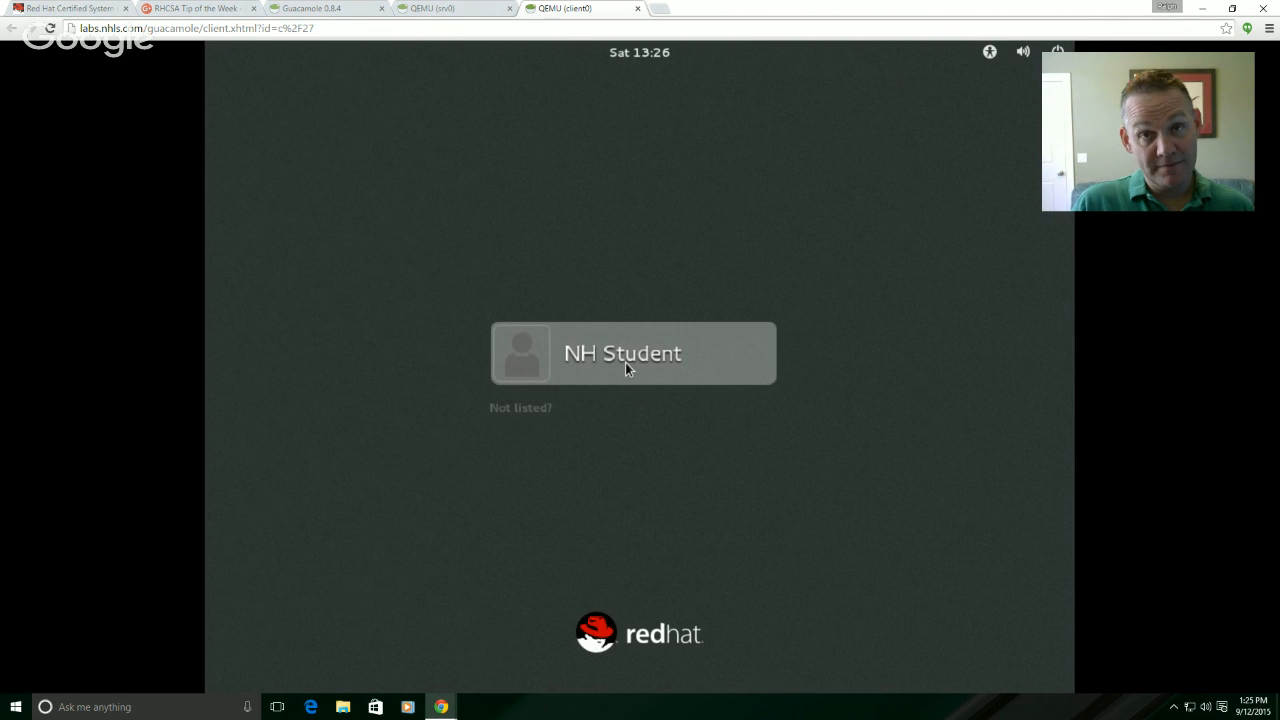
- Sign in to the student account, revealing the SELinux AVC denial alert
click(632, 353)
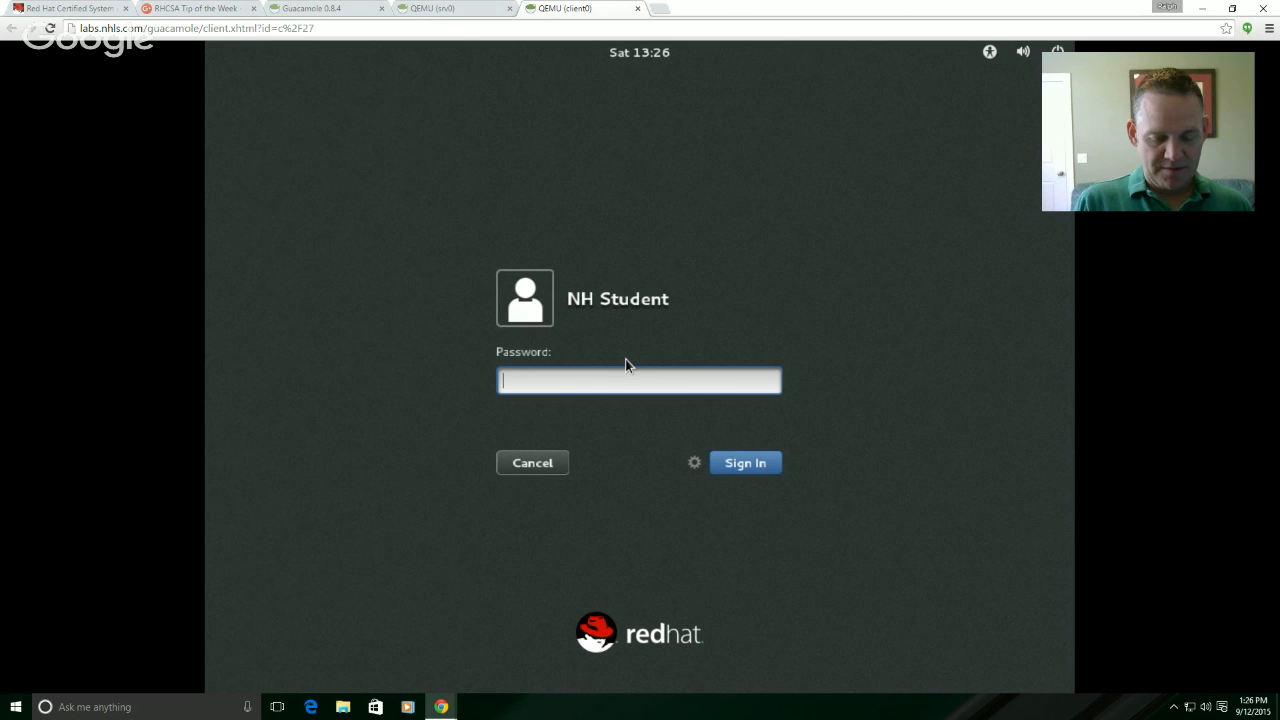
text(•)
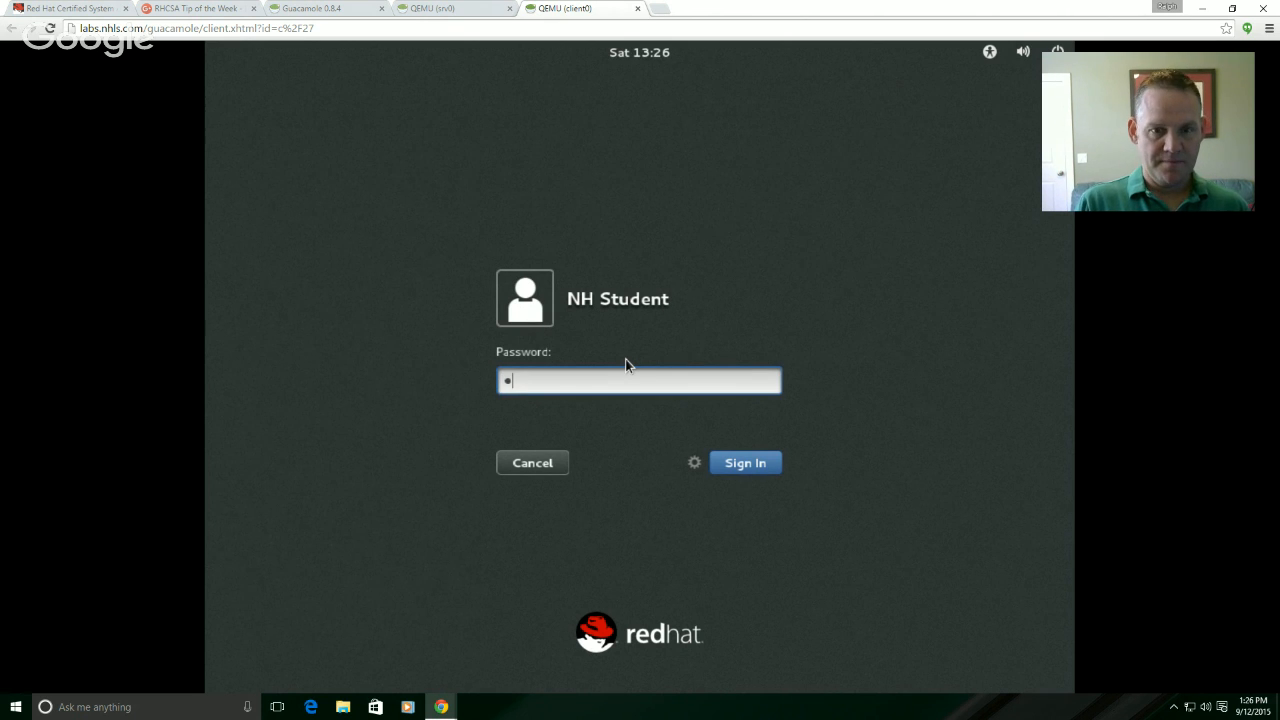
text(password)
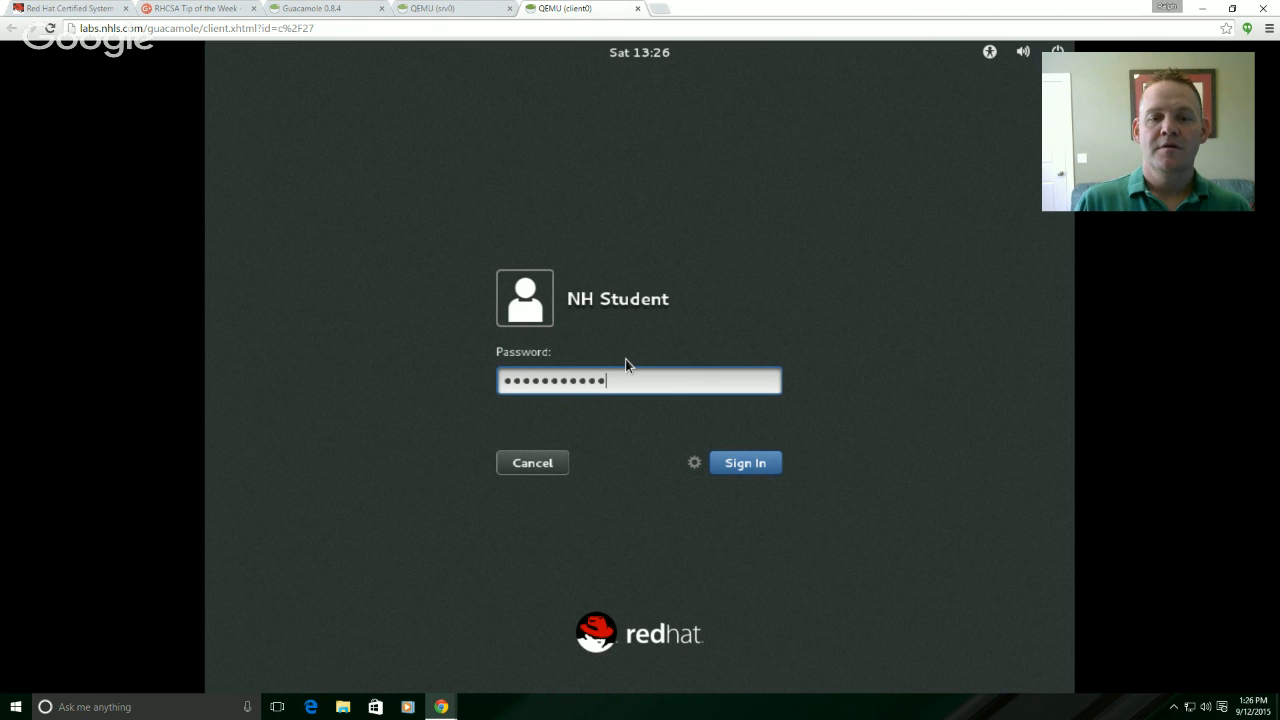
click(745, 462)
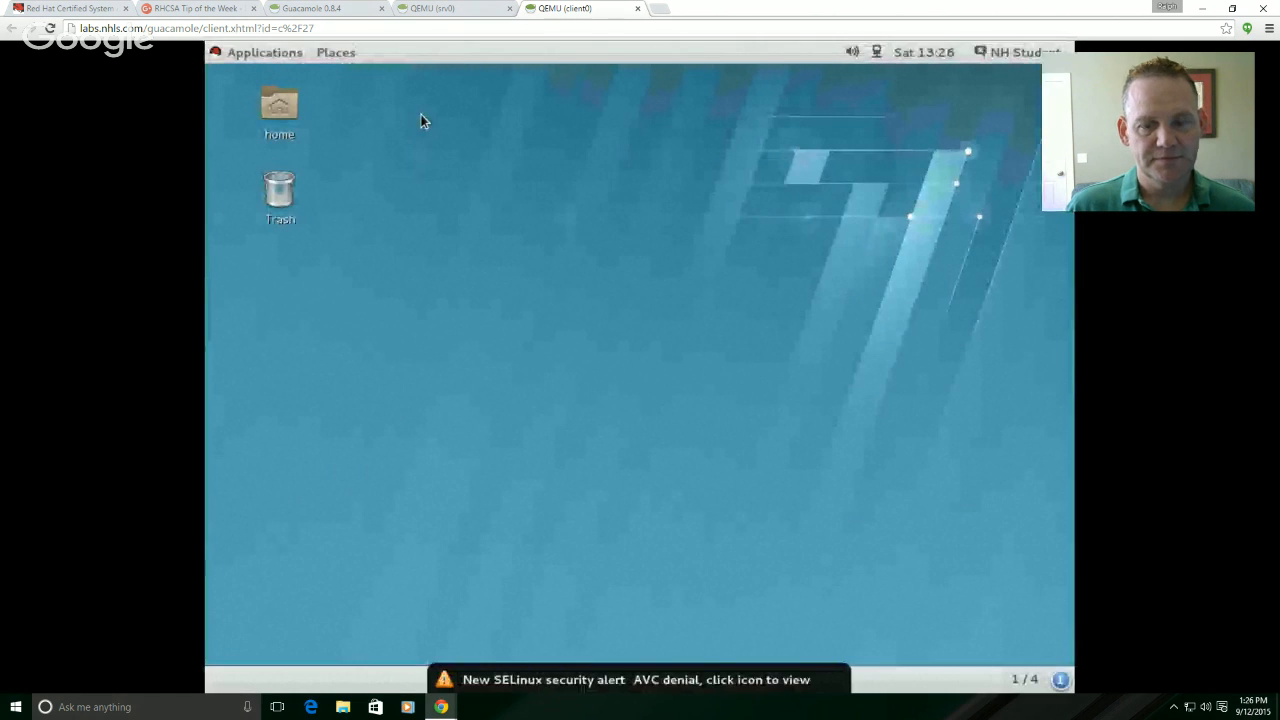
- Open a desktop terminal and become root with su -
right_click(421, 121)
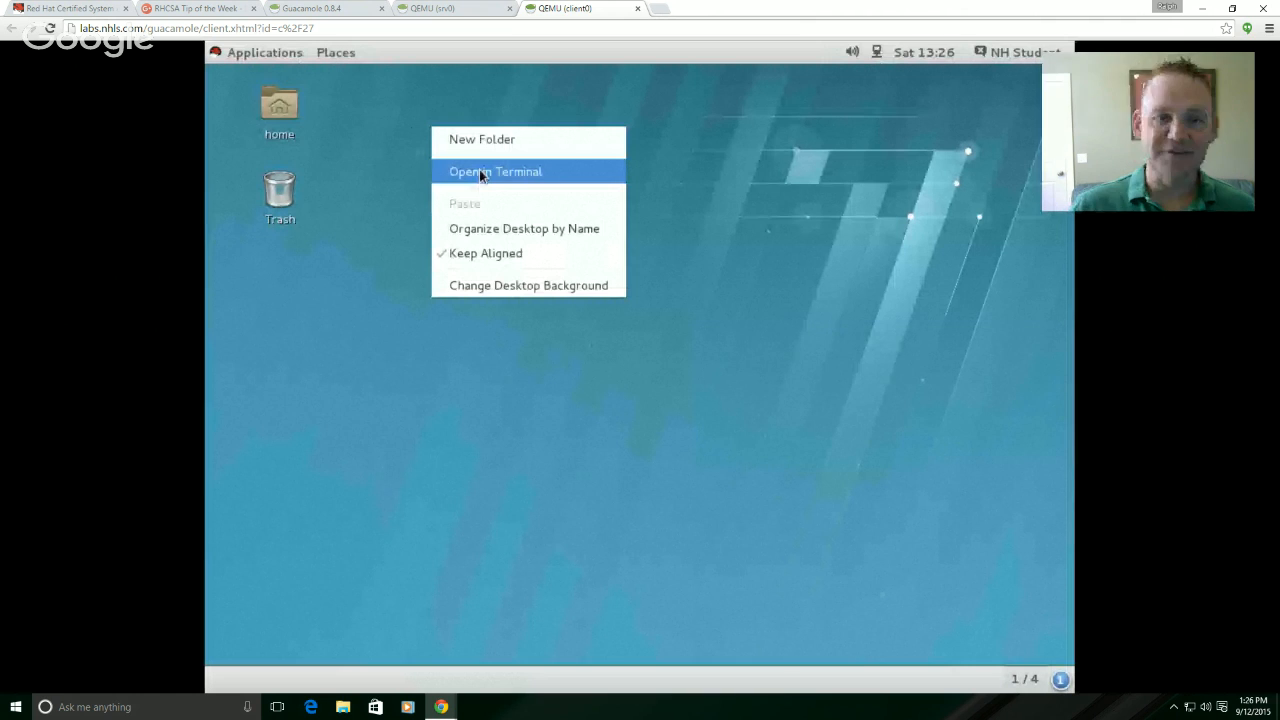
click(495, 171)
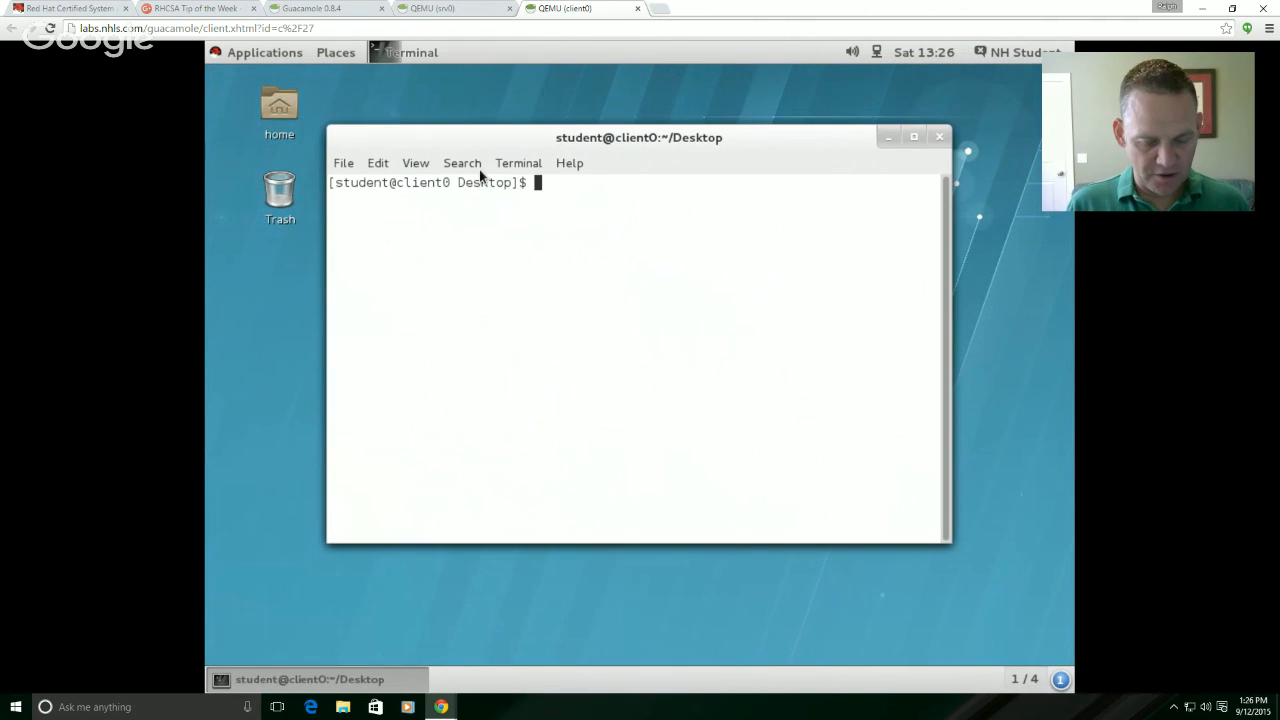
text(su -)
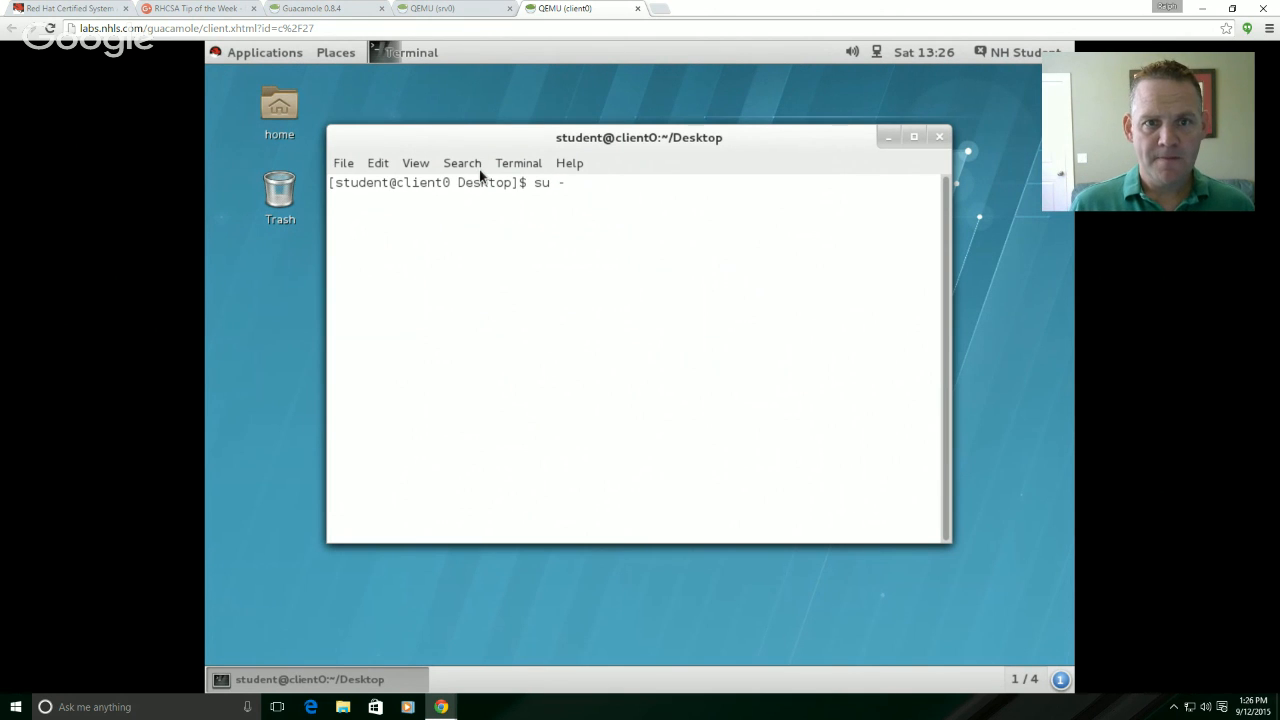
key(Return)
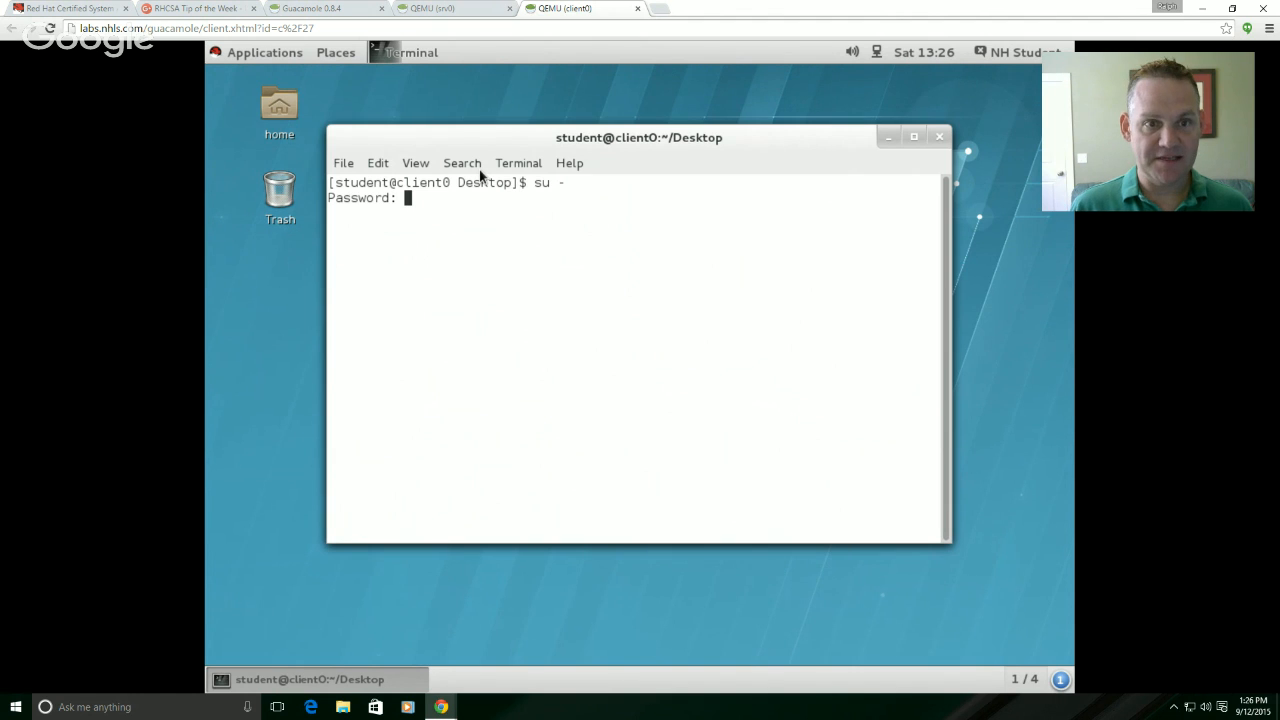
key(Return)
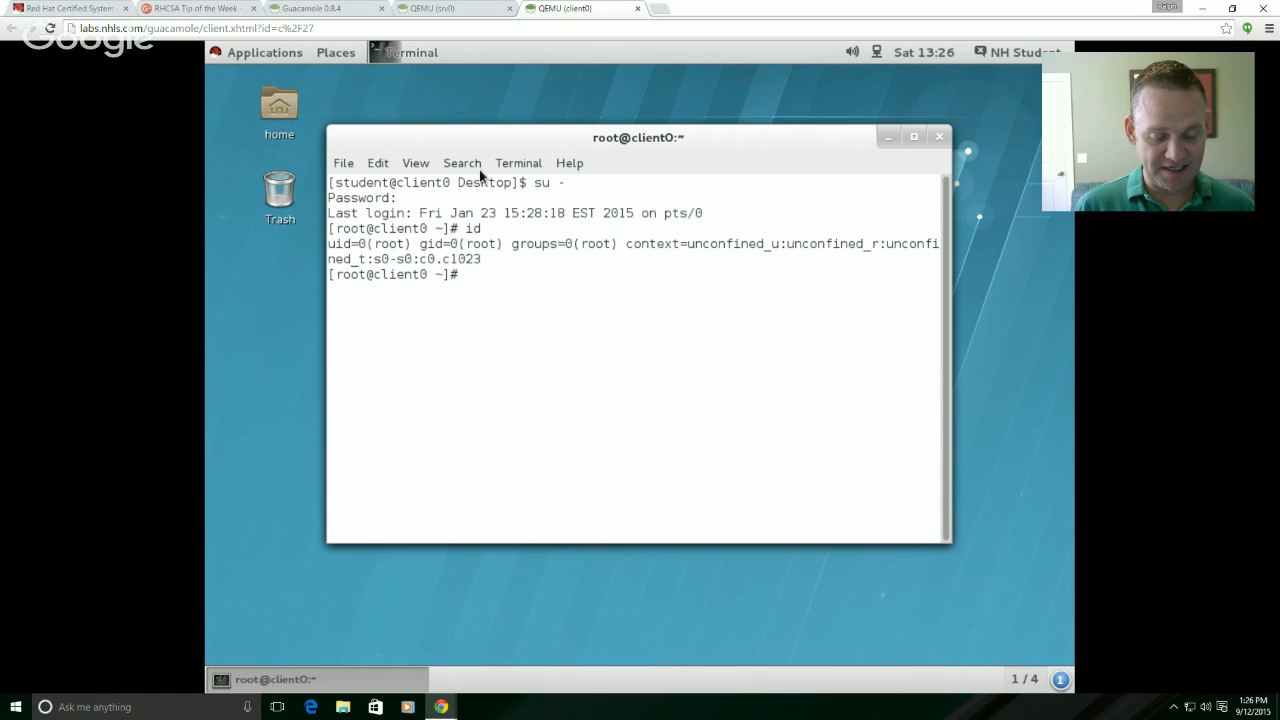
- Show getenforce reporting Permissive while /etc/selinux/config says enforcing, then open the srv0 tab
text(getenforce)
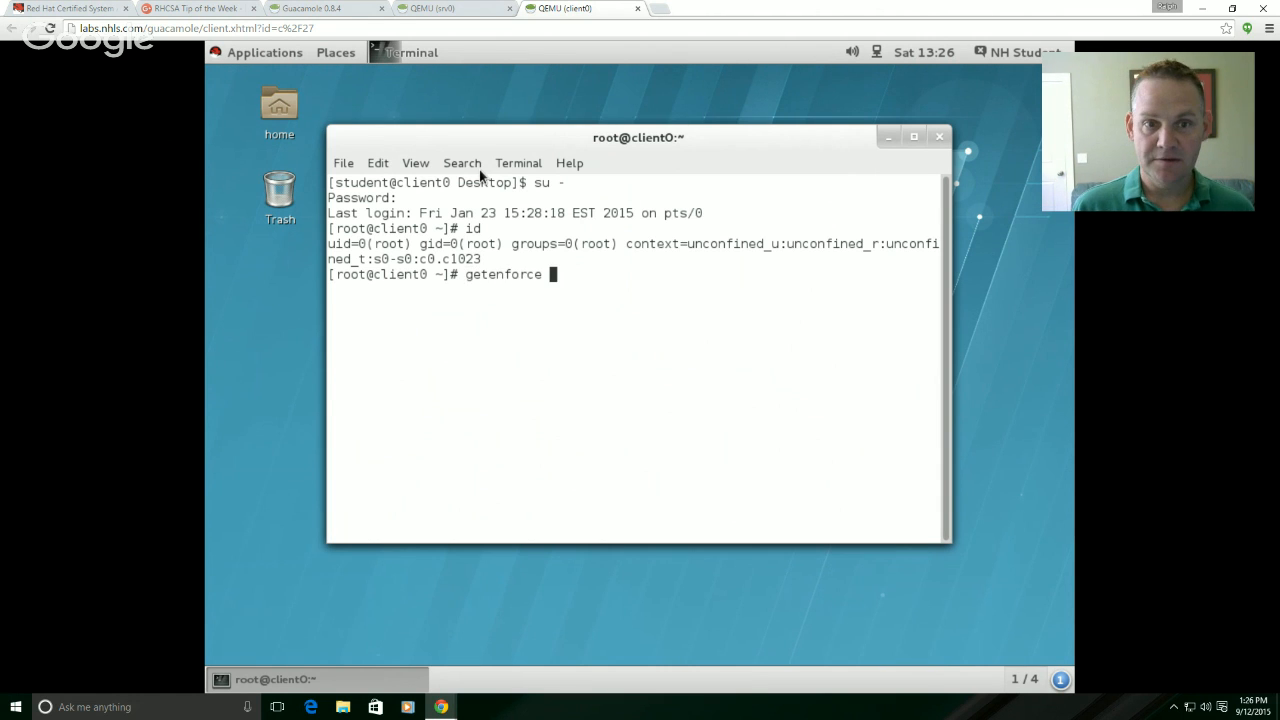
key(Return)
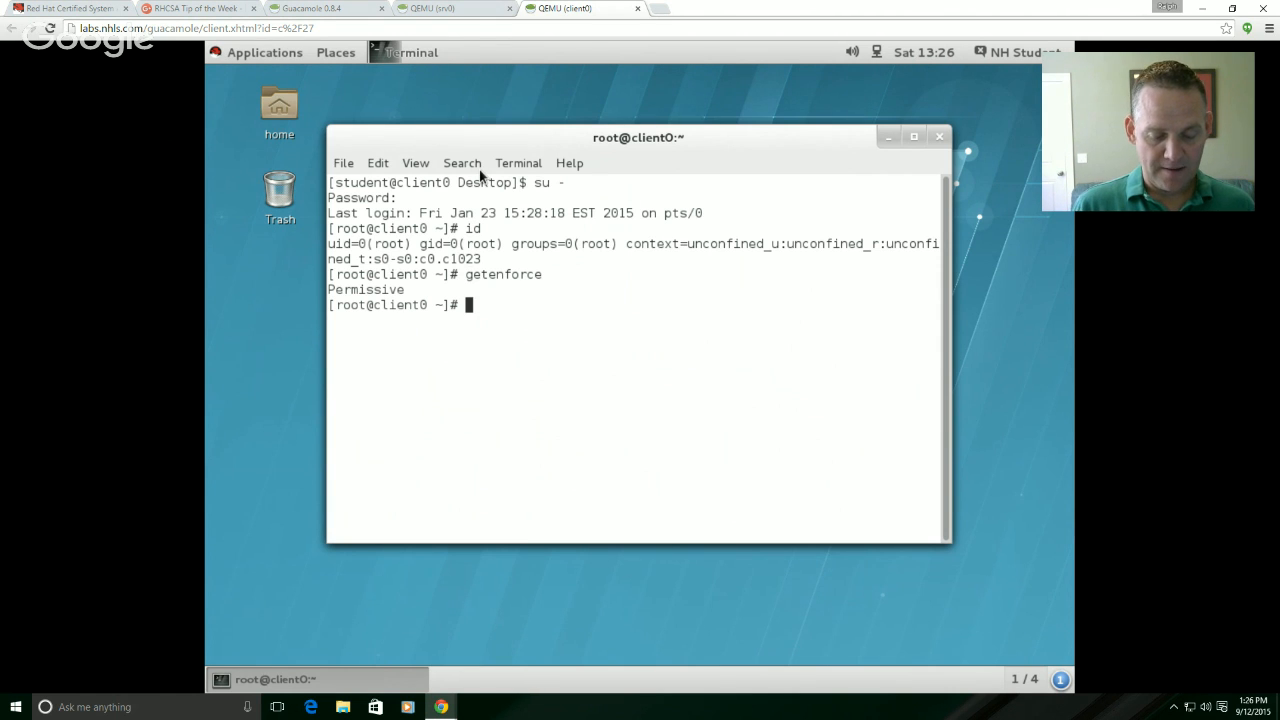
text(ca)
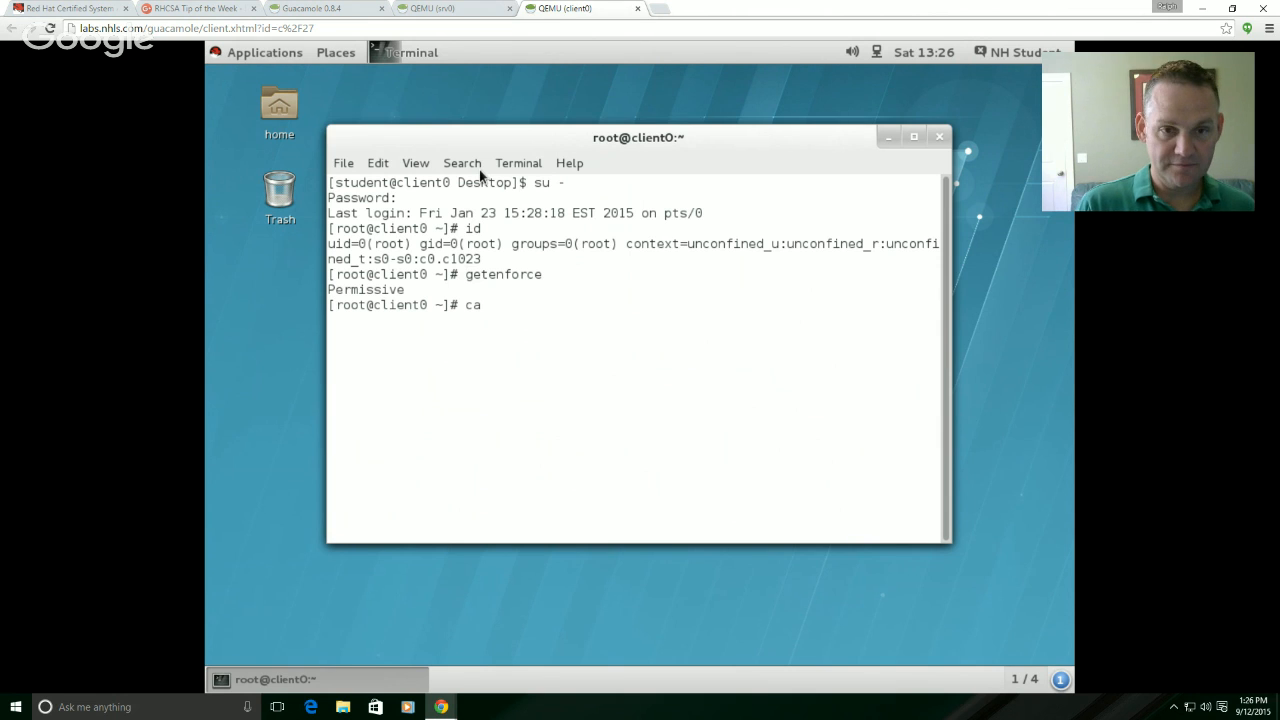
text(t /)
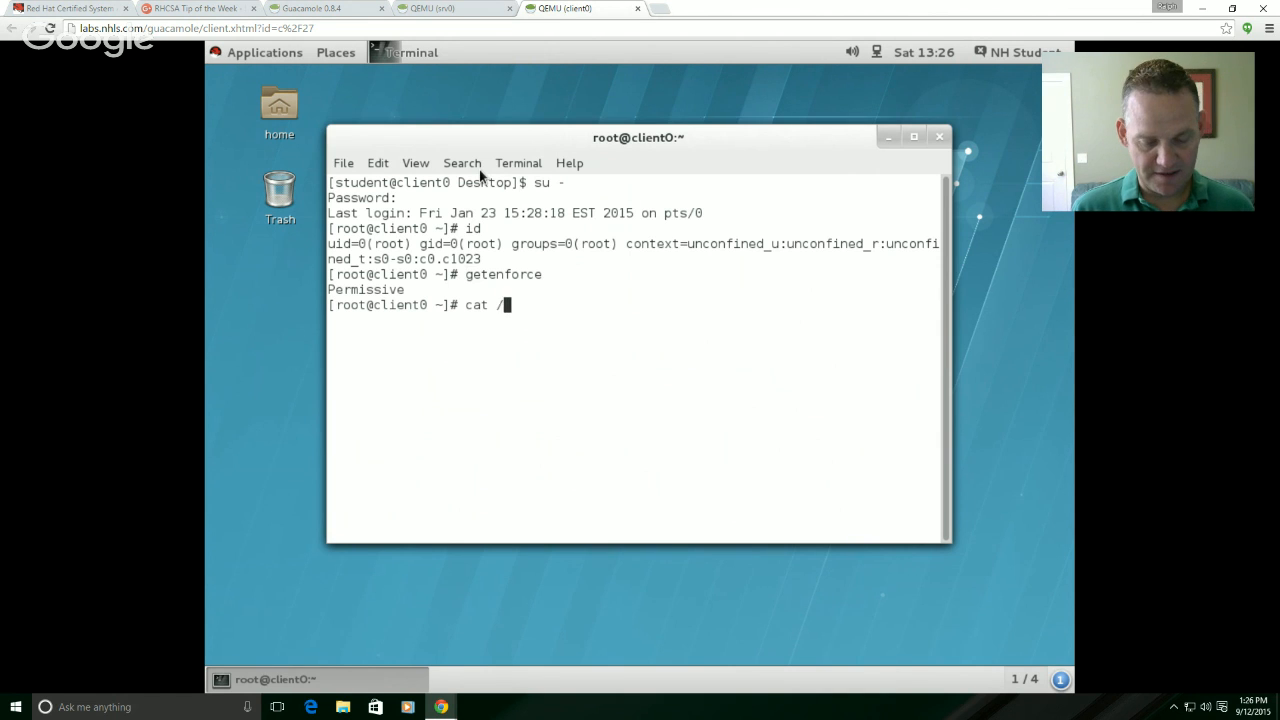
text(etc/sys)
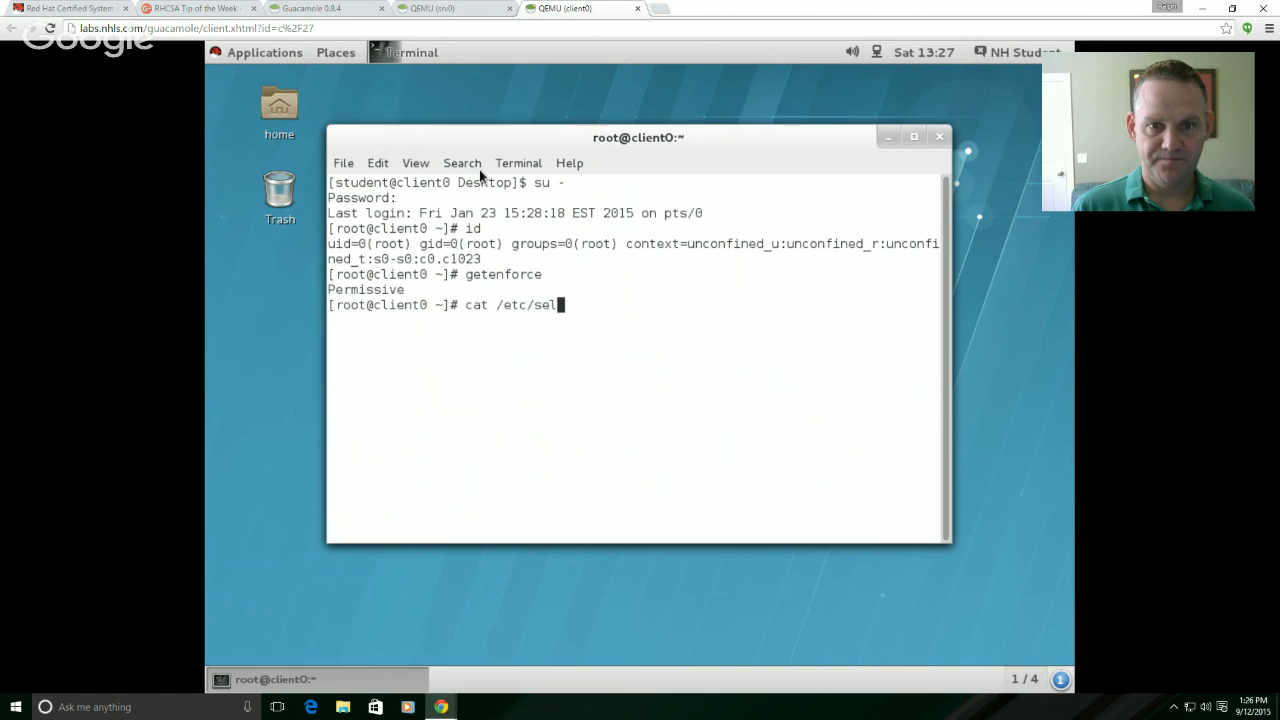
text(inux/config)
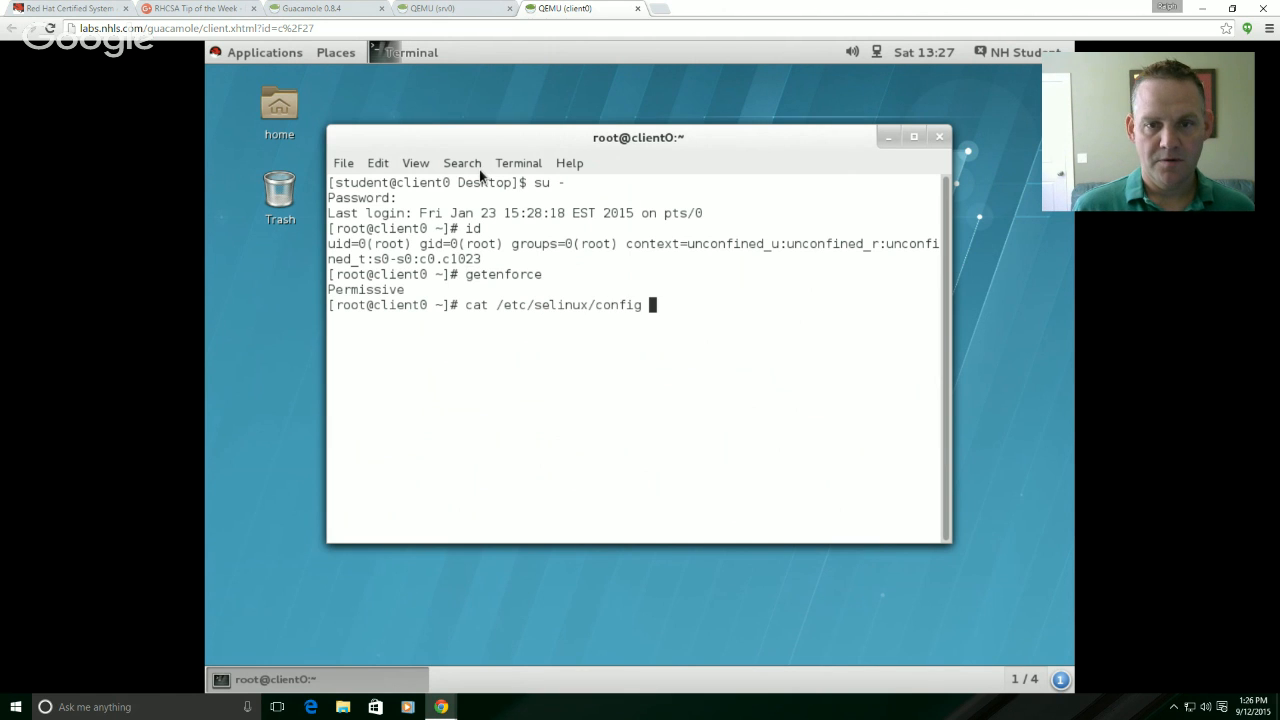
key(Return)
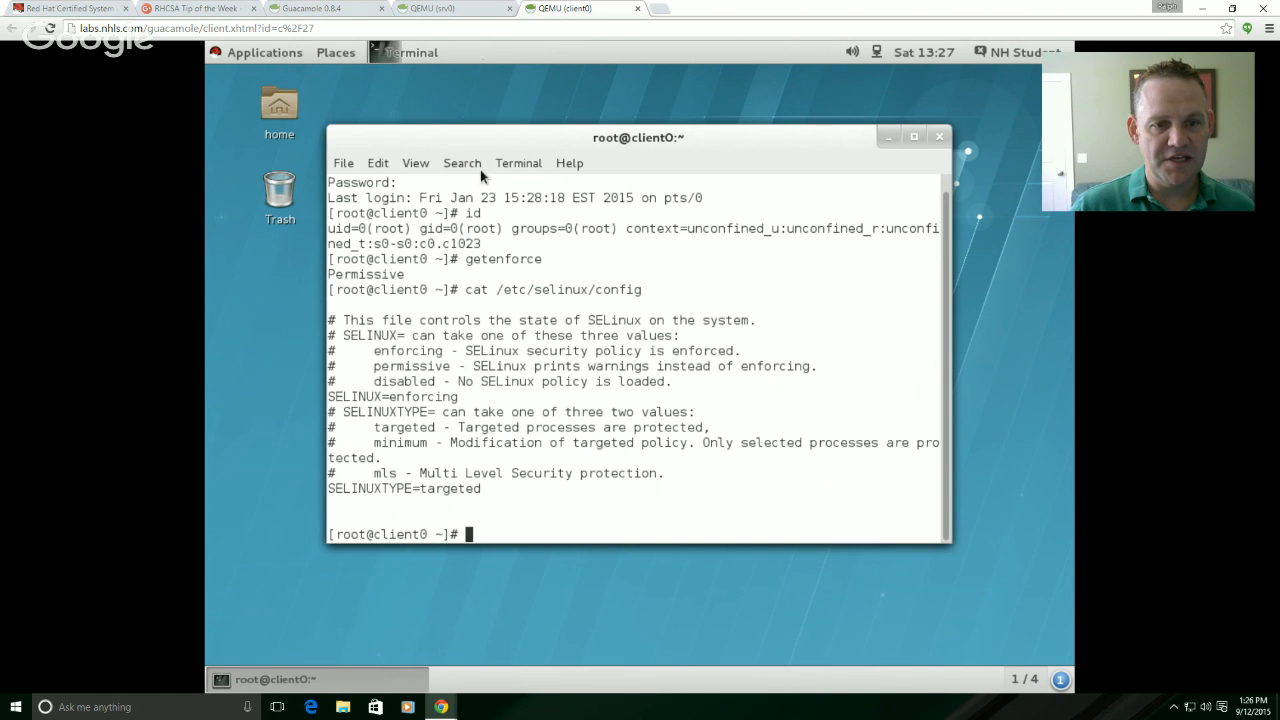
mouse_move(398, 397)
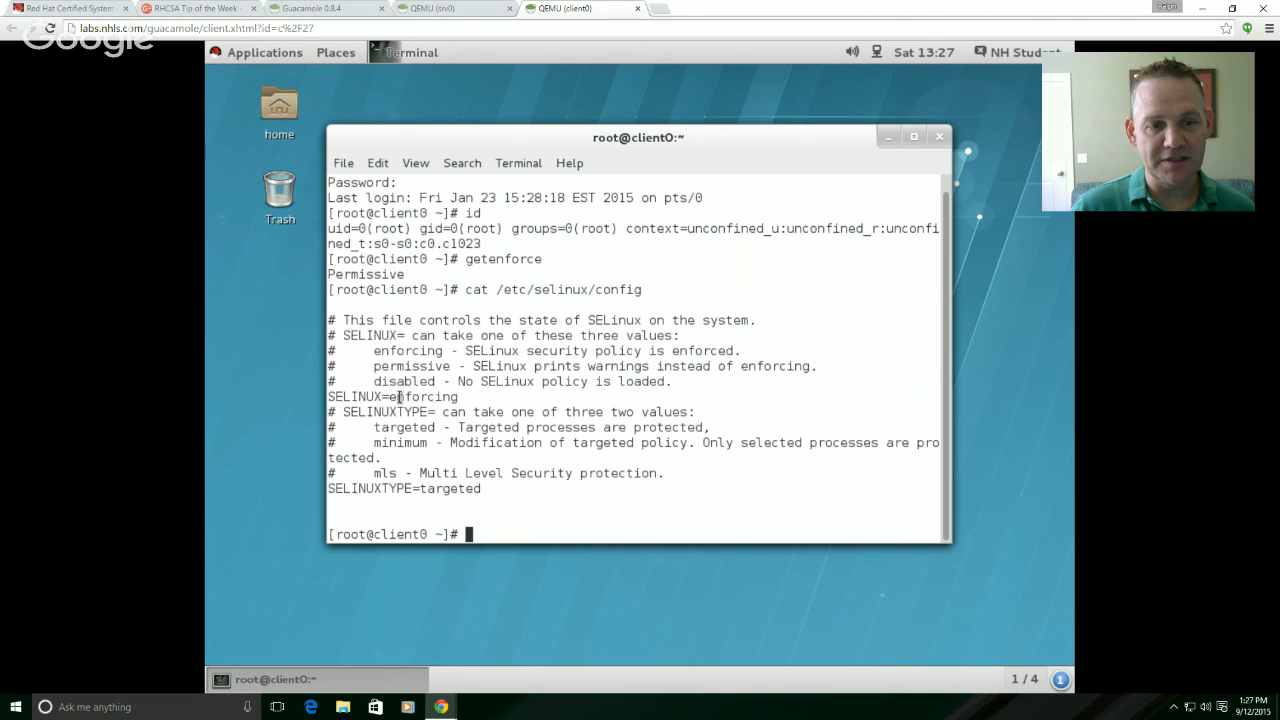
double_click(420, 396)
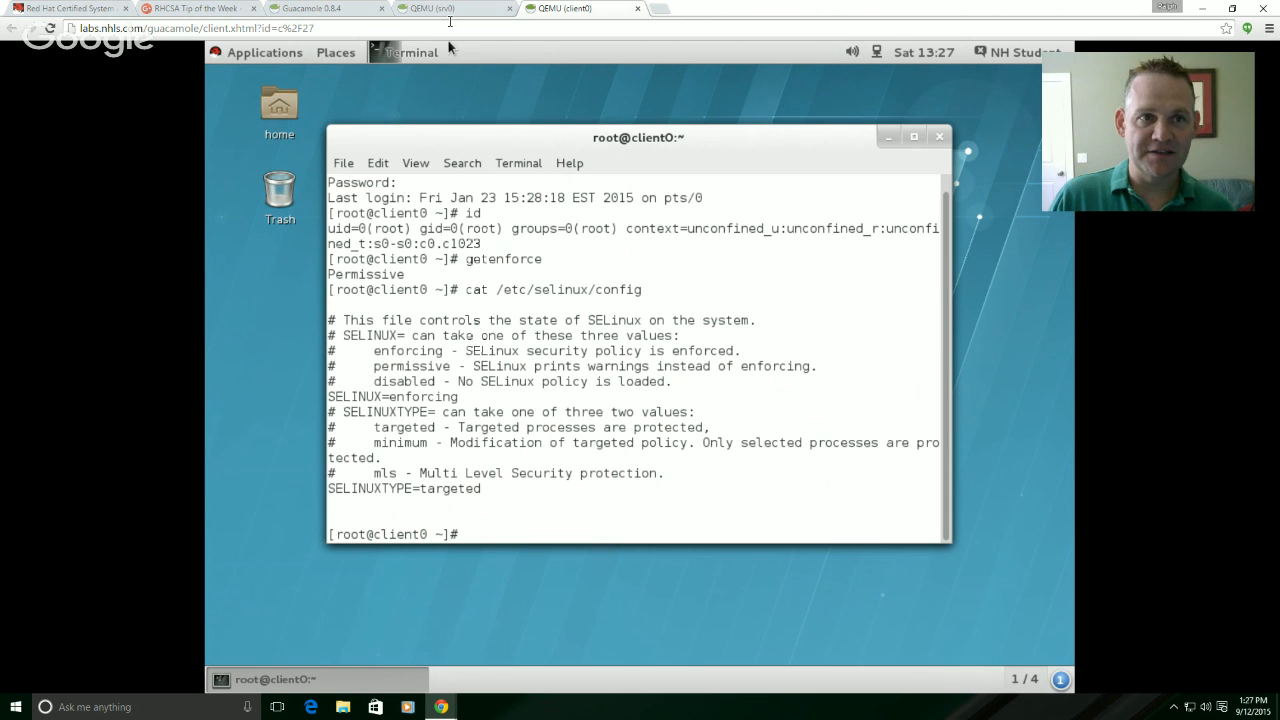
click(570, 8)
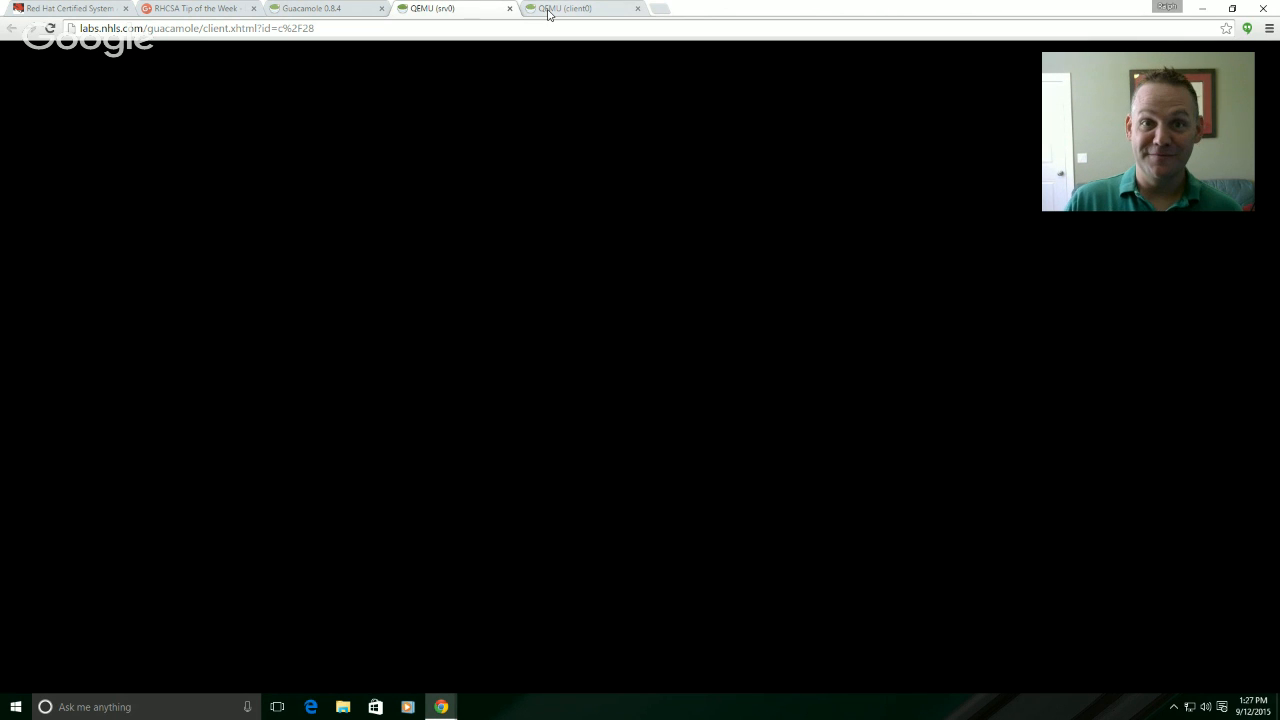
- Back on client0, list /etc/shadow's SELinux context with ls -Z, showing unlabeled_t
click(568, 8)
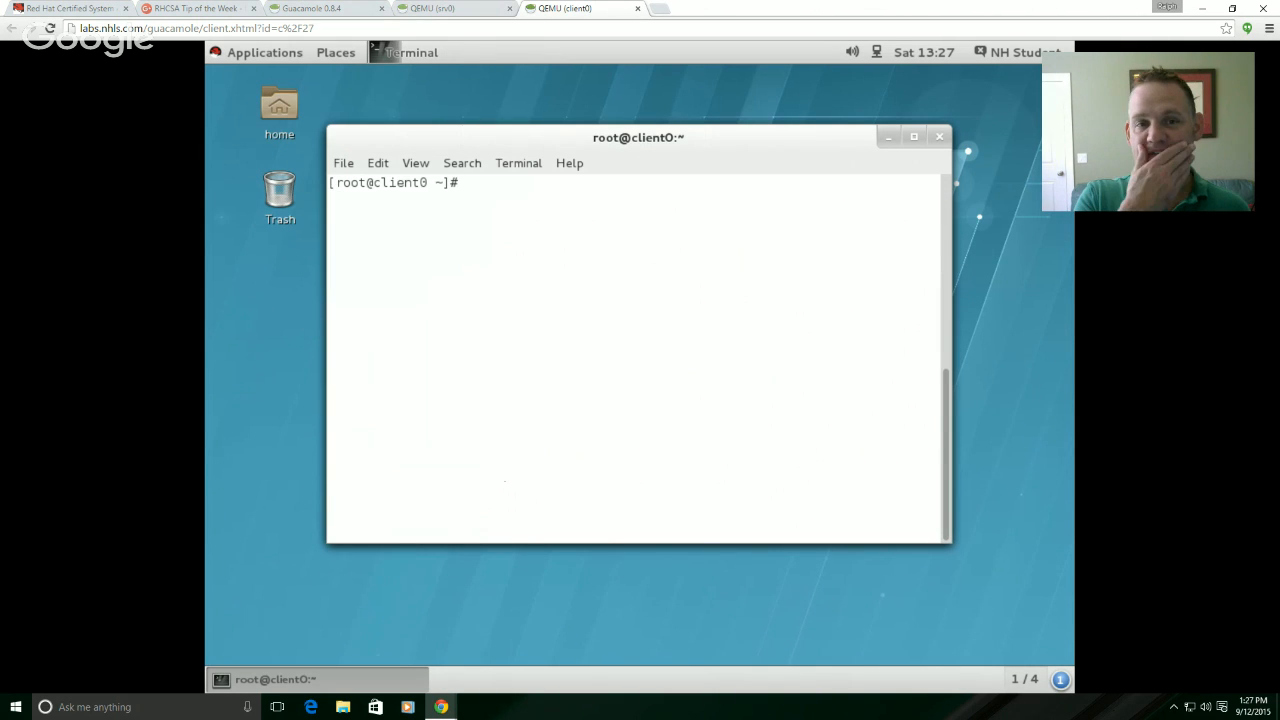
text(ls -)
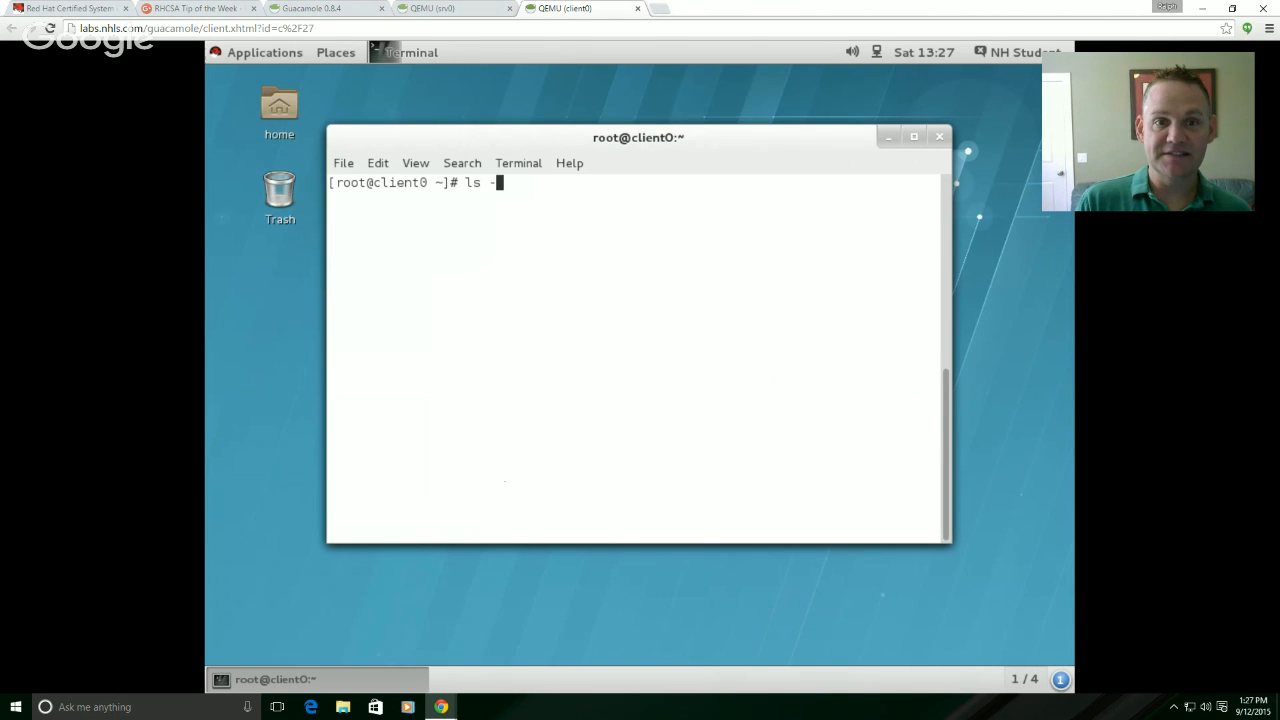
text(Z)
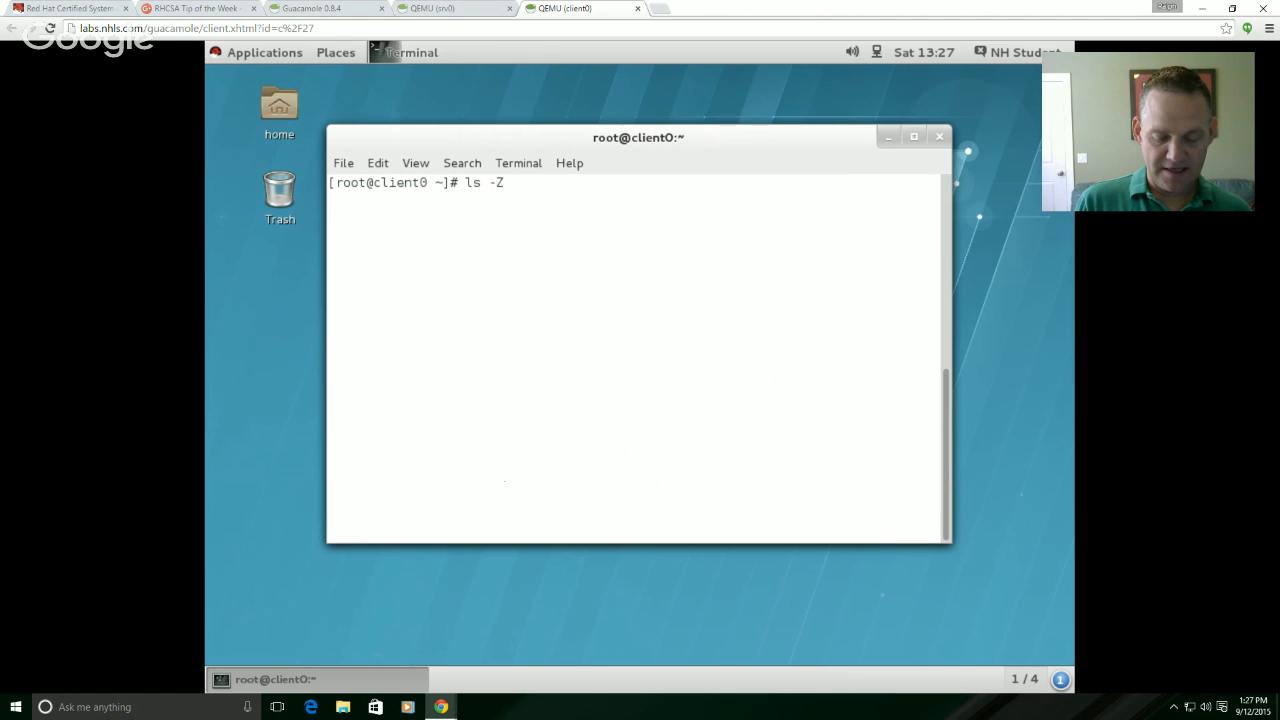
text(/etc)
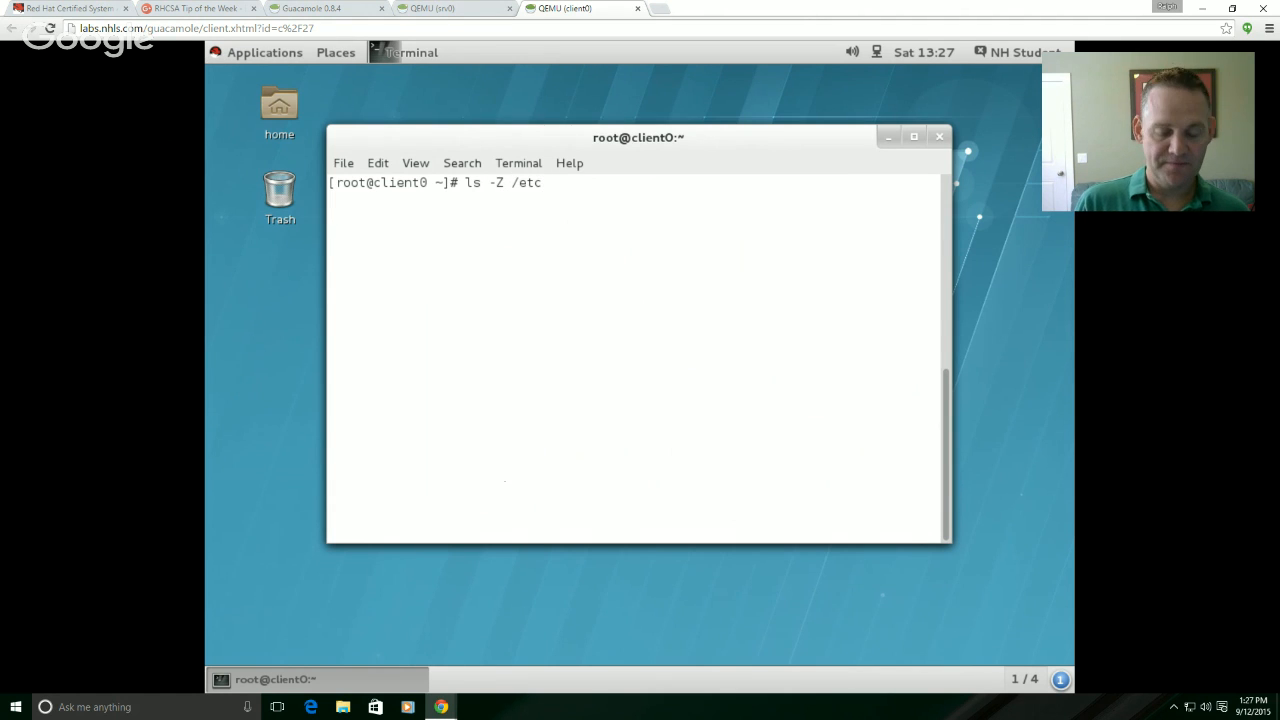
text(/shad)
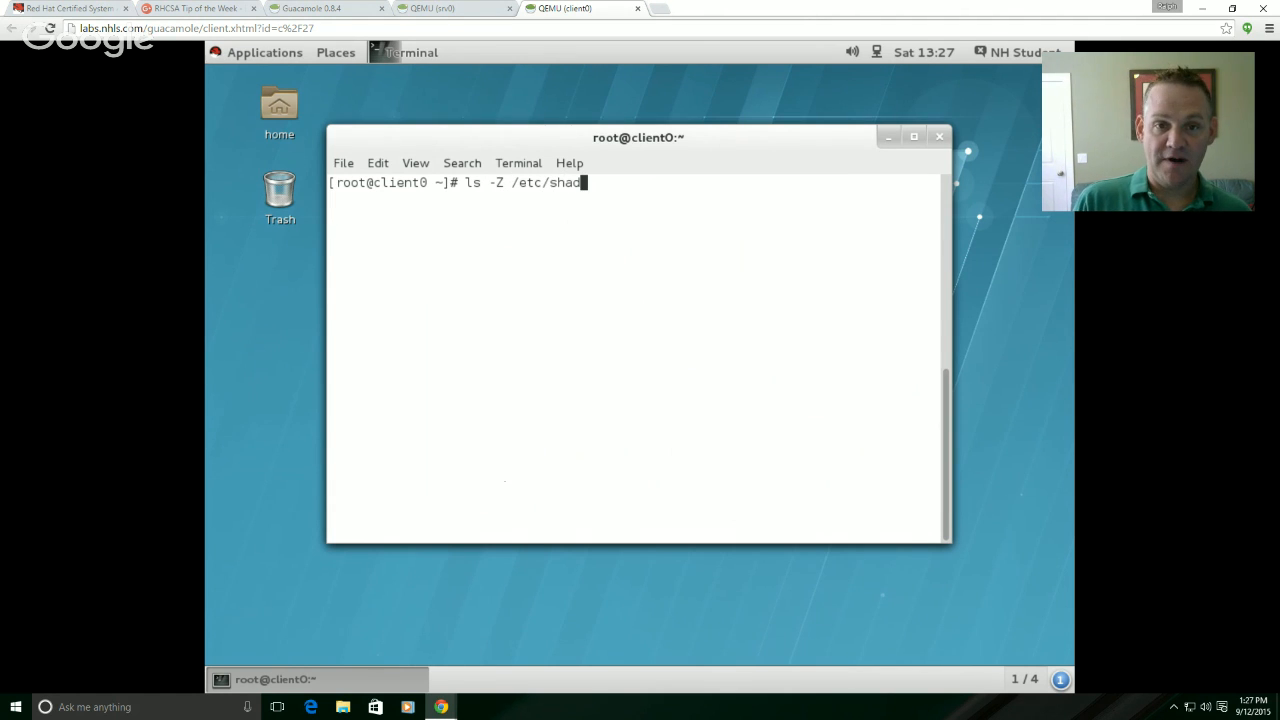
key(Return)
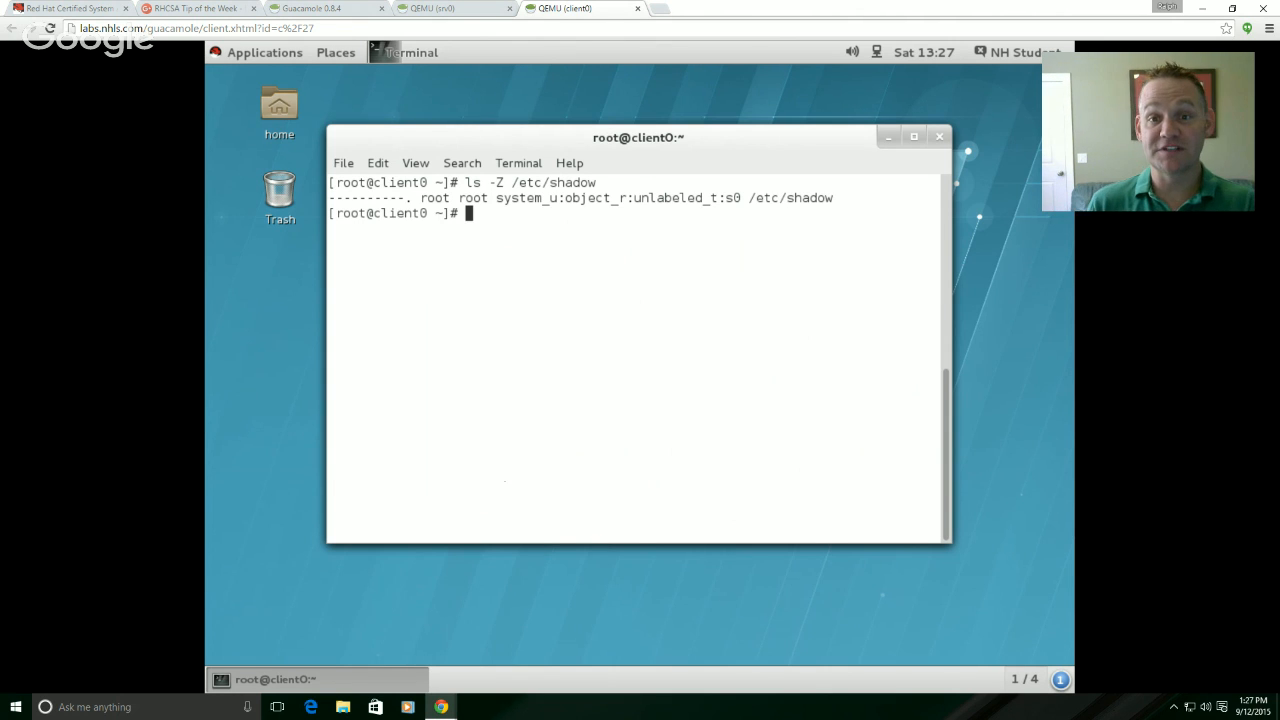
click(913, 136)
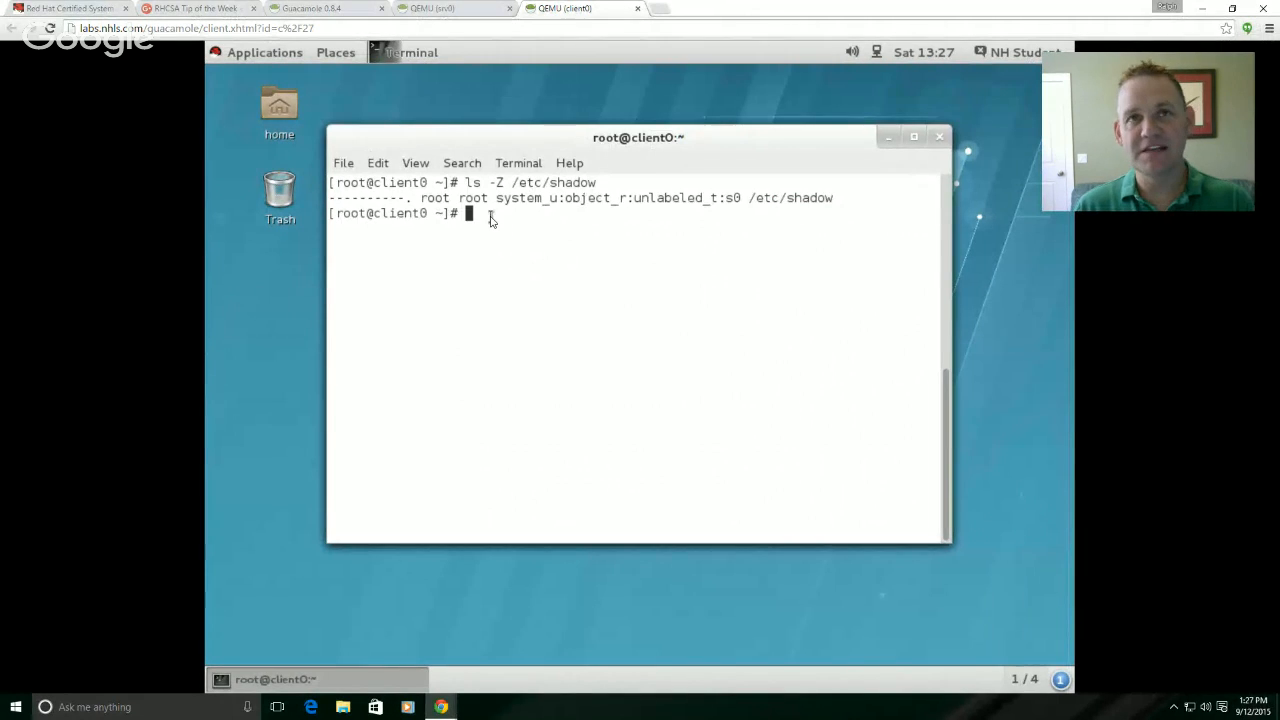
- Run restorecon on /etc/shadow and re-list to confirm shadow_t
text(res)
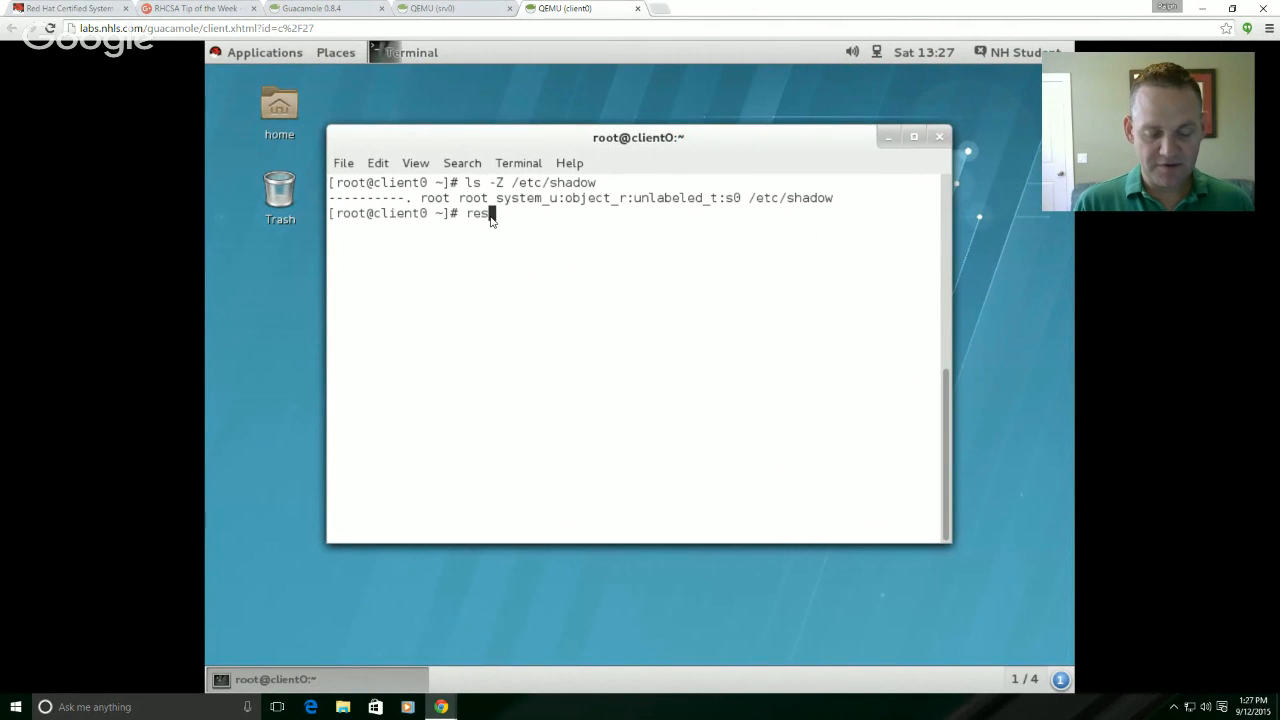
text(torecon)
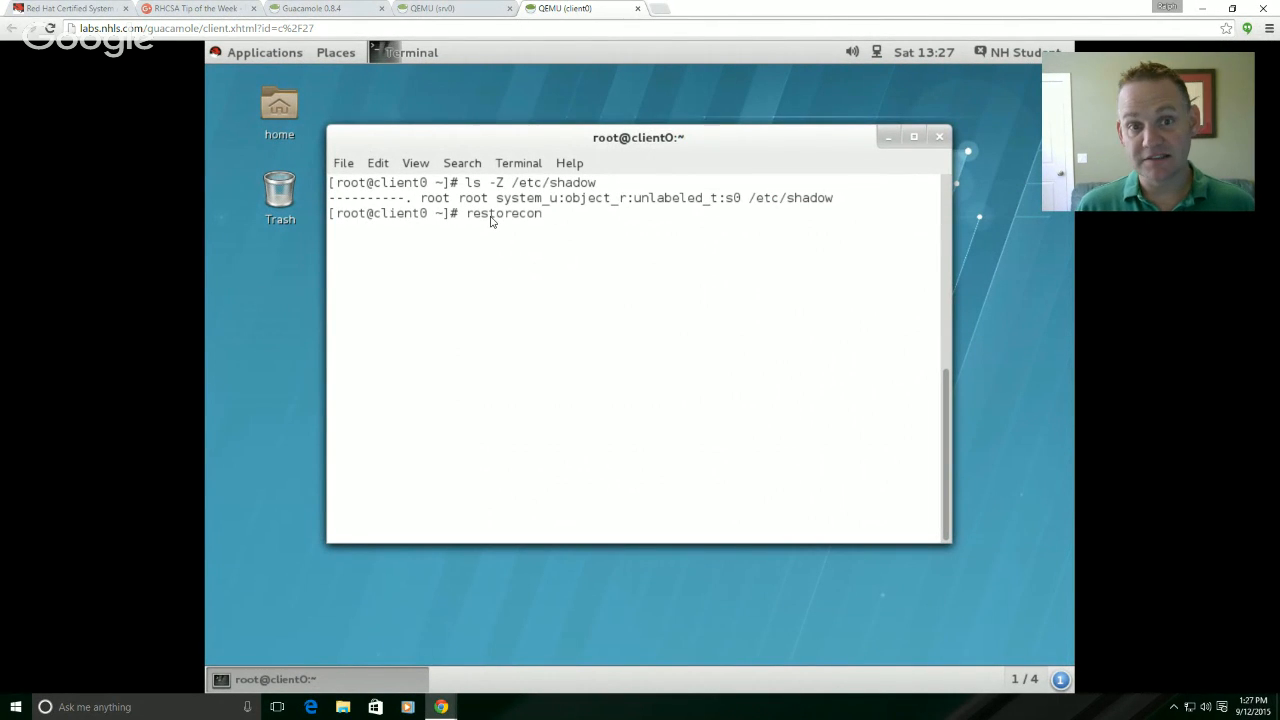
text(/etc)
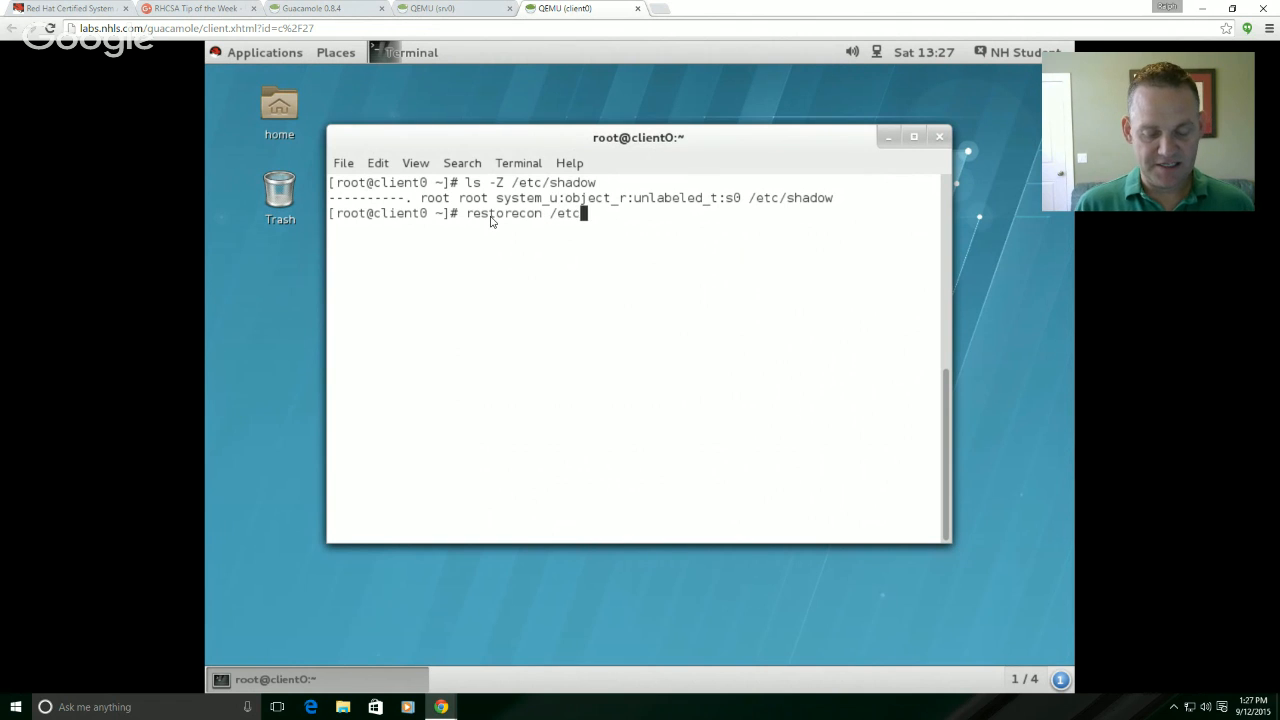
key(Return)
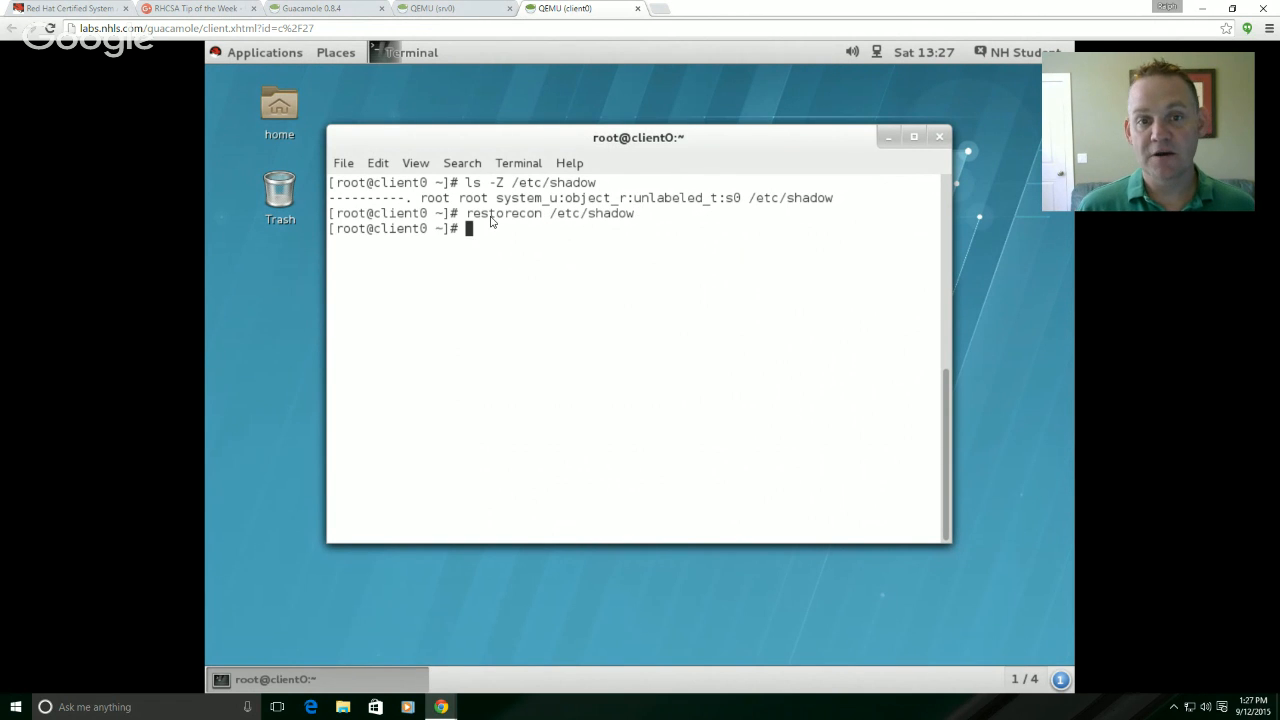
text(!)
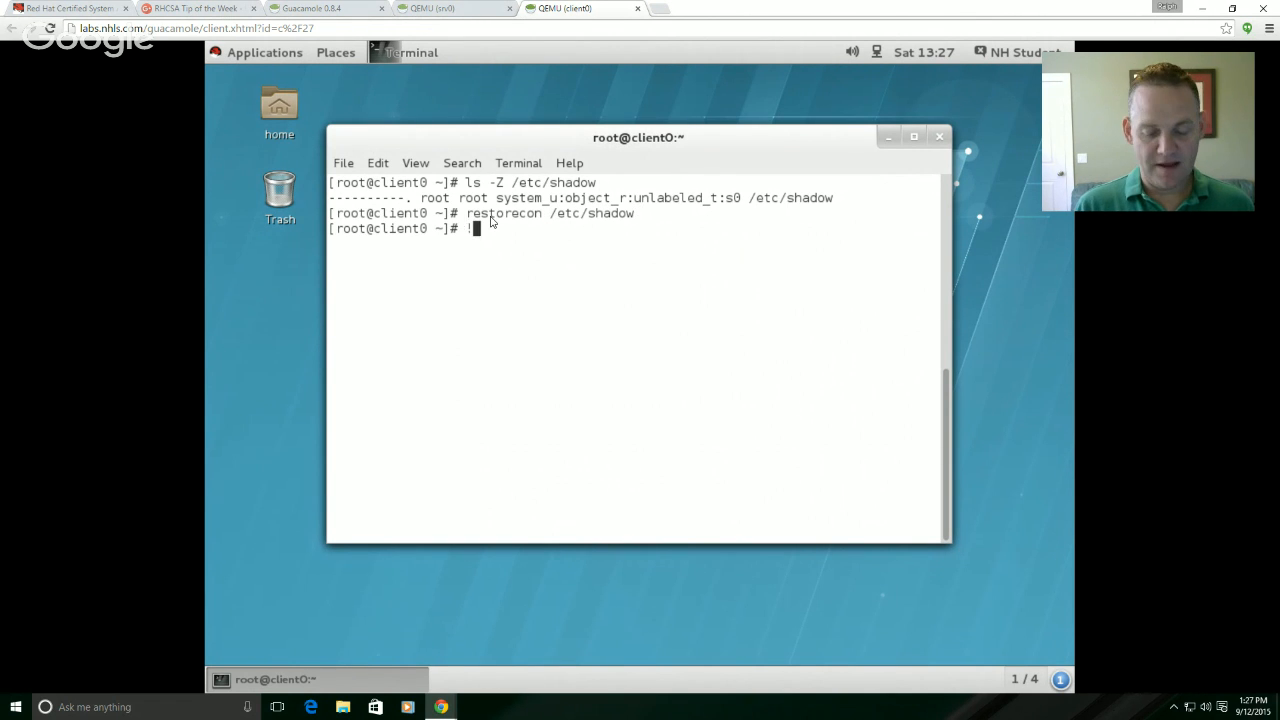
key(Return)
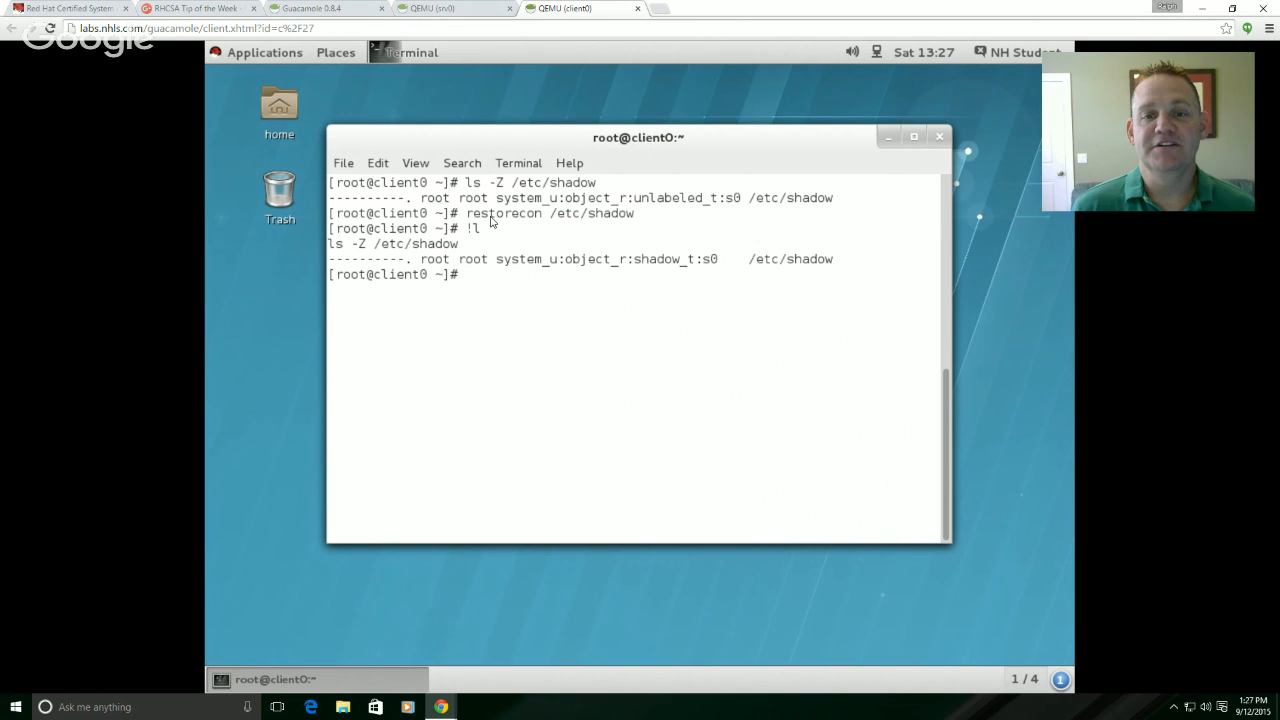
mouse_move(678, 235)
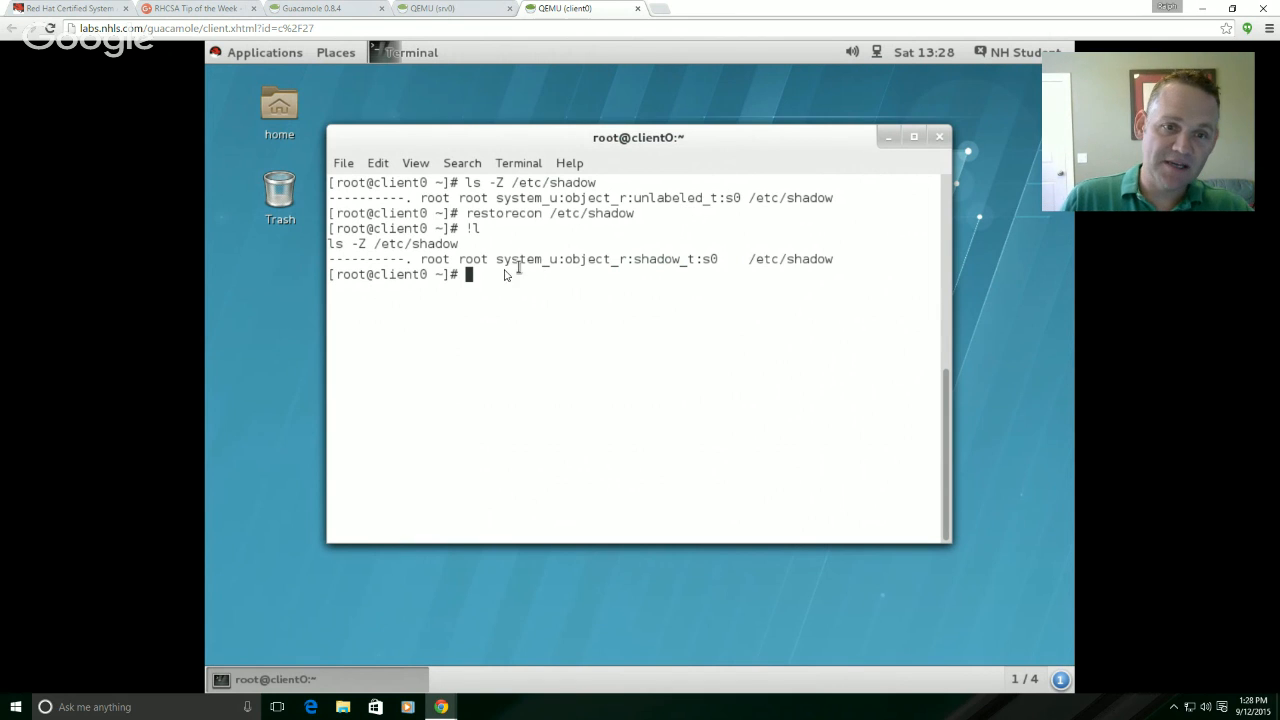
- Reboot client0 and boot the default GRUB entry with rd.break appended
text(re)
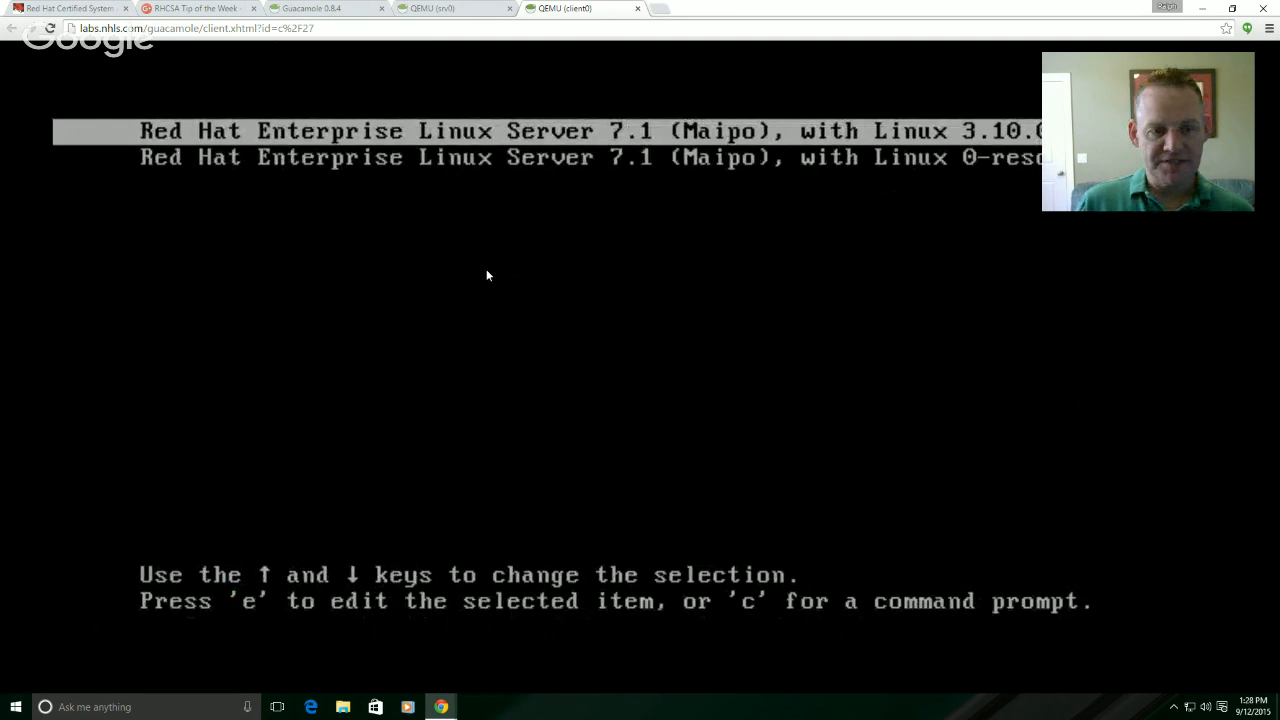
key(e)
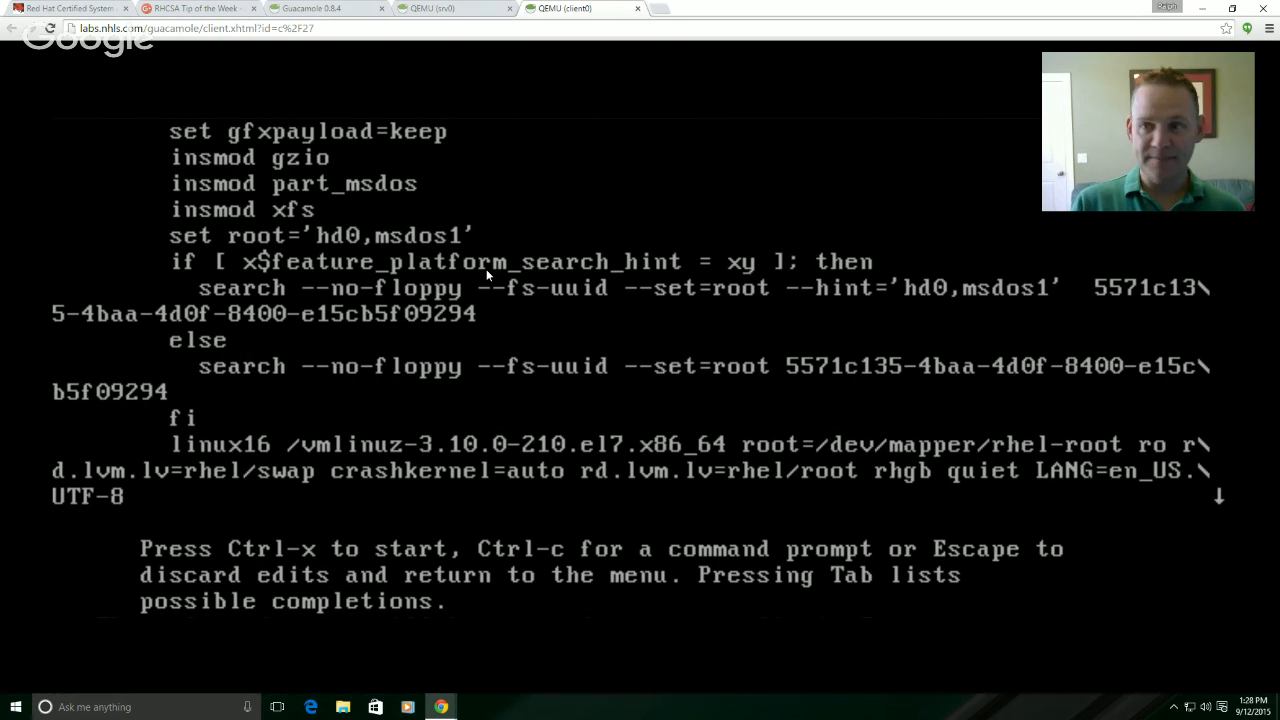
text(rd)
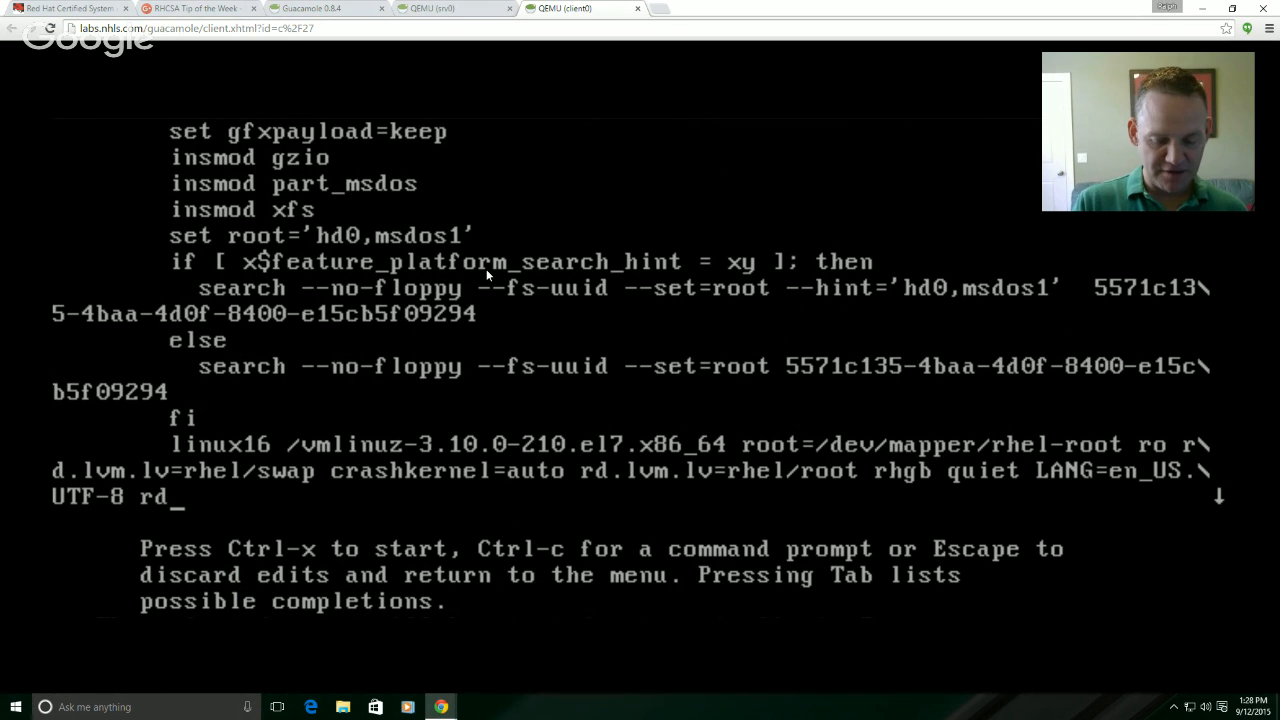
text(.break)
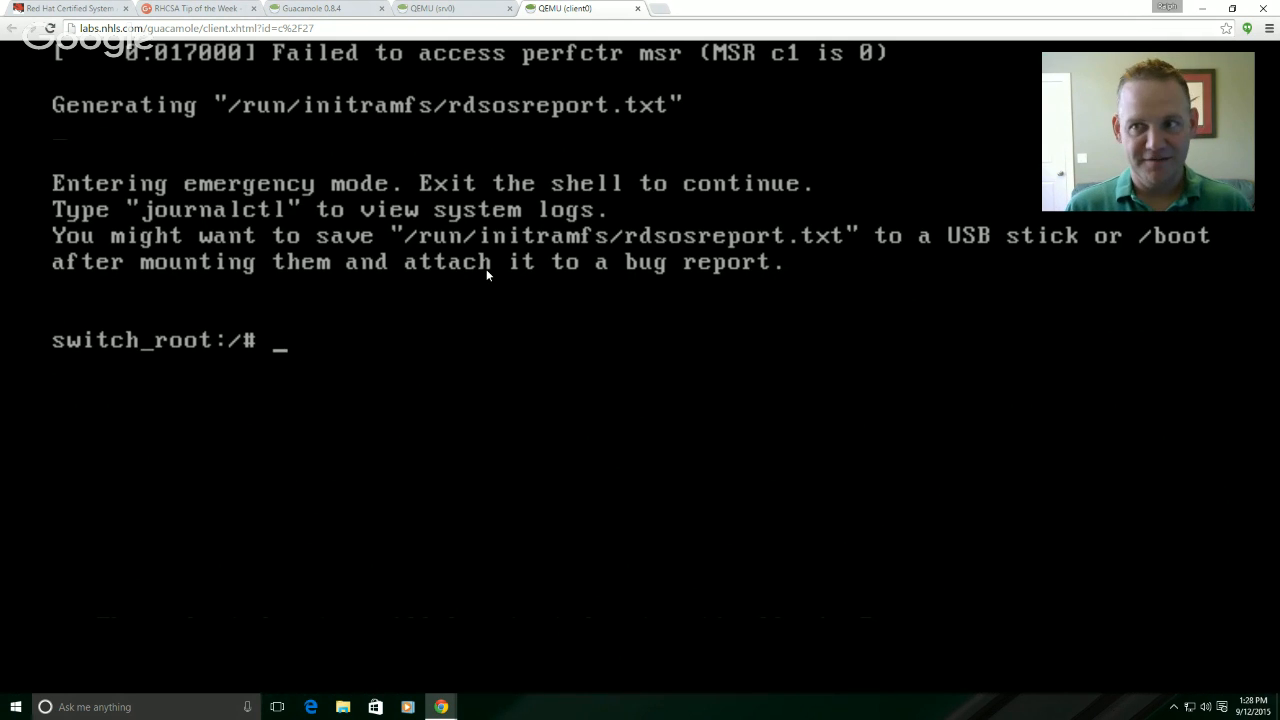
- Remount /sysroot with rw,remount and chroot into /sysroot
text(mo)
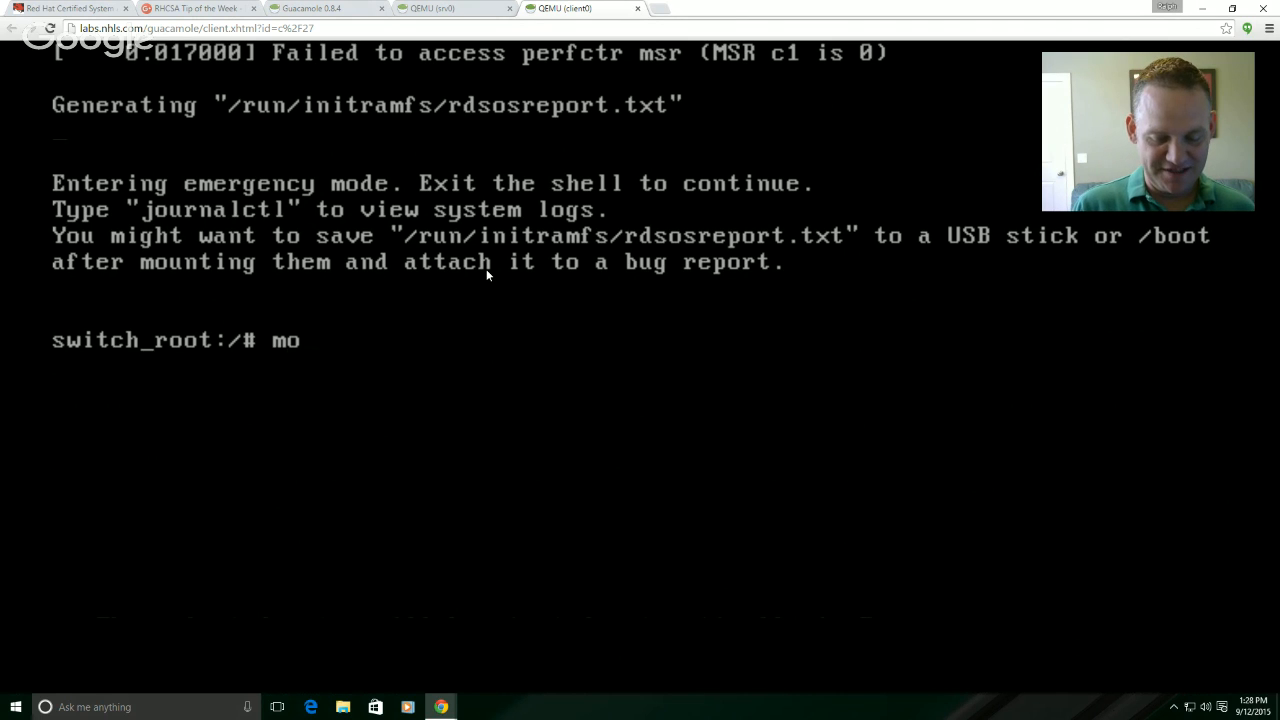
text(unt -o)
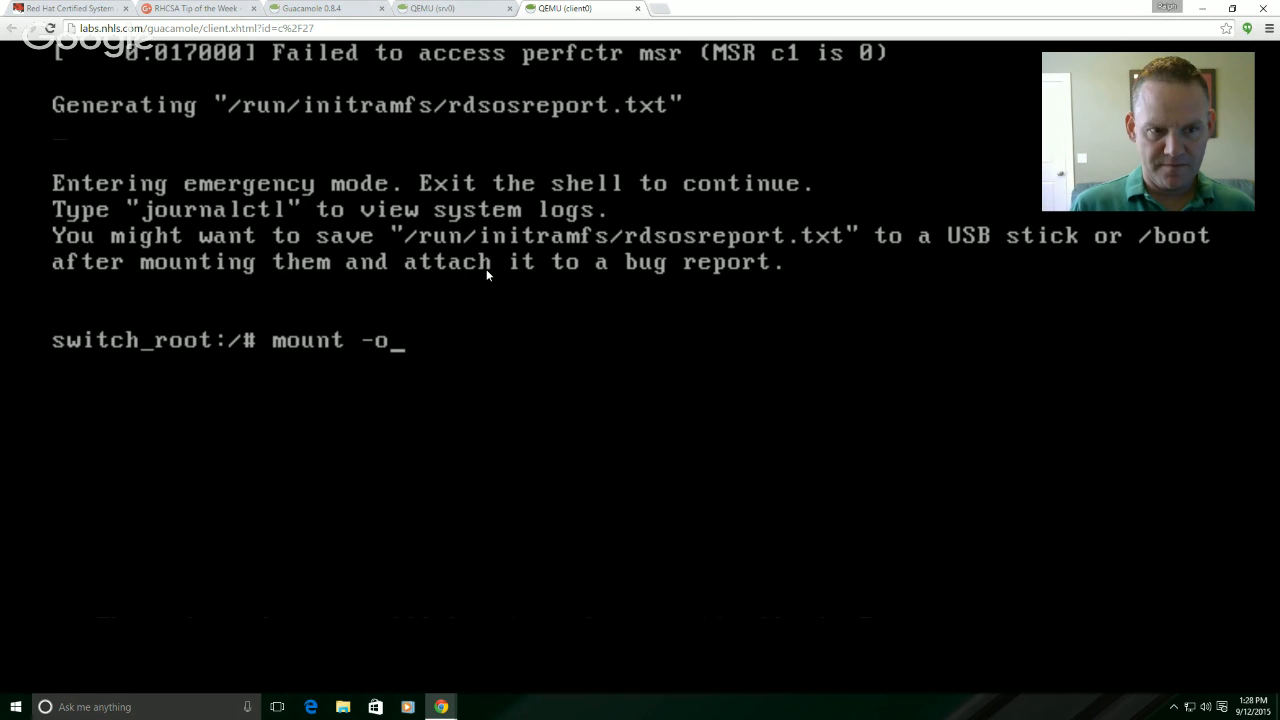
text(rw)
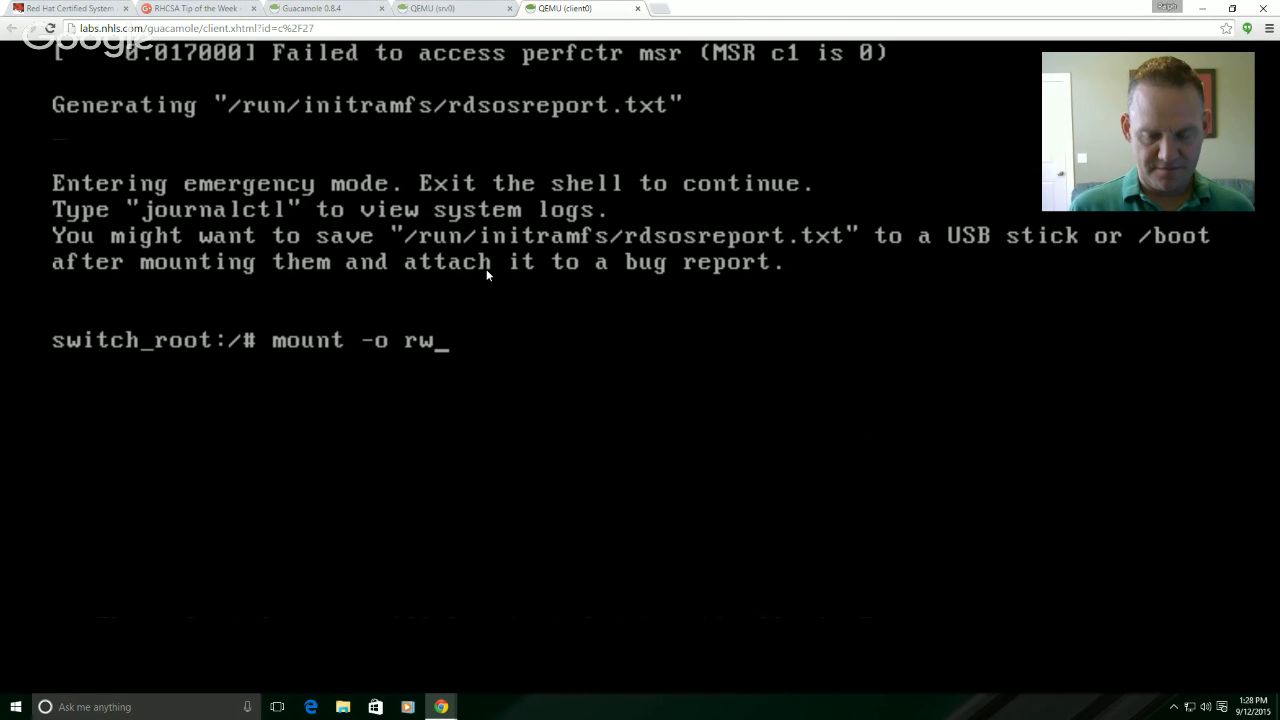
text(,remount)
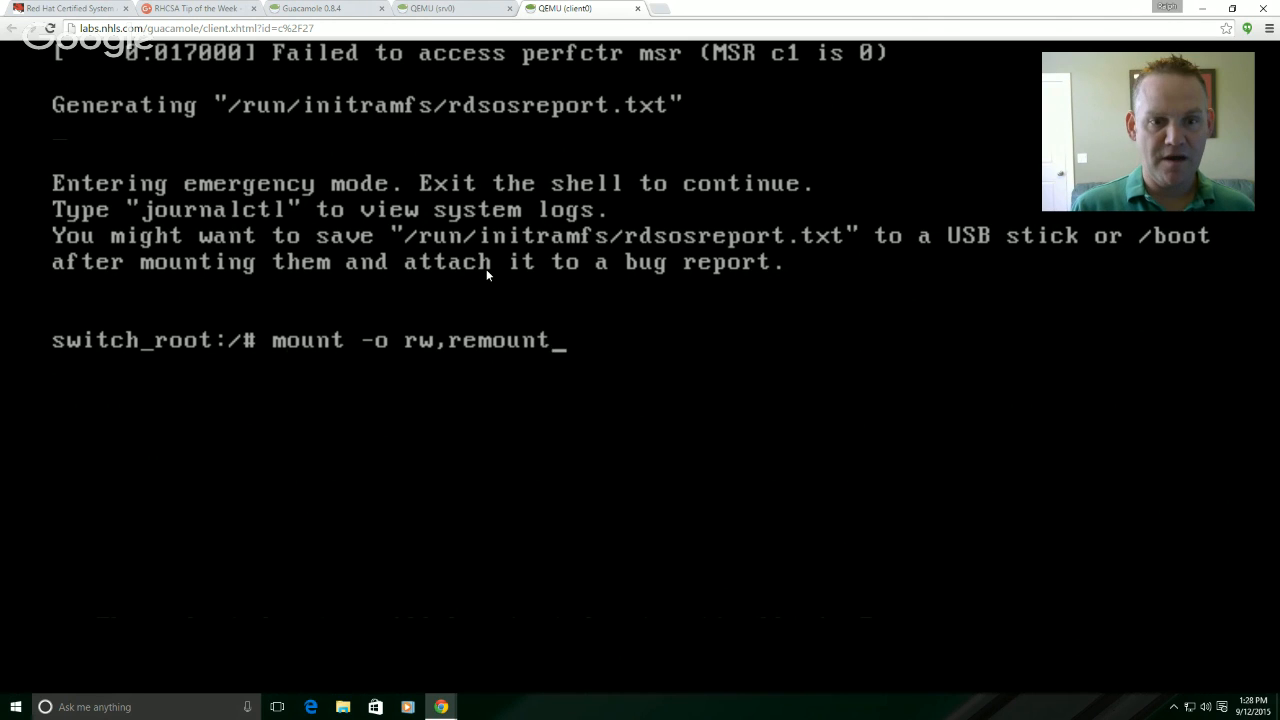
text(/sysr)
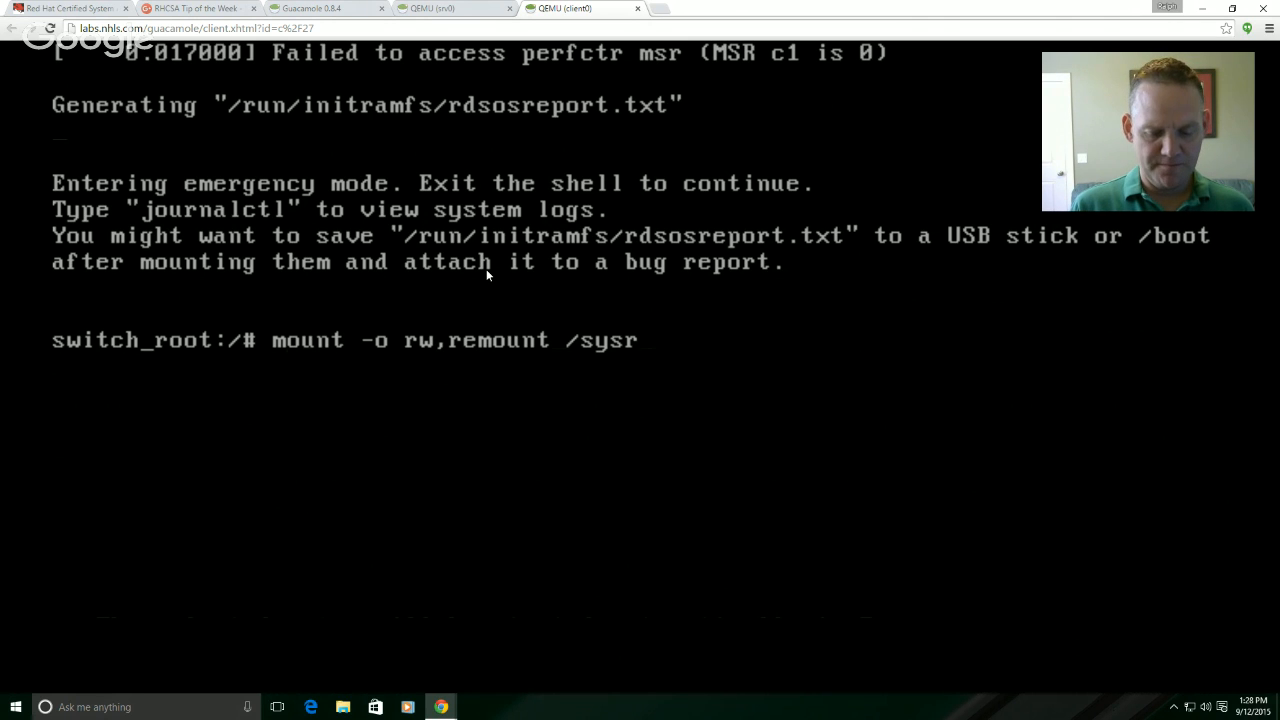
key(Return)
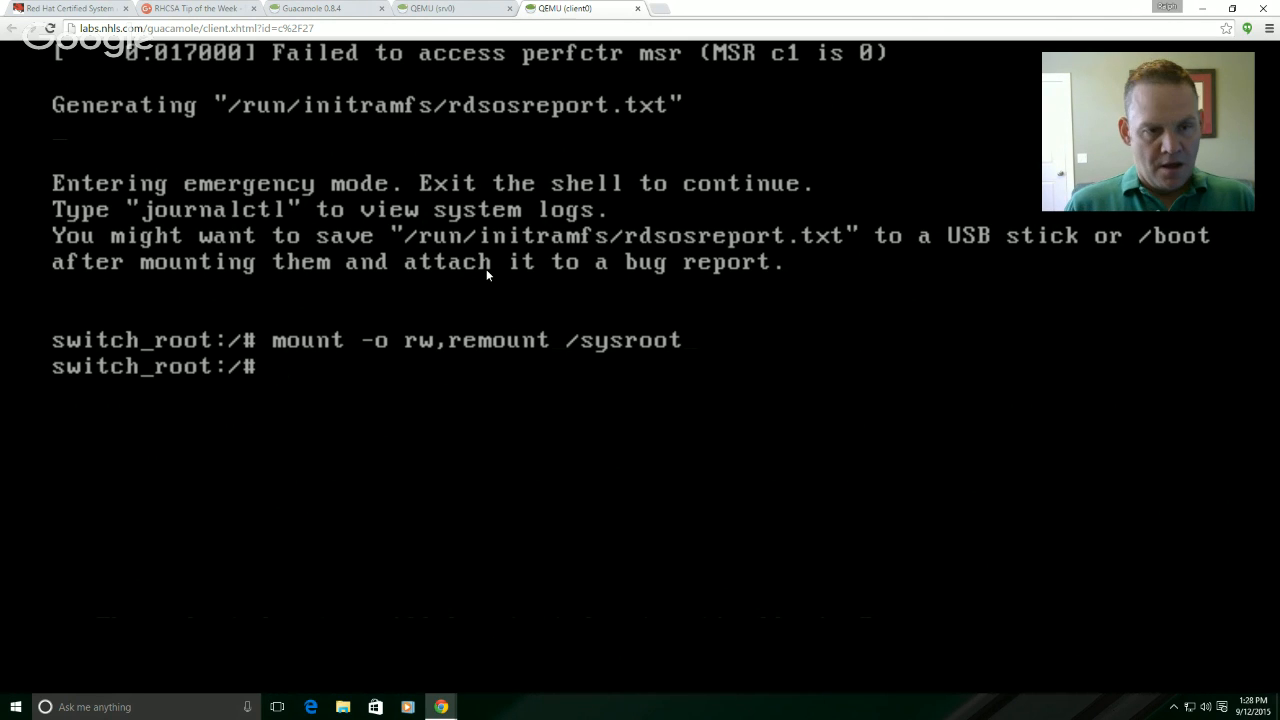
text(ch)
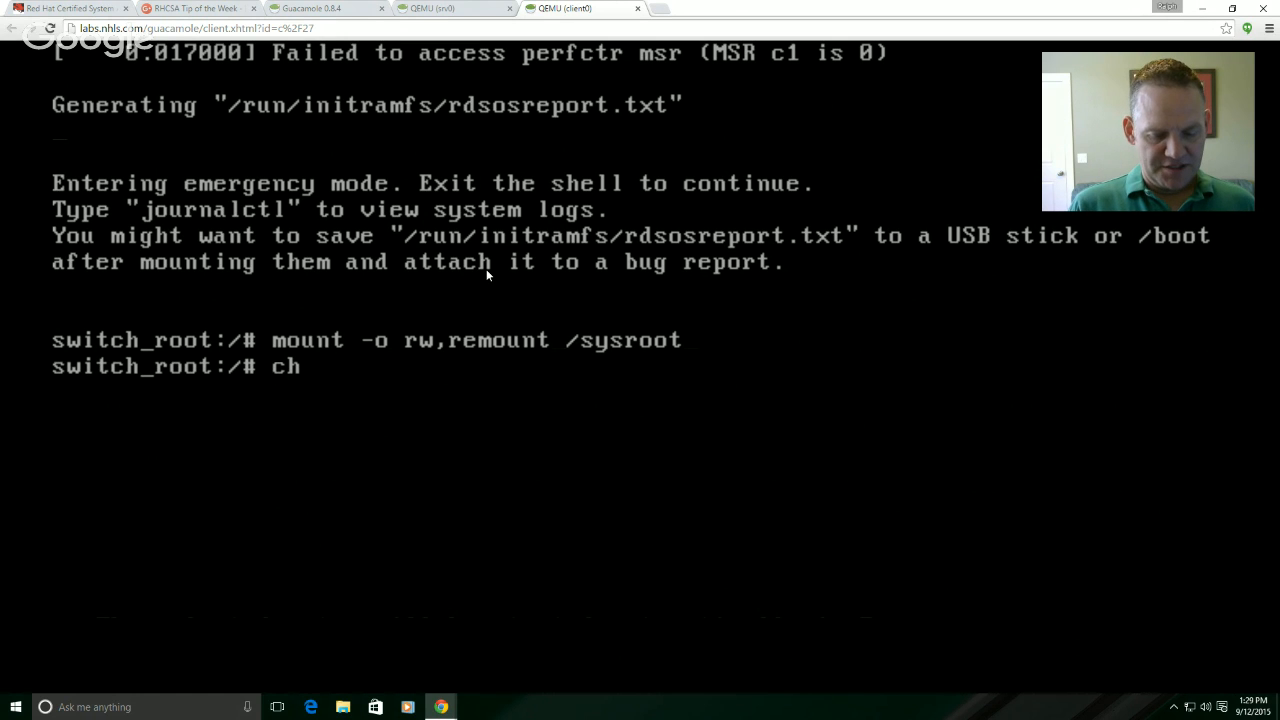
text(root /s)
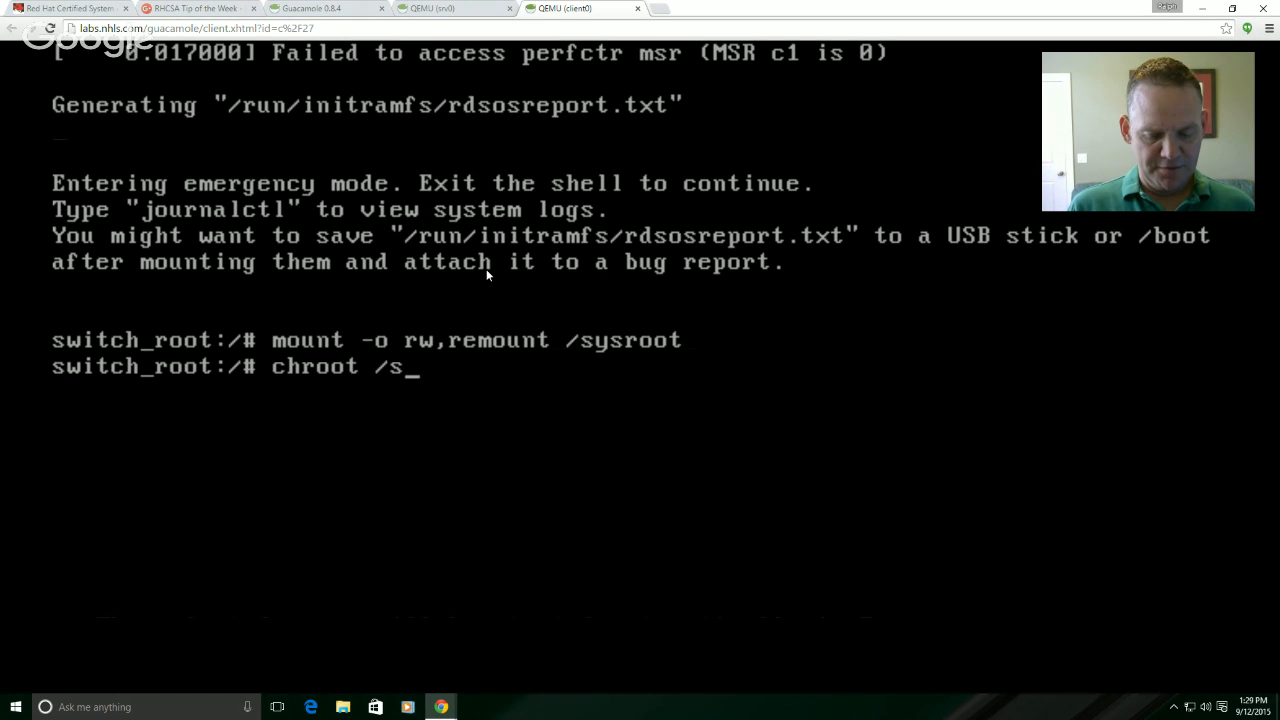
text(ysroot)
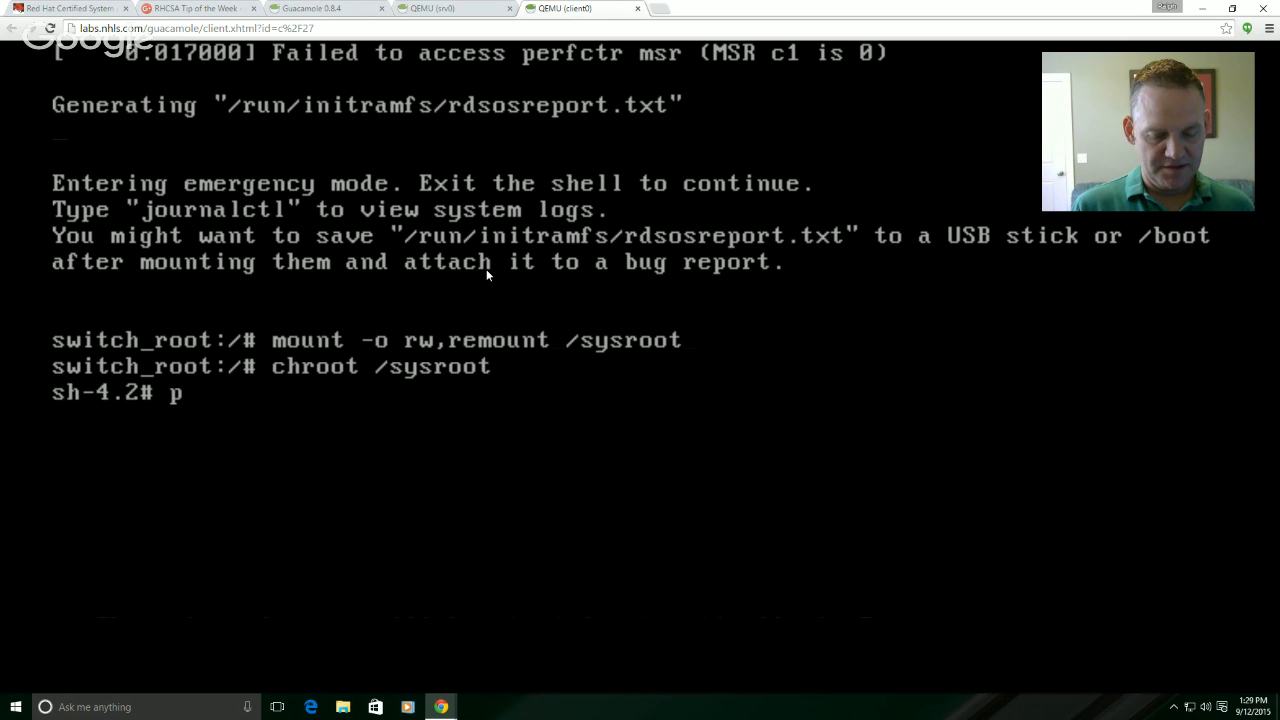
- Reset the root password with passwd and create the /.autorelabel file
text(asswd root)
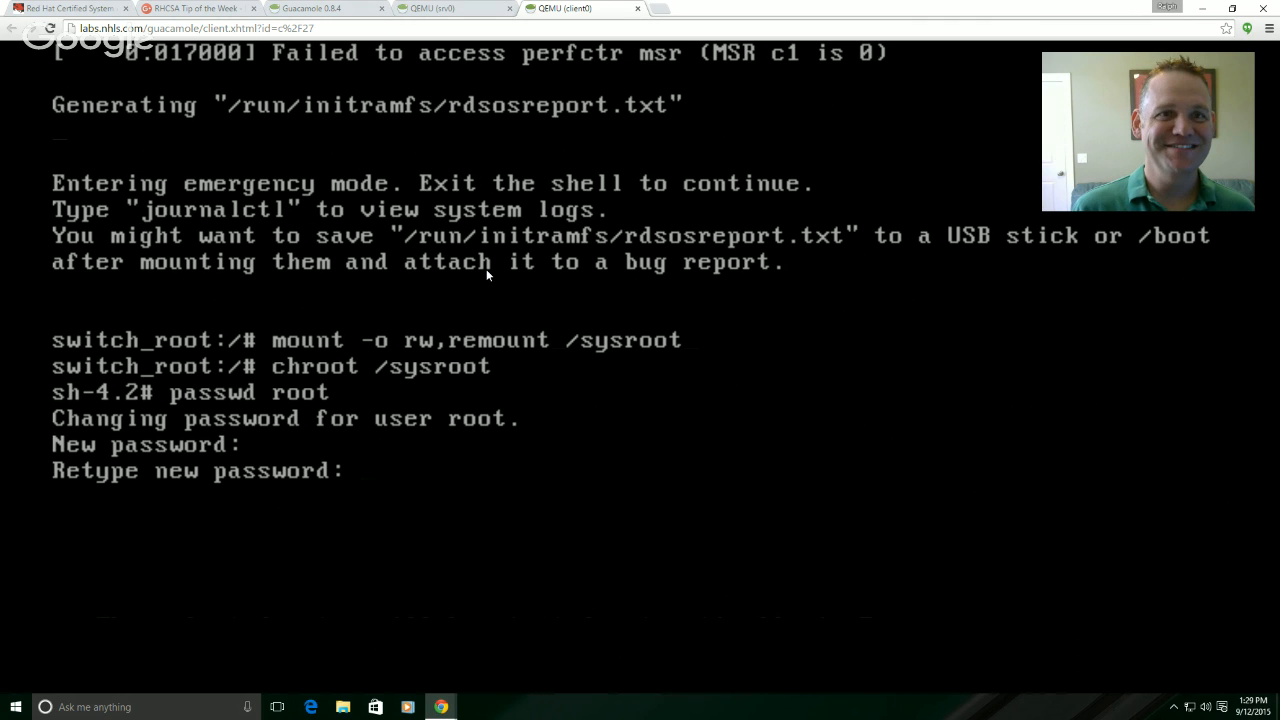
key(Return)
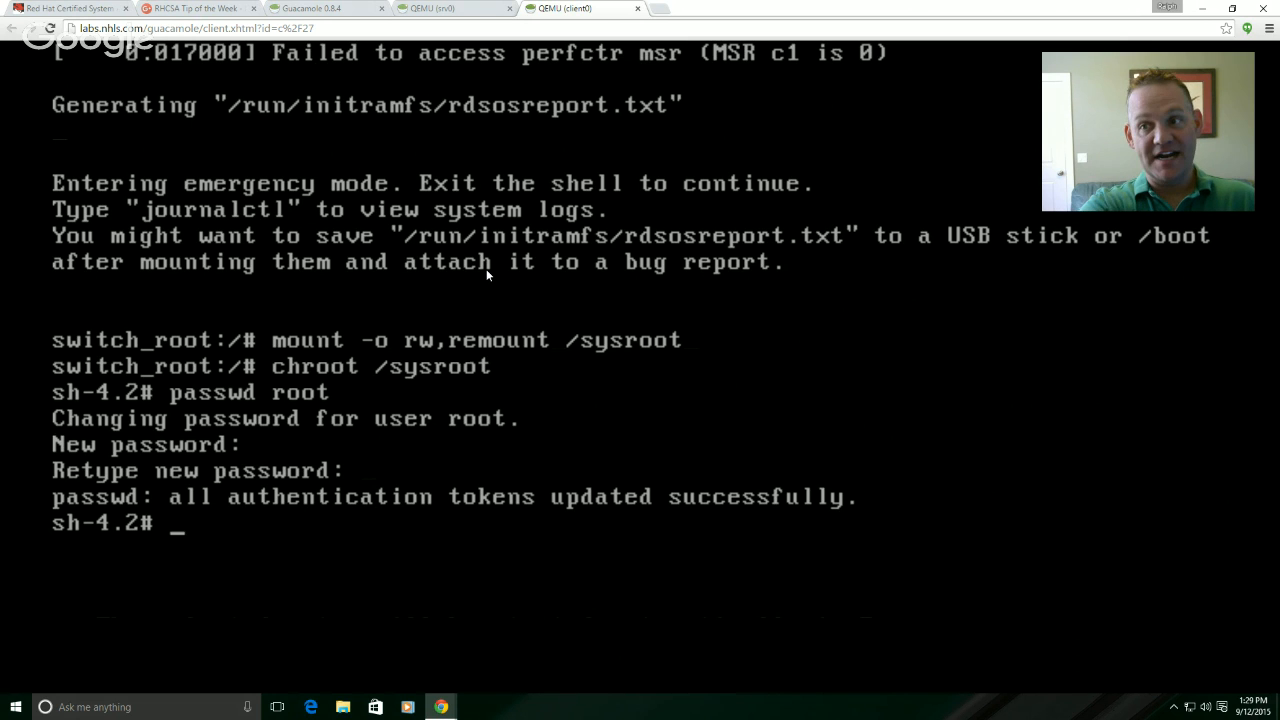
text(tou)
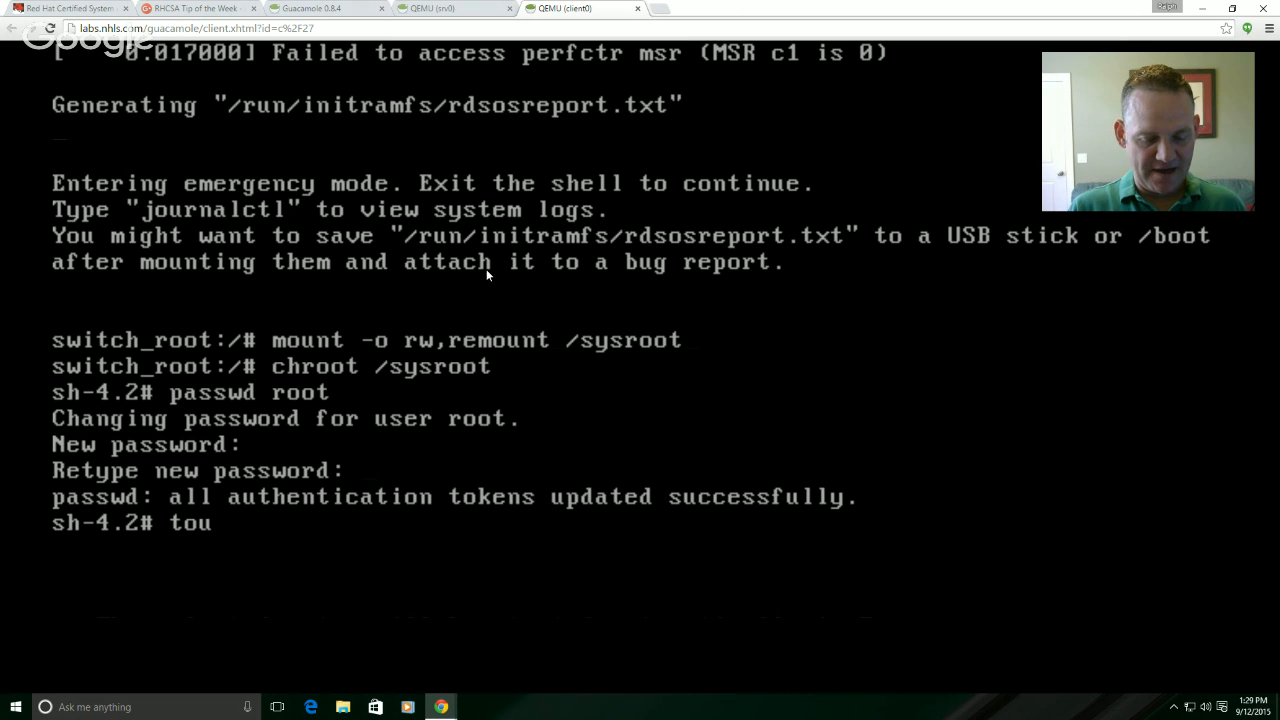
text(ch /)
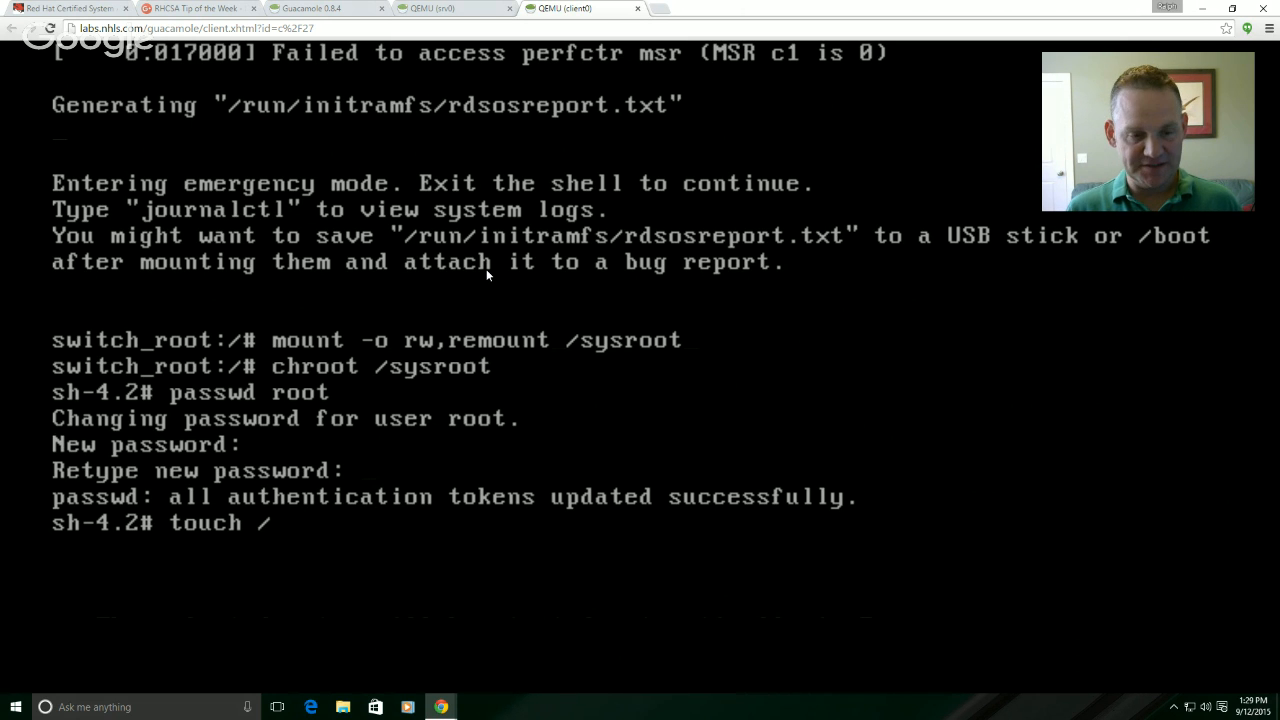
text(.)
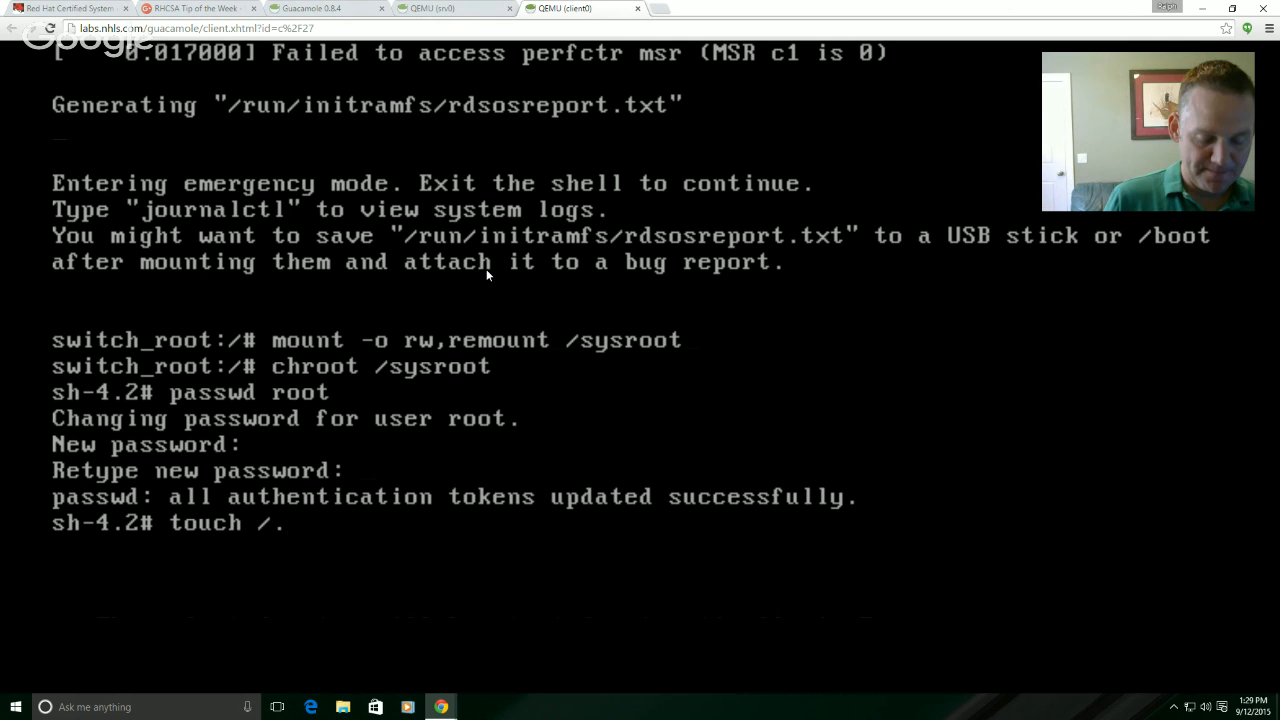
text(autore)
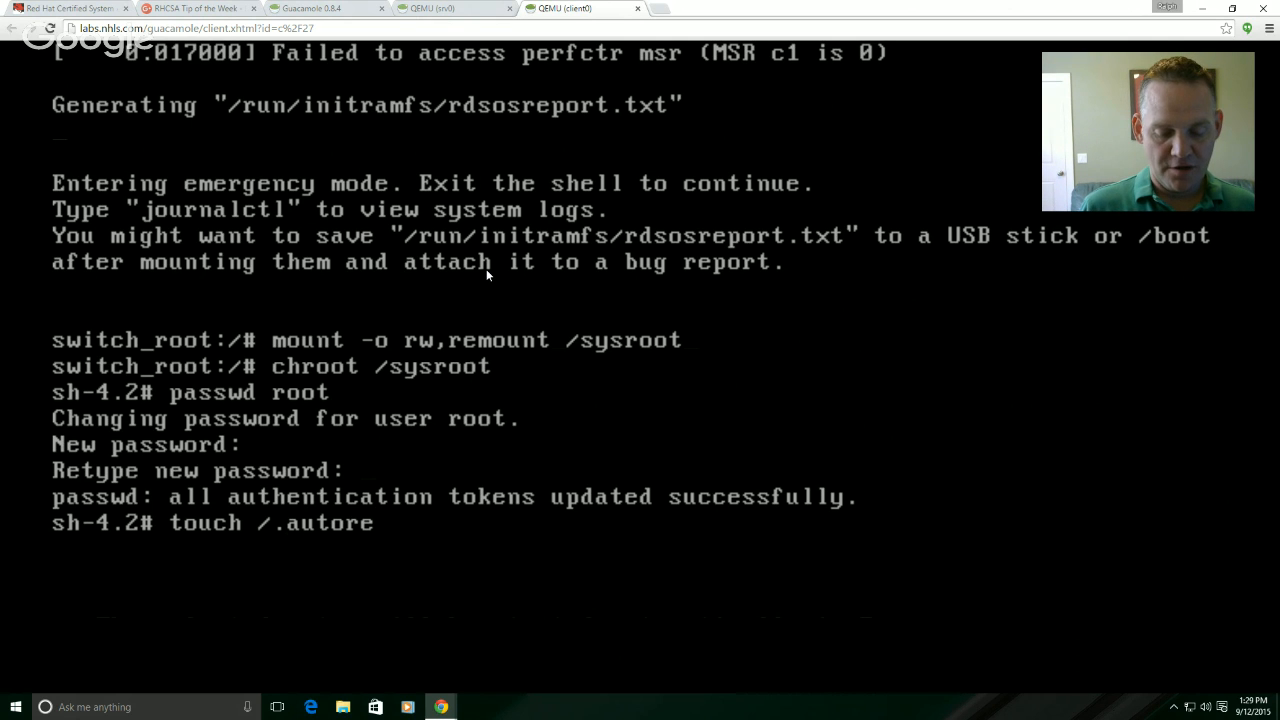
text(label)
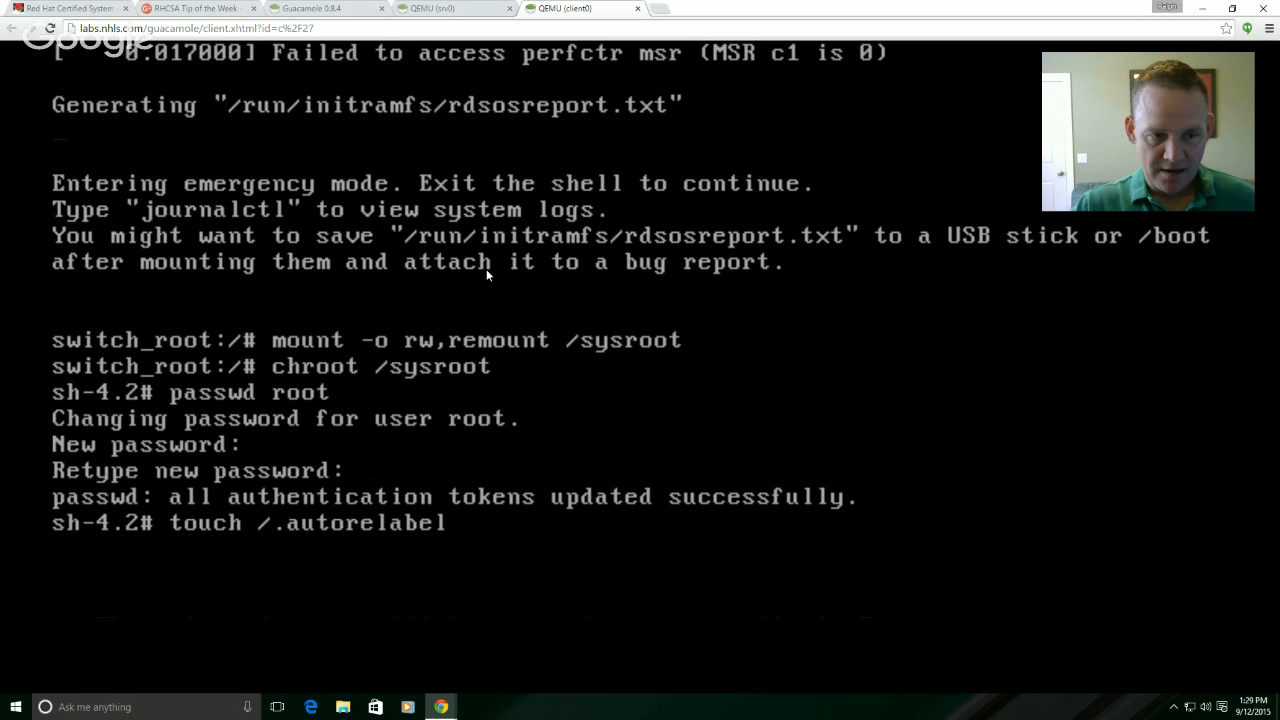
key(Return)
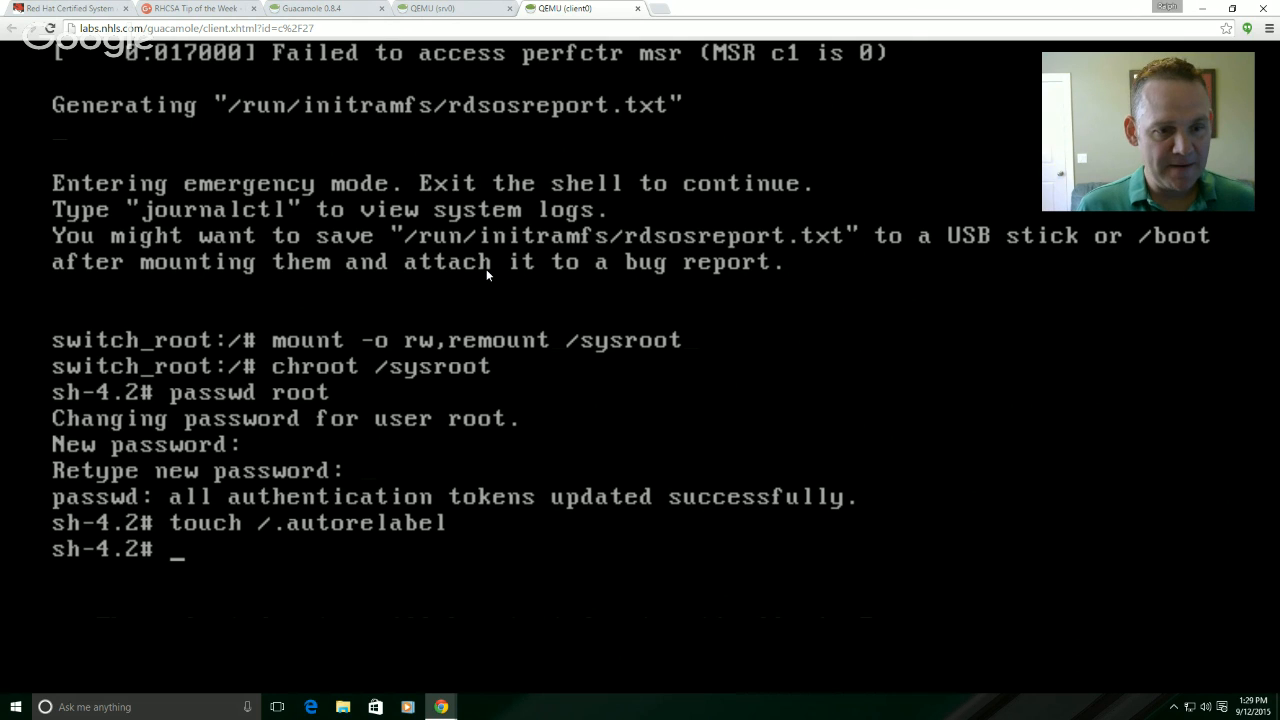
- Exit the chroot and emergency shell twice so booting continues
text(exit)
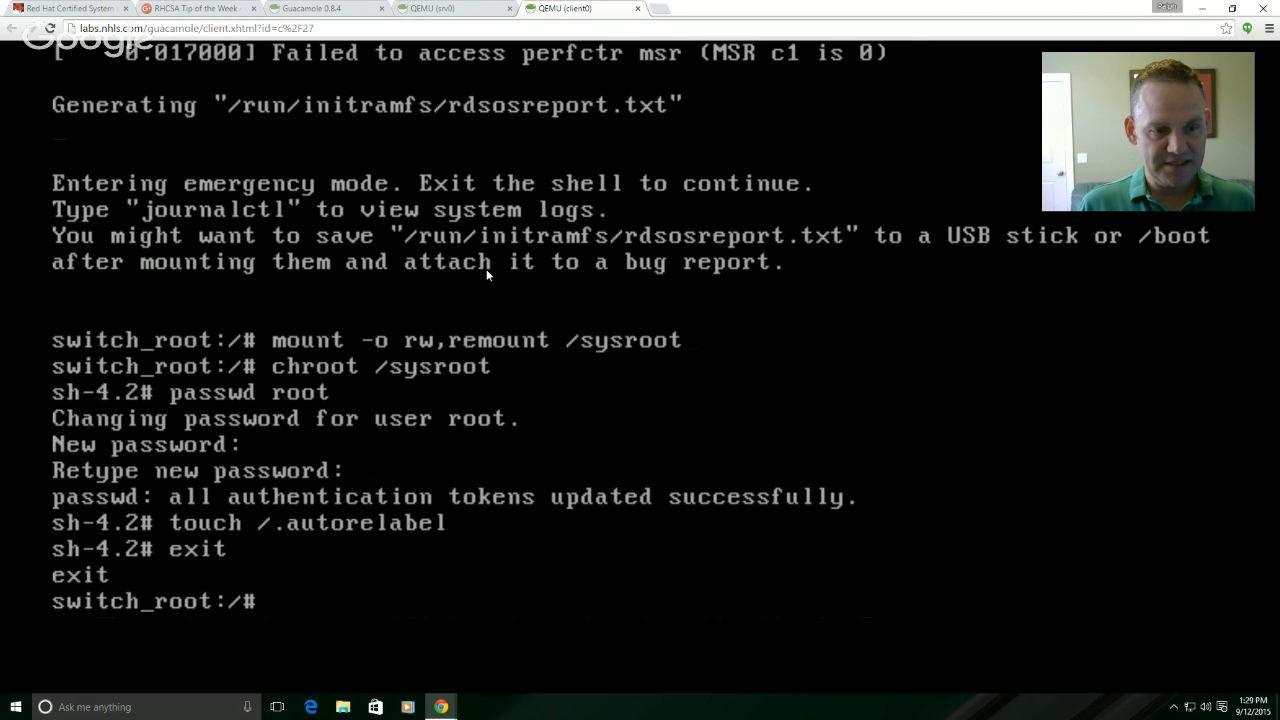
text(exi)
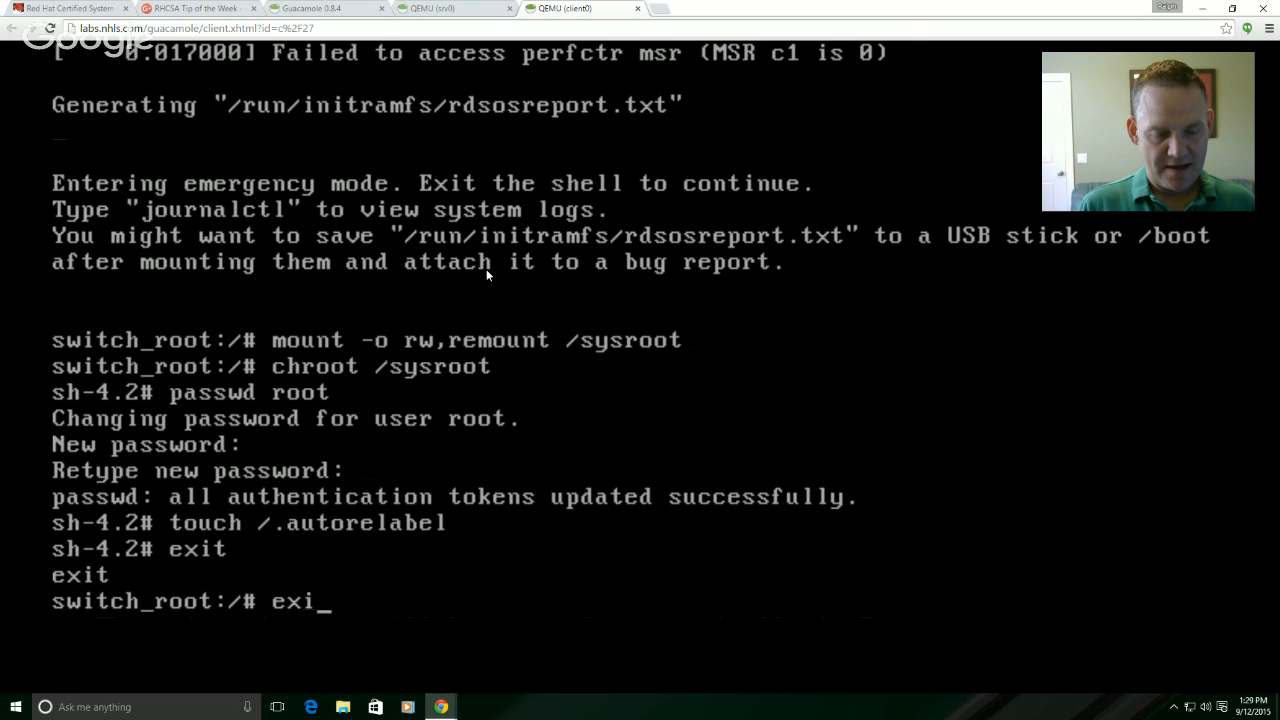
key(Return)
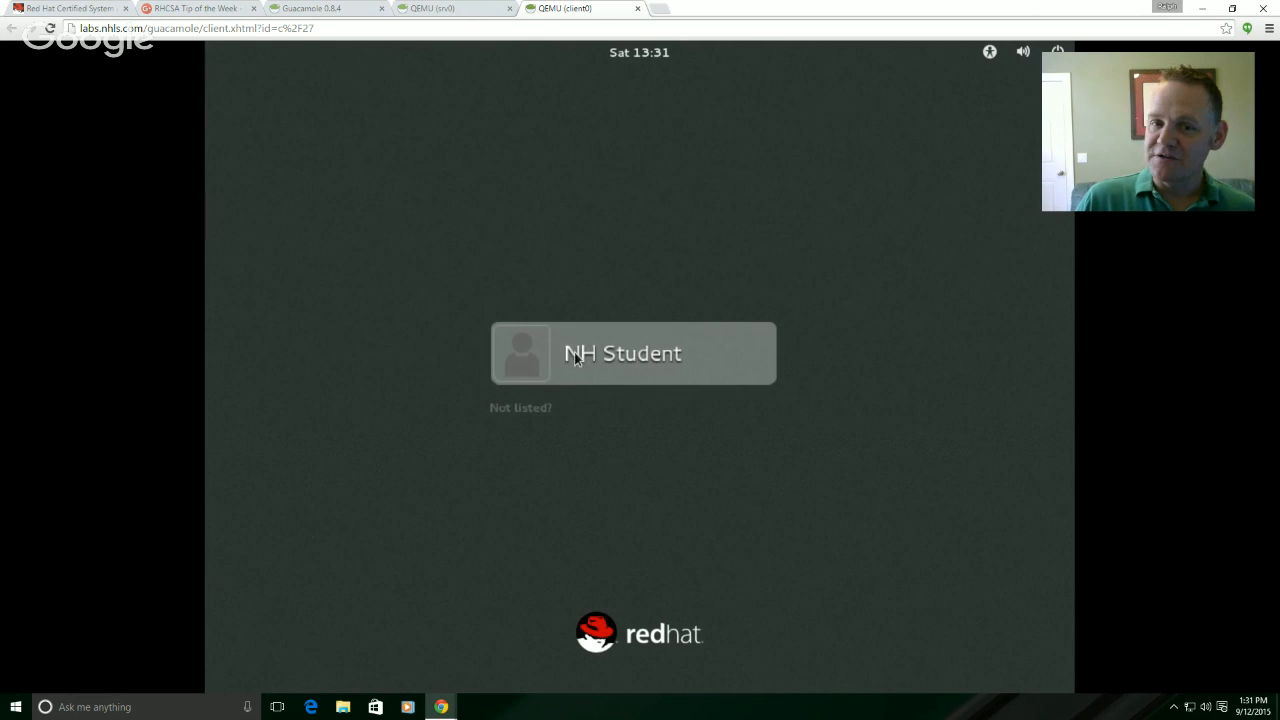
- Sign in as NH Student from the GDM login screen to the GNOME desktop
click(633, 353)
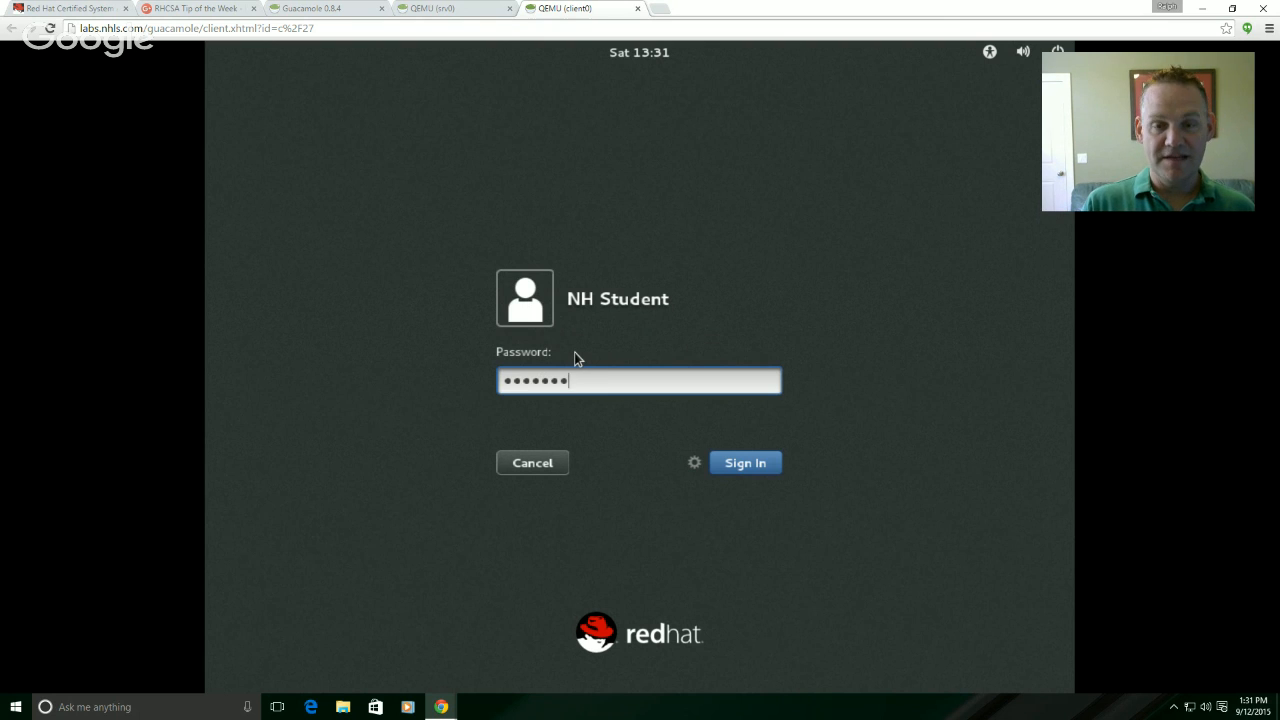
text(password)
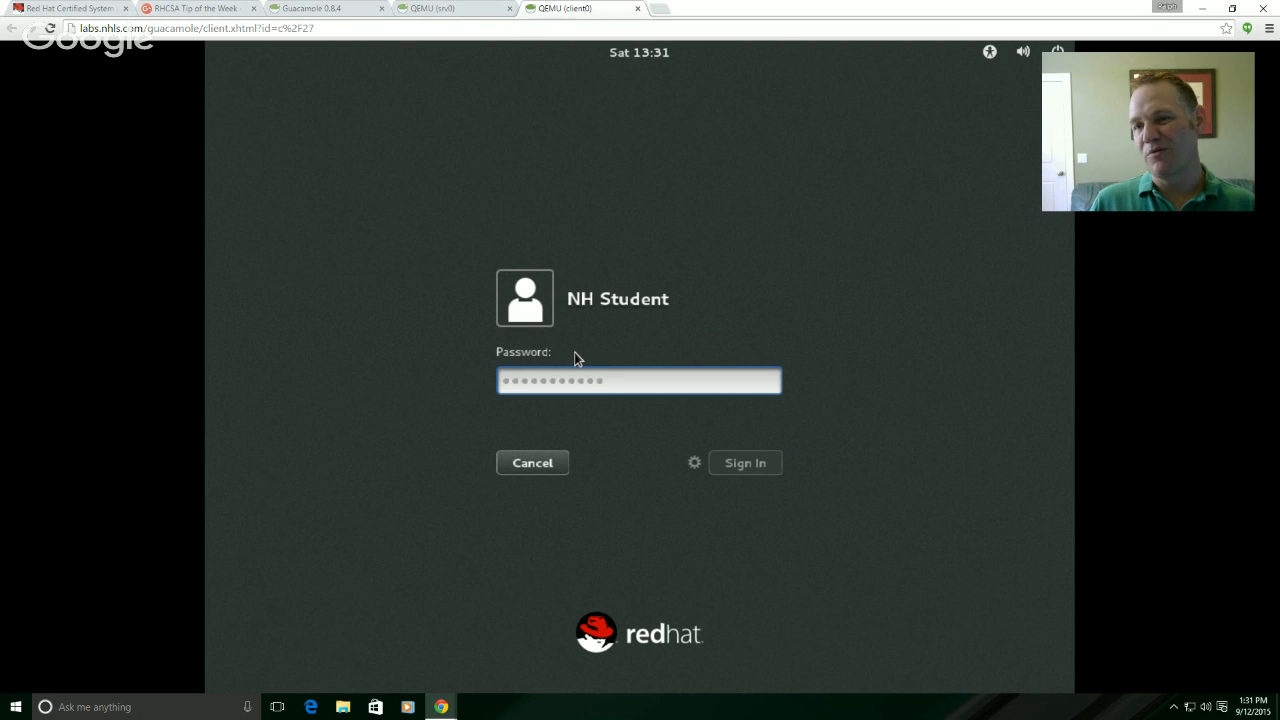
click(745, 462)
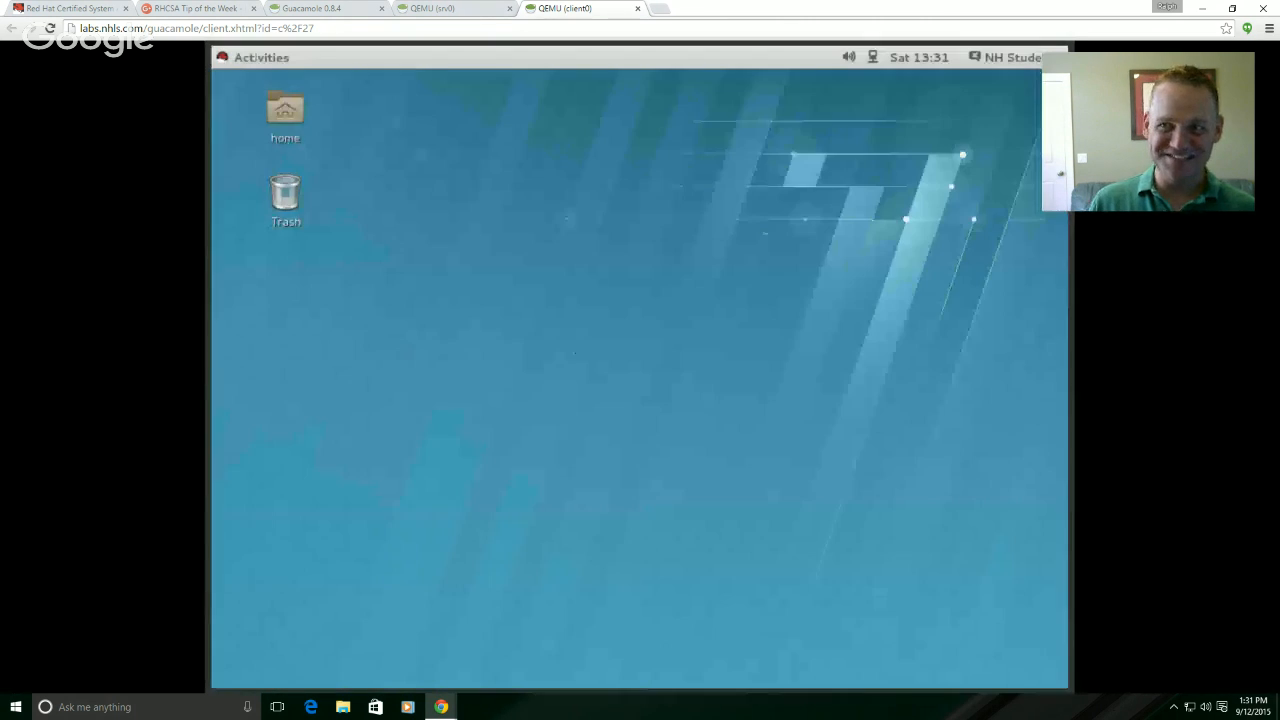